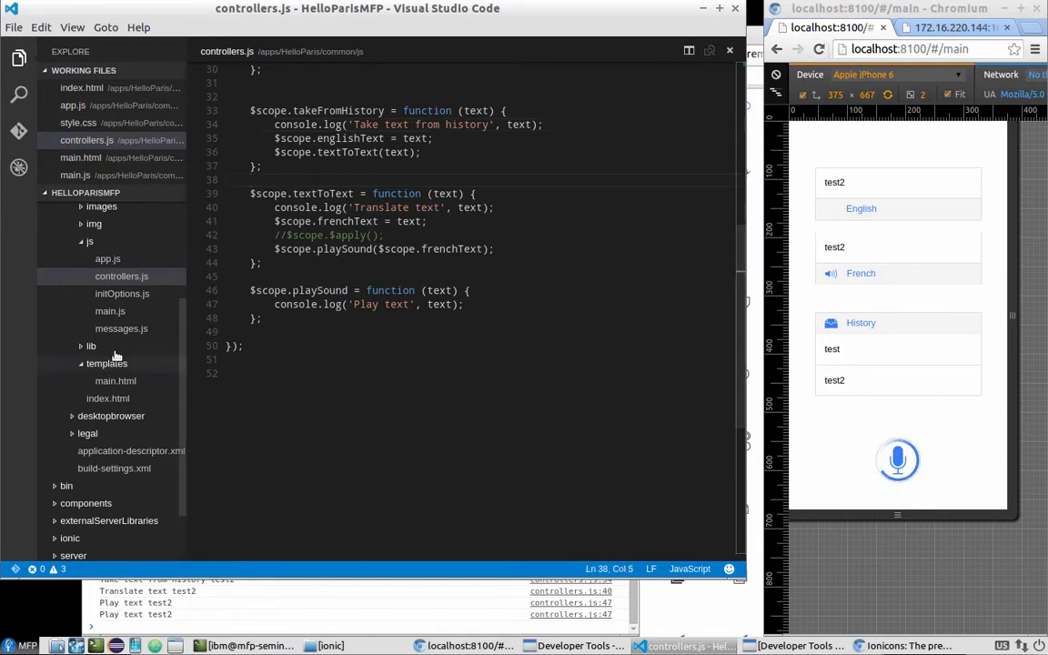
# - In main.html, add class sample-show-hide to the languages and historyMain divs; show history via ng-show="!showIntro"
pyautogui.click(820, 50)
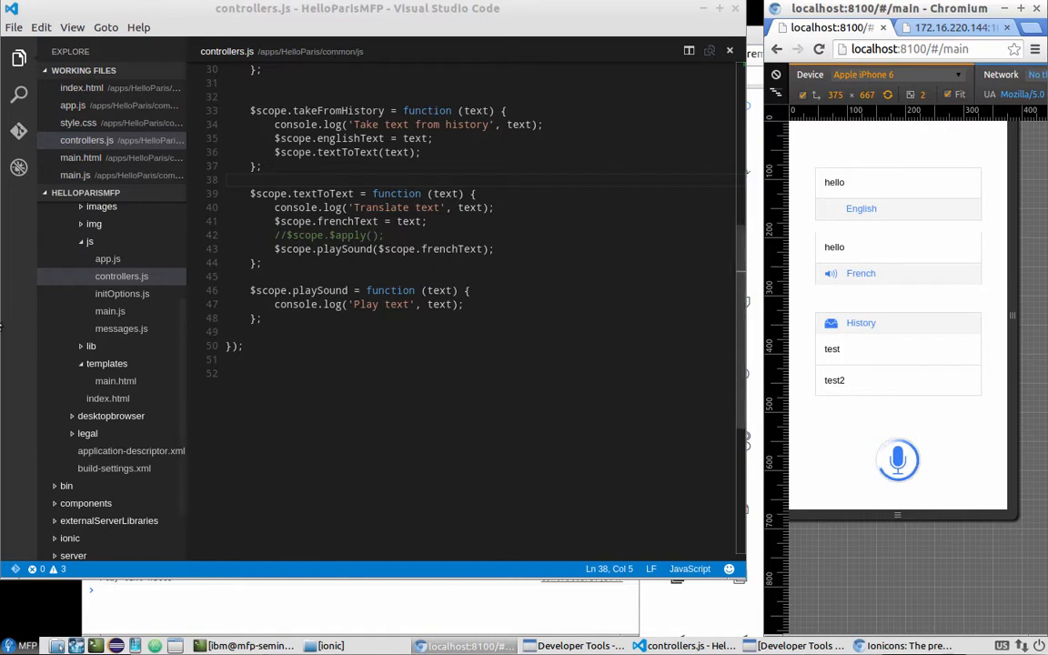
pyautogui.click(116, 380)
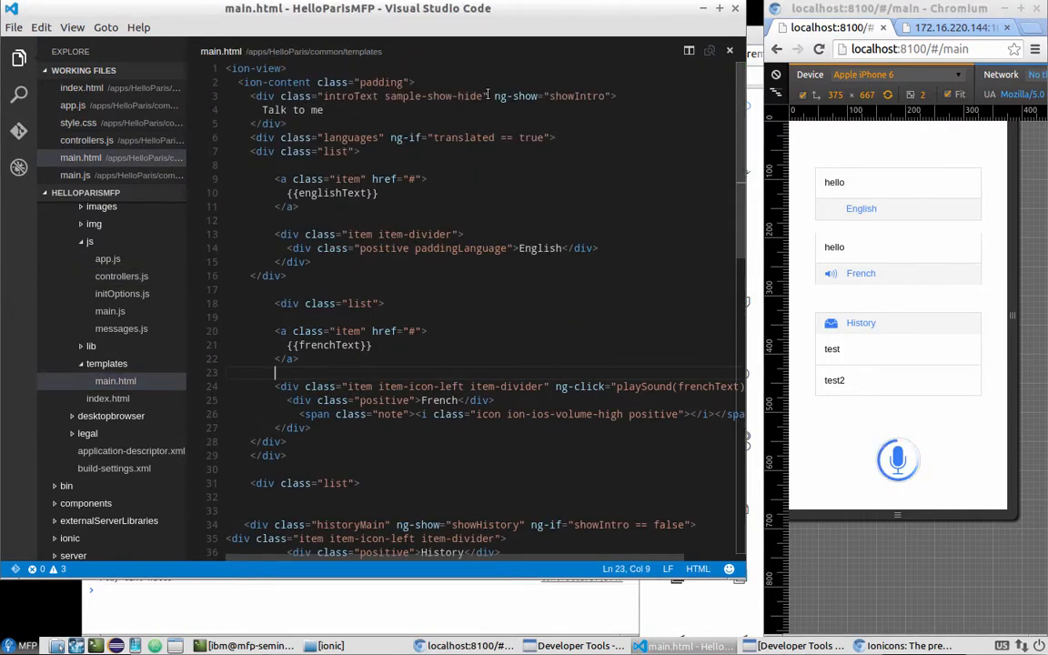
pyautogui.doubleClick(431, 95)
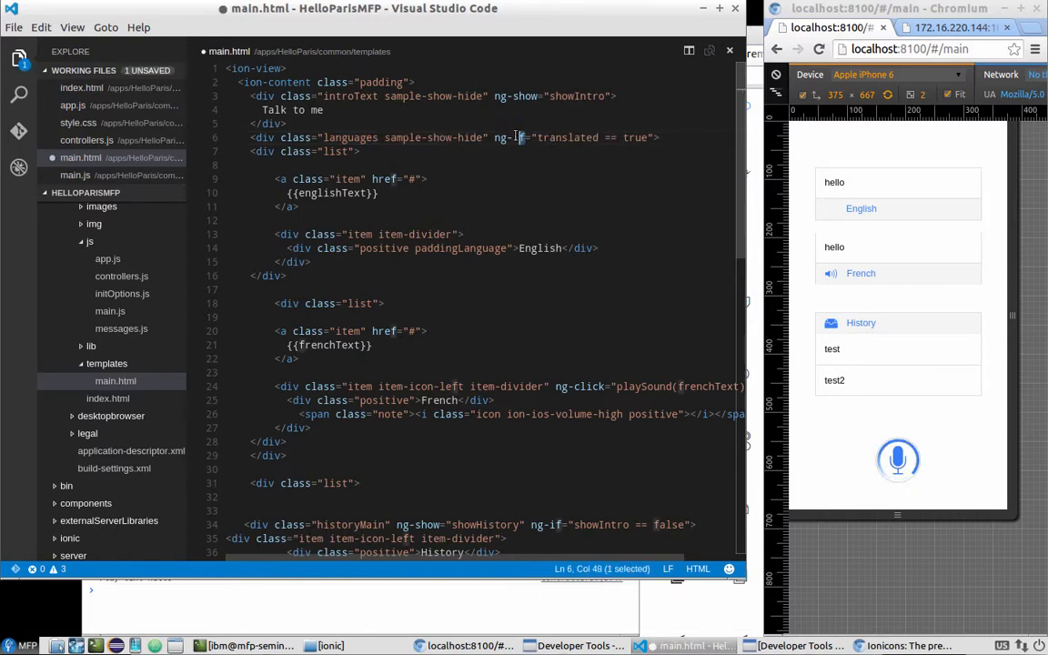
pyautogui.write('w')
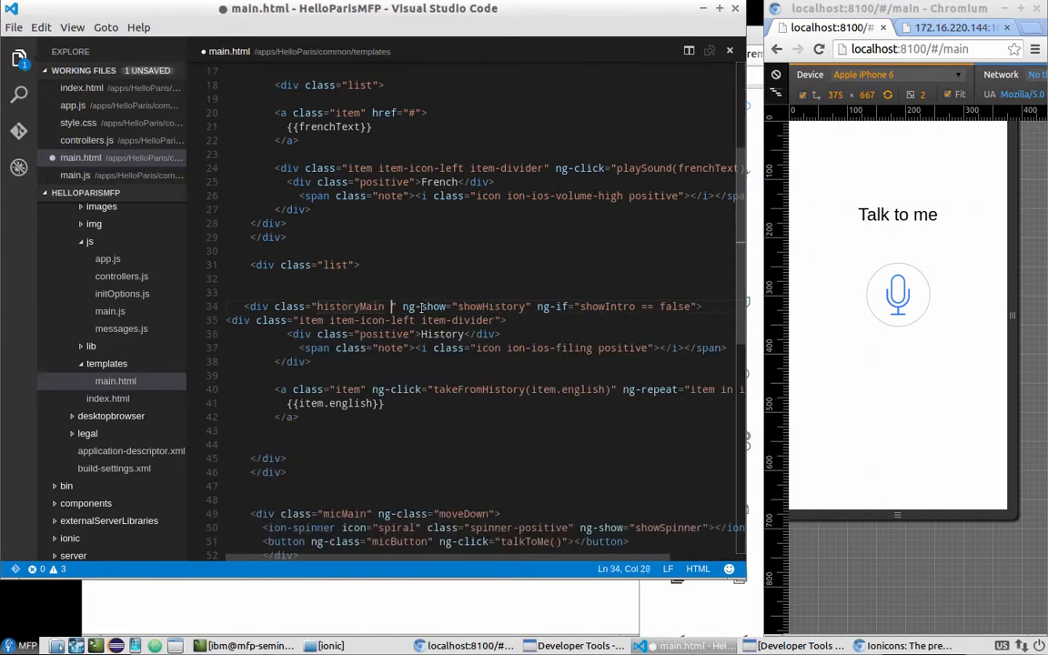
pyautogui.write('sample-show-hide')
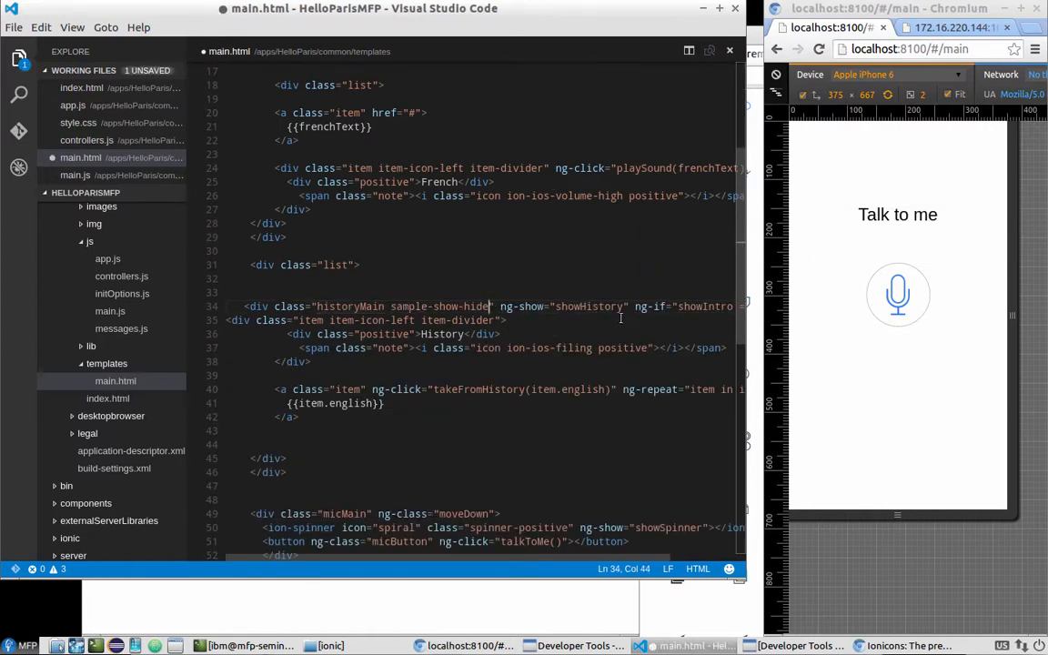
pyautogui.doubleClick(649, 306)
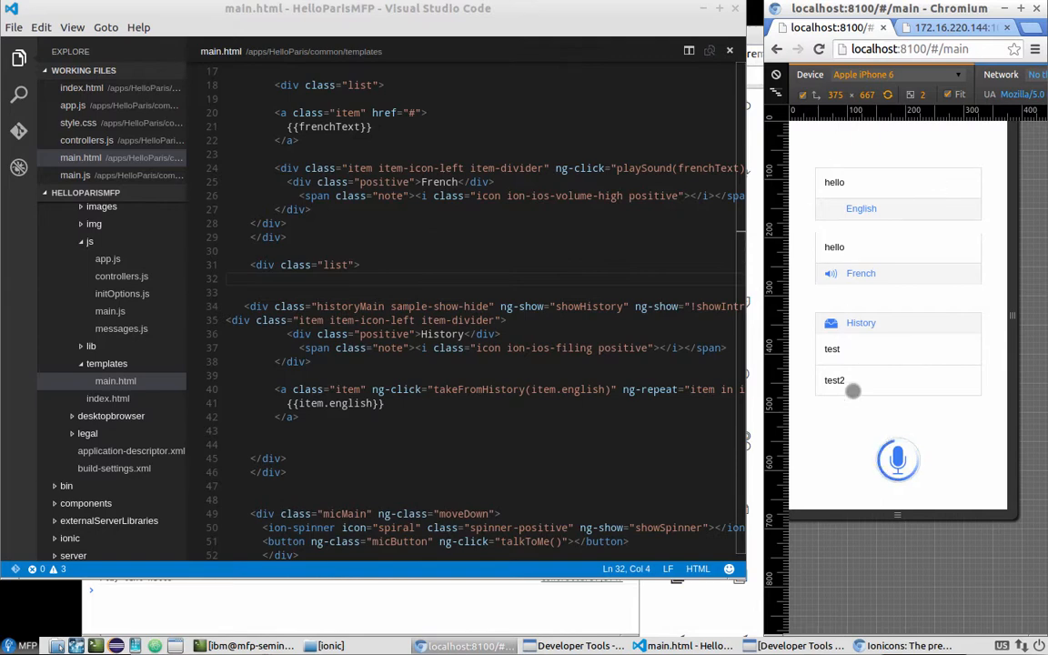
# - Pick the test2 history entry and watch the app reload to the Talk to me screen
pyautogui.click(820, 49)
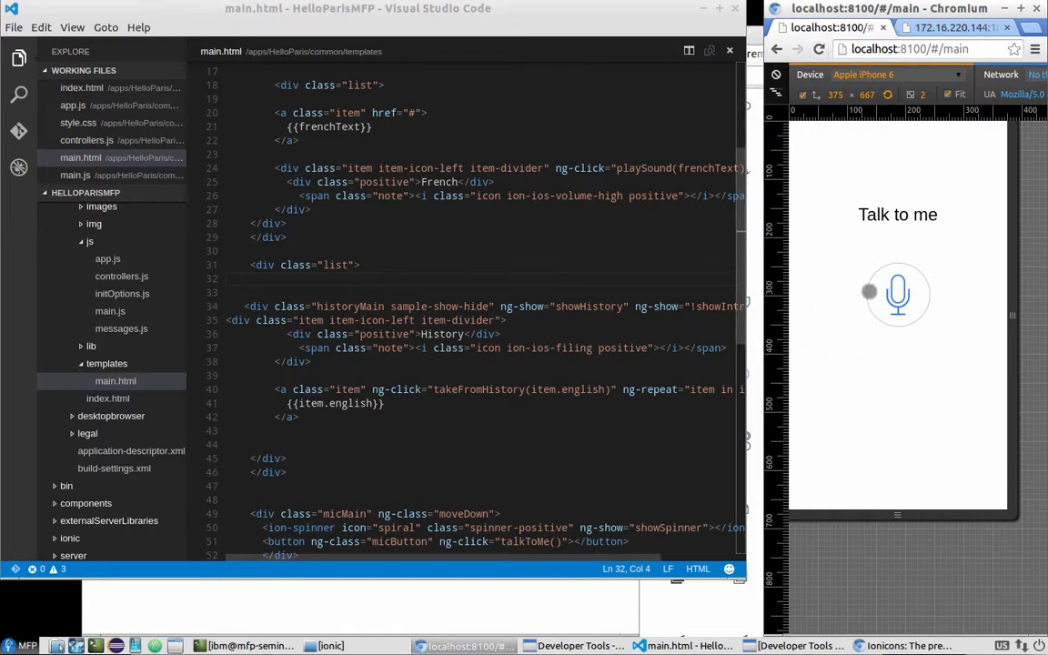
pyautogui.moveTo(817, 288)
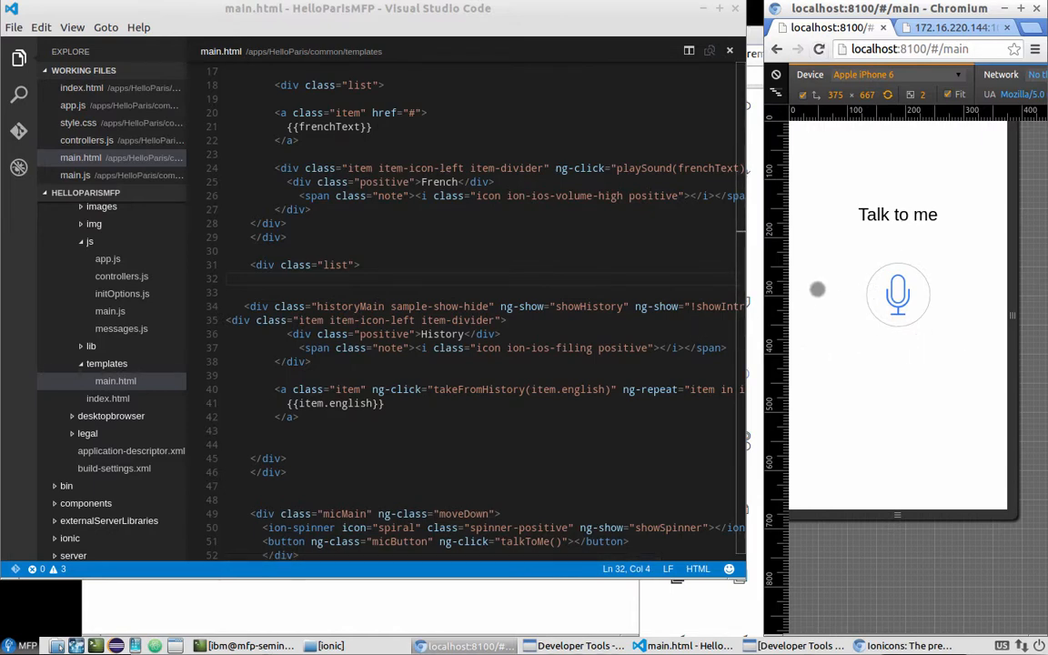
pyautogui.moveTo(865, 322)
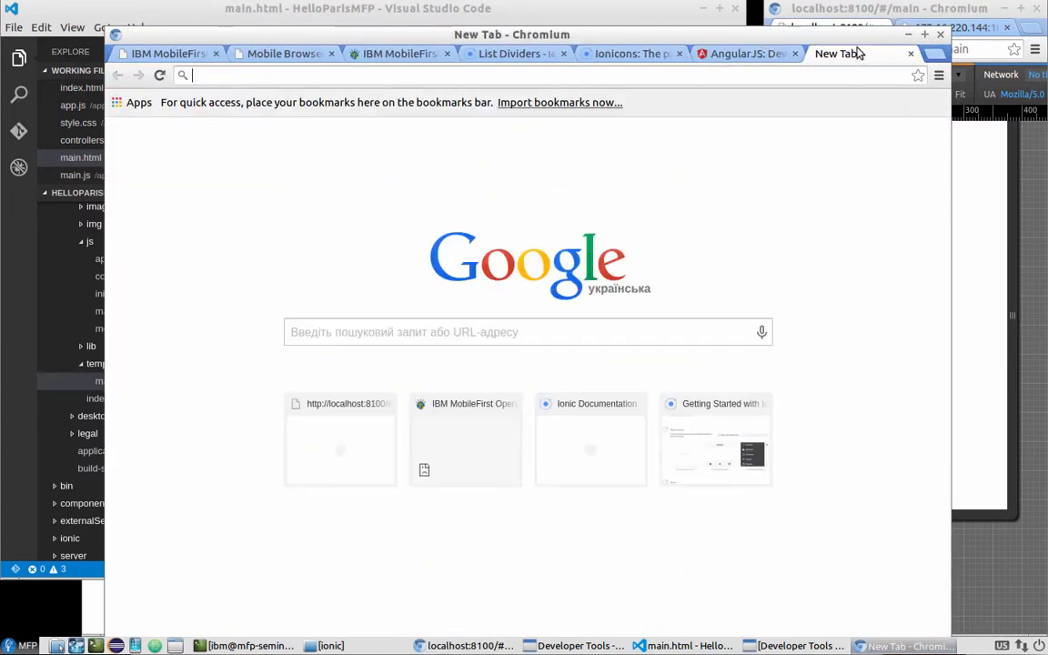
# - Search Google for annyang, open the TalAter/annyang GitHub result and scroll to Hello World
pyautogui.write('ann')
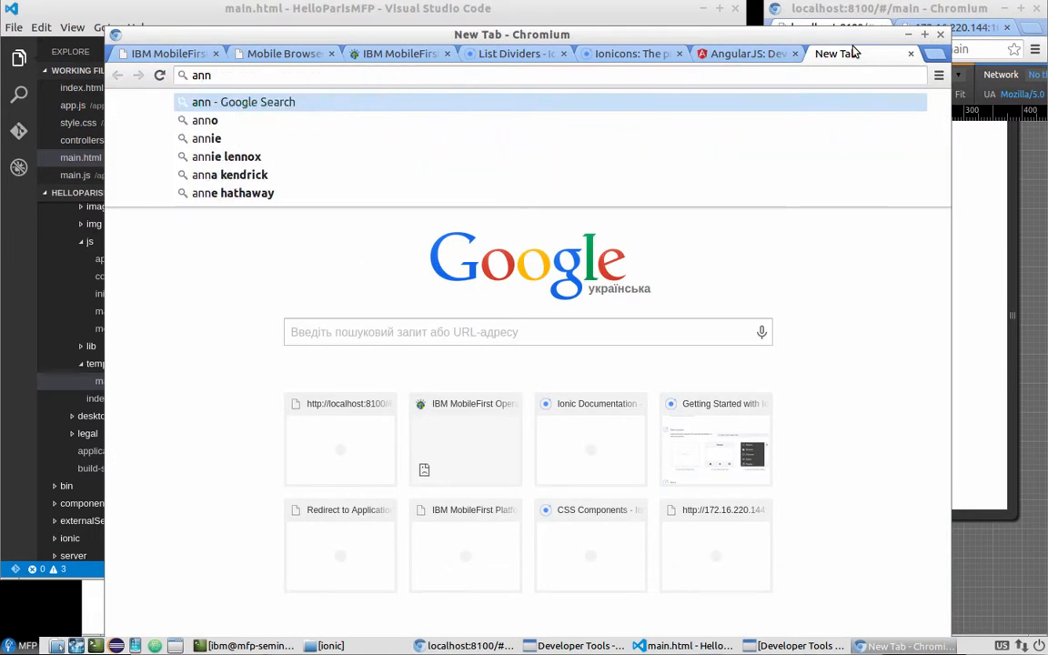
pyautogui.write('annyang')
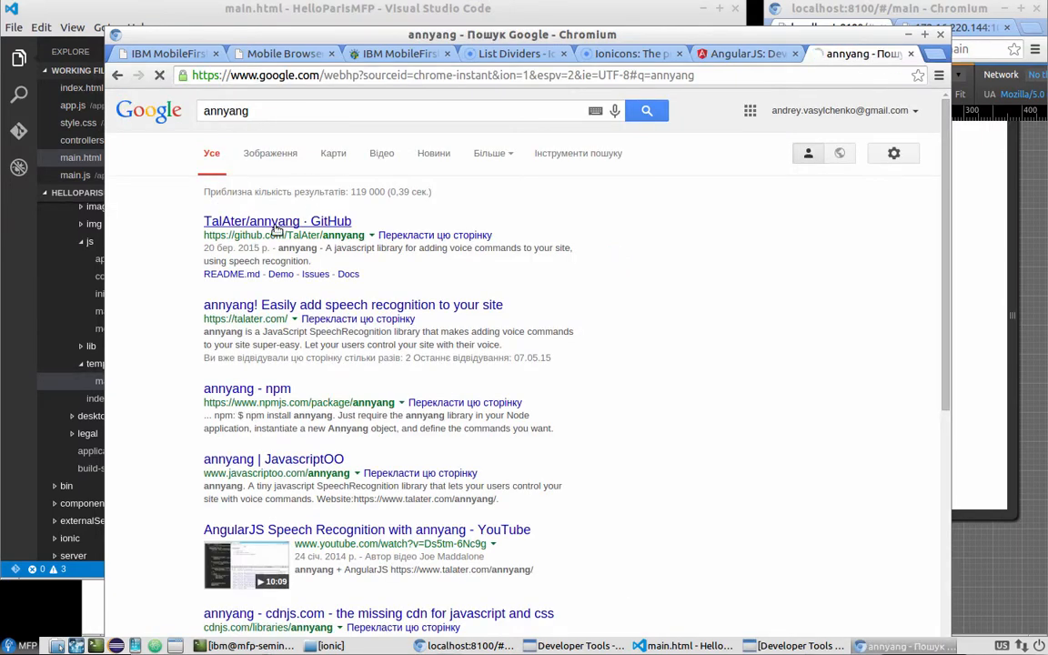
pyautogui.click(276, 221)
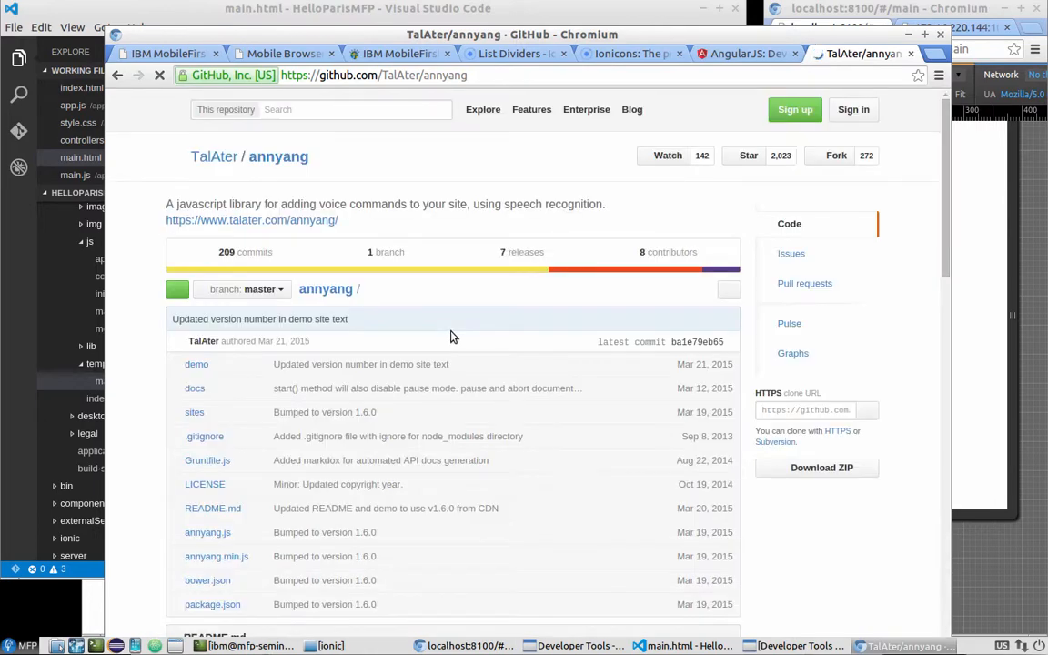
pyautogui.scroll(-3)
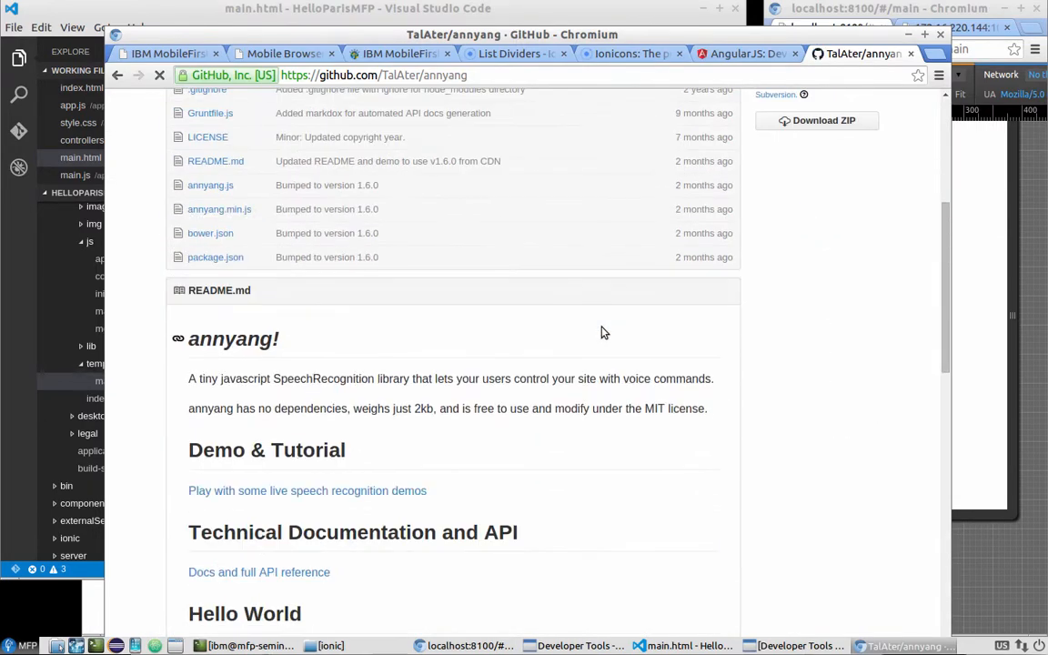
pyautogui.scroll(-3)
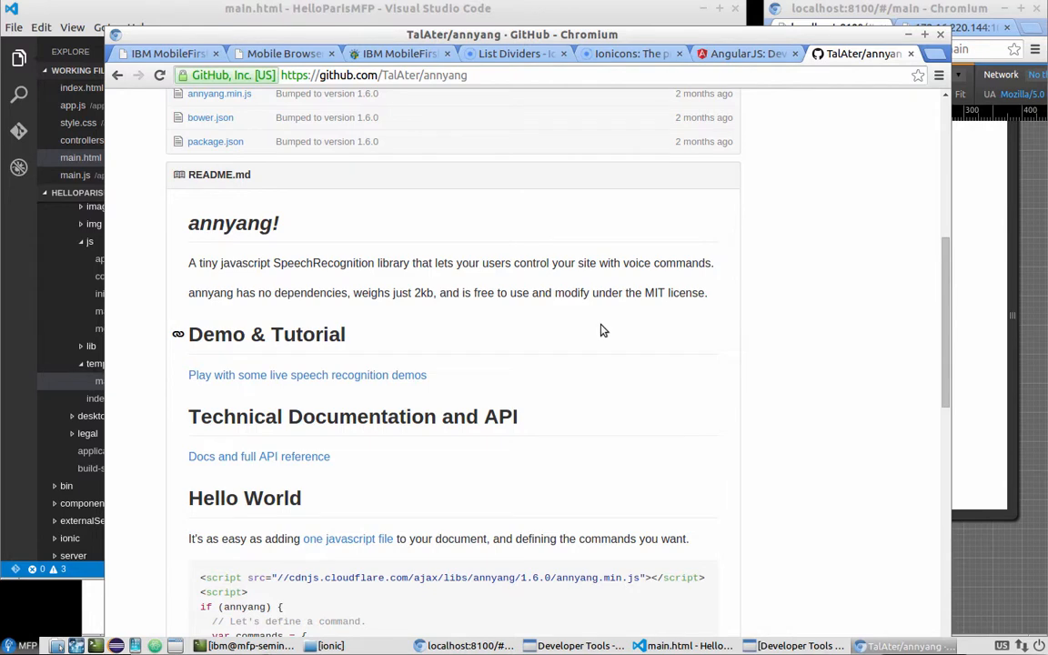
pyautogui.moveTo(455, 321)
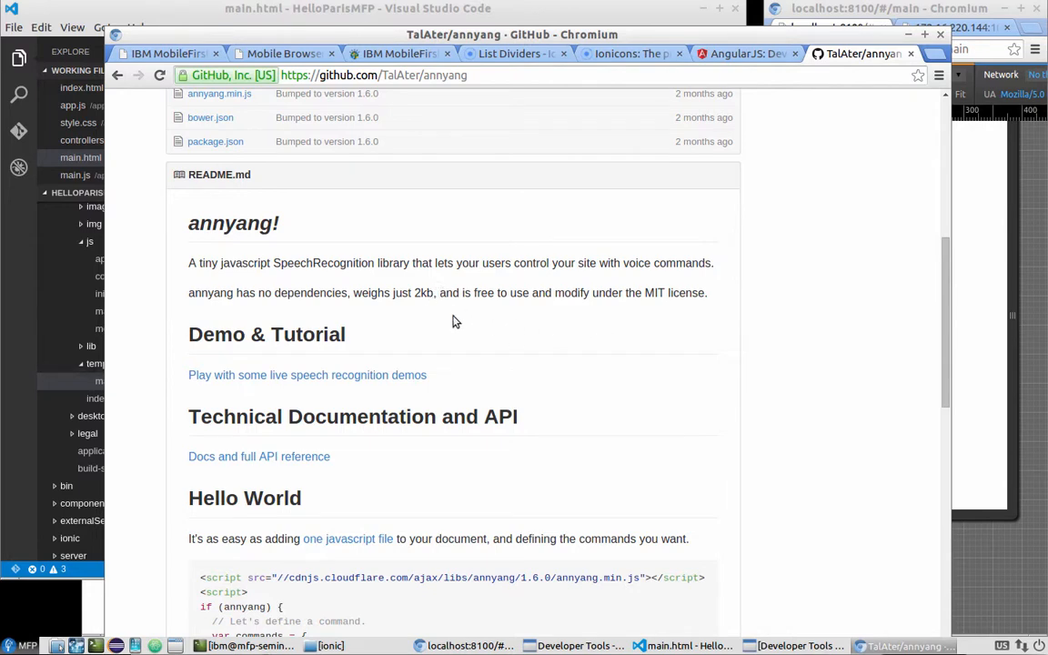
pyautogui.scroll(-3)
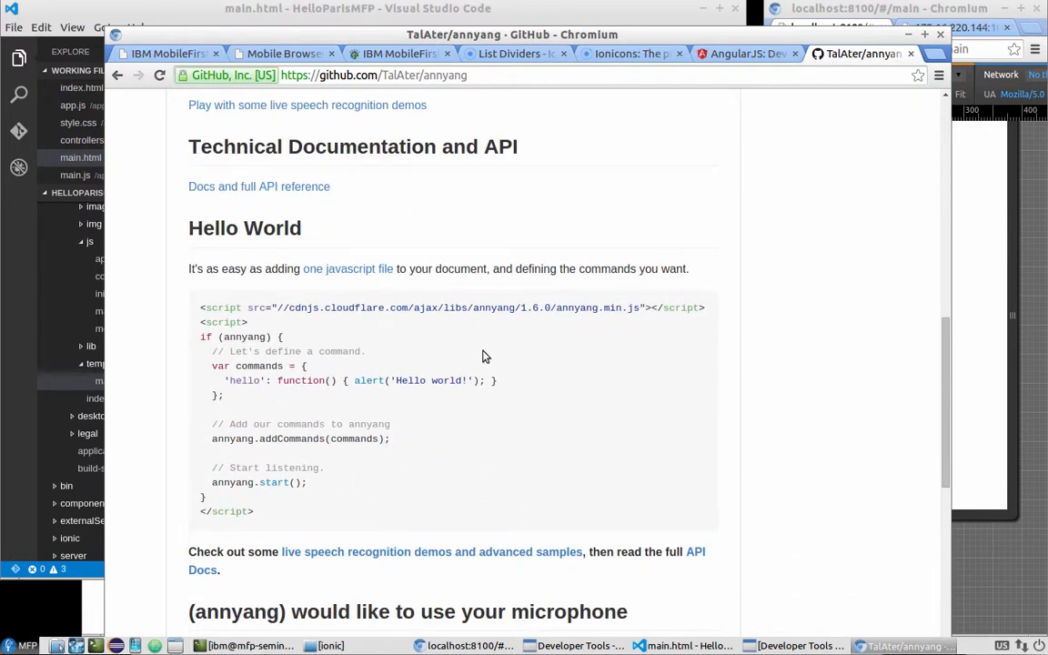
pyautogui.moveTo(469, 391)
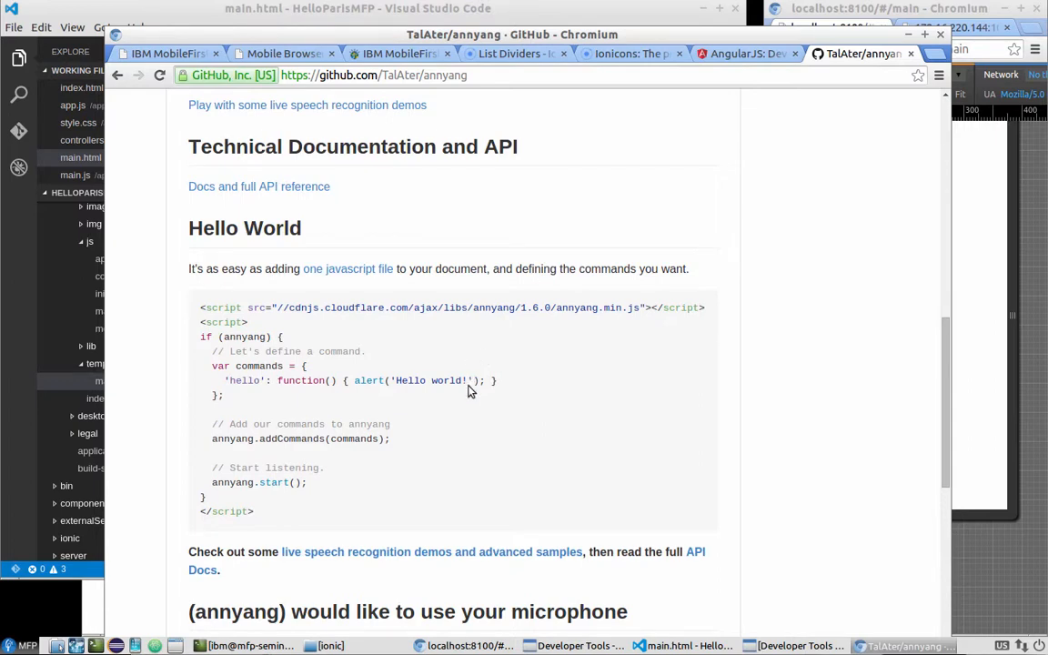
pyautogui.moveTo(707, 312)
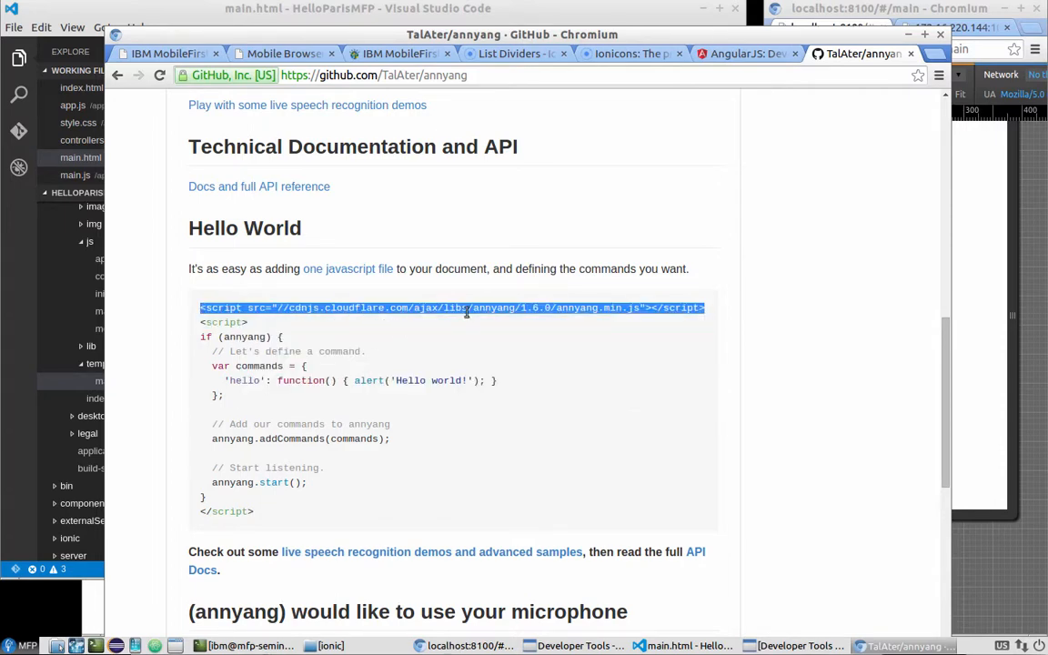
pyautogui.moveTo(721, 321)
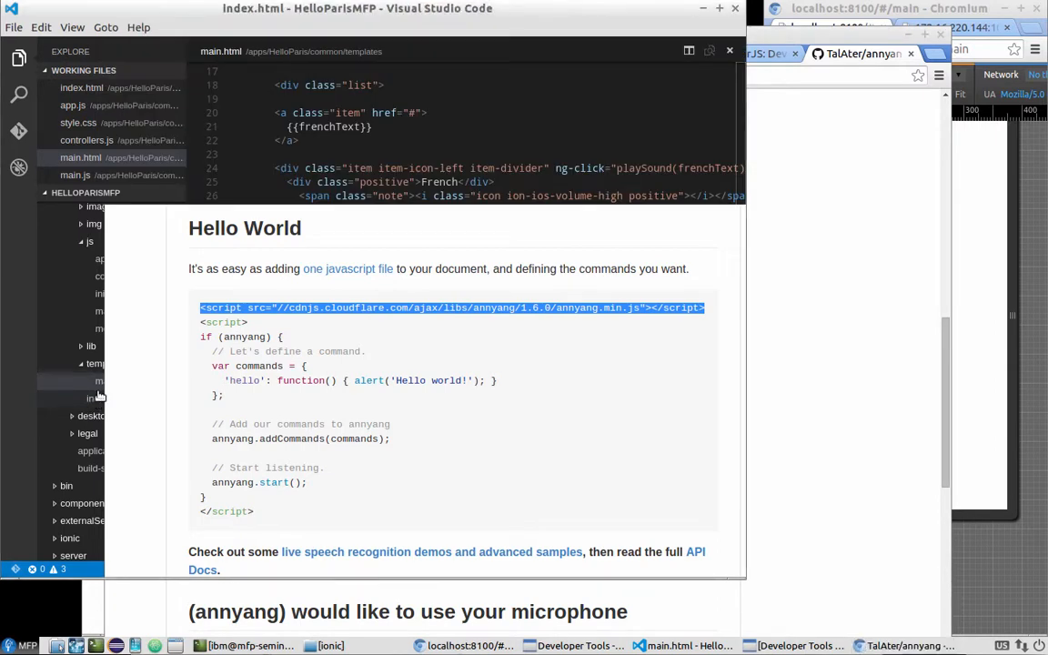
# - Add the annyang 1.6.0 cdnjs script tag below the controllers.js script in index.html
pyautogui.click(81, 87)
pyautogui.write('v')
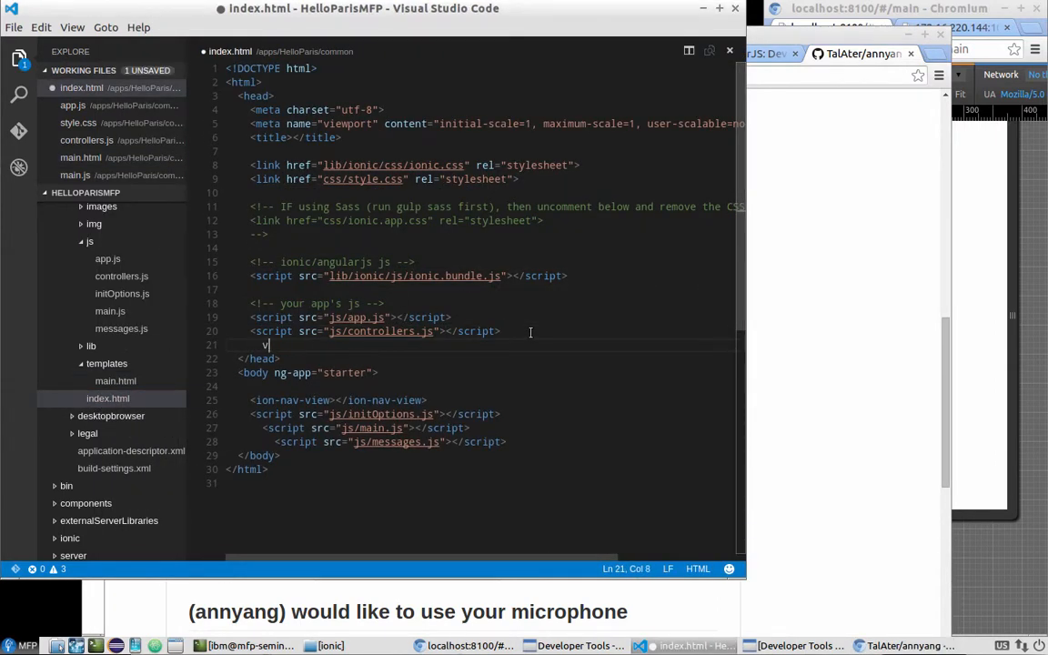
pyautogui.write('script src="//cdnjs.cloudflare.com/ajax/libs/annyang/1.6.0/annyang.min.js"></script>')
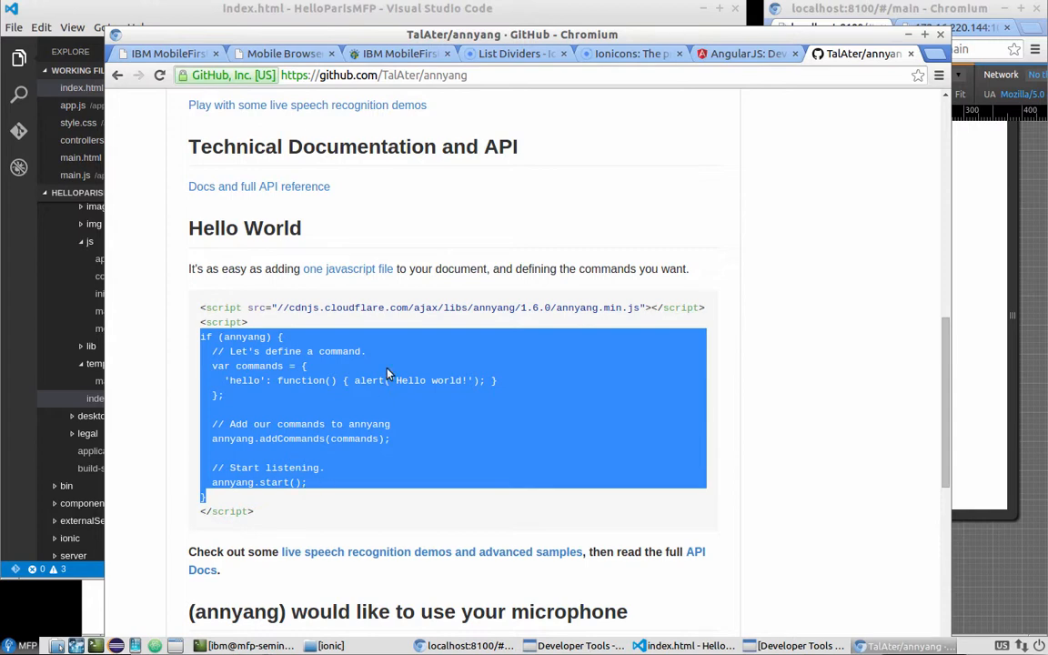
# - Copy the Hello World if (annyang) command block and open the README in a new tab
pyautogui.click(290, 387)
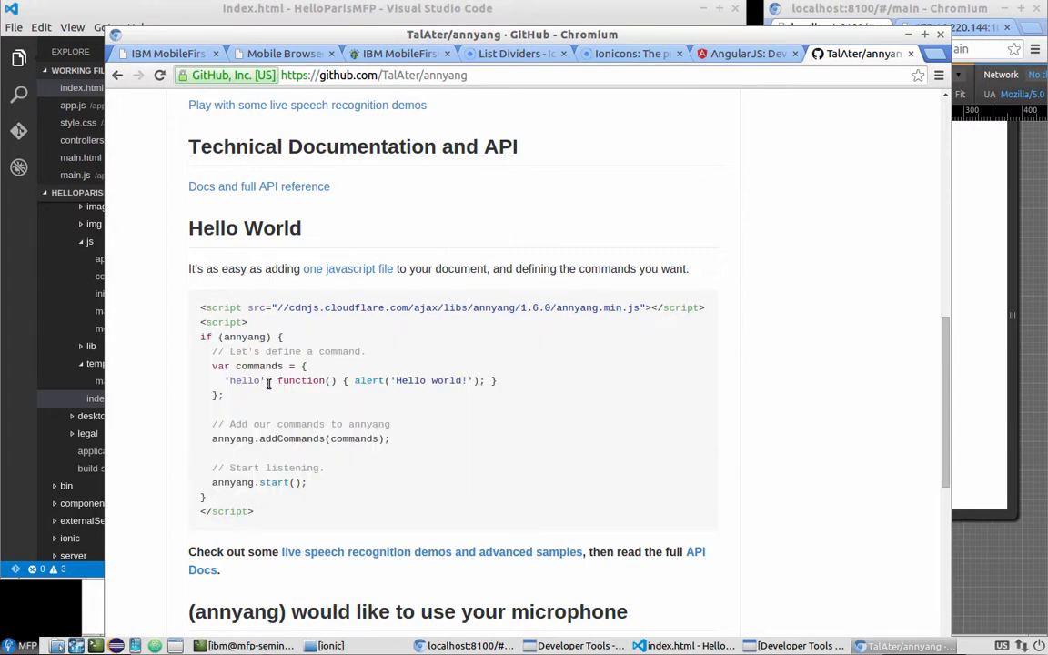
pyautogui.moveTo(357, 344)
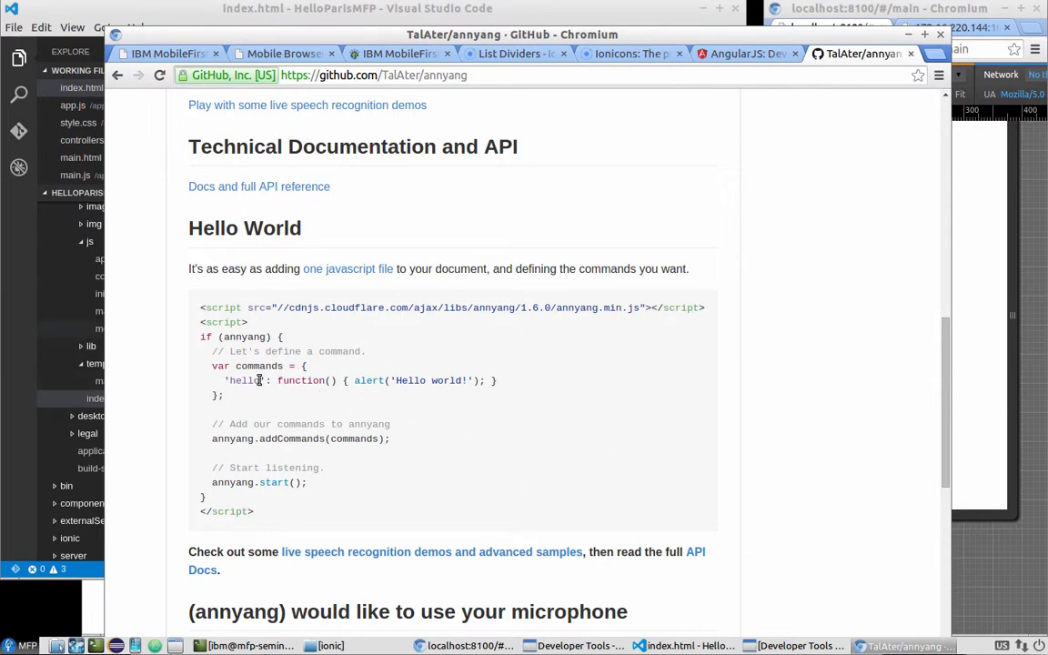
pyautogui.doubleClick(246, 380)
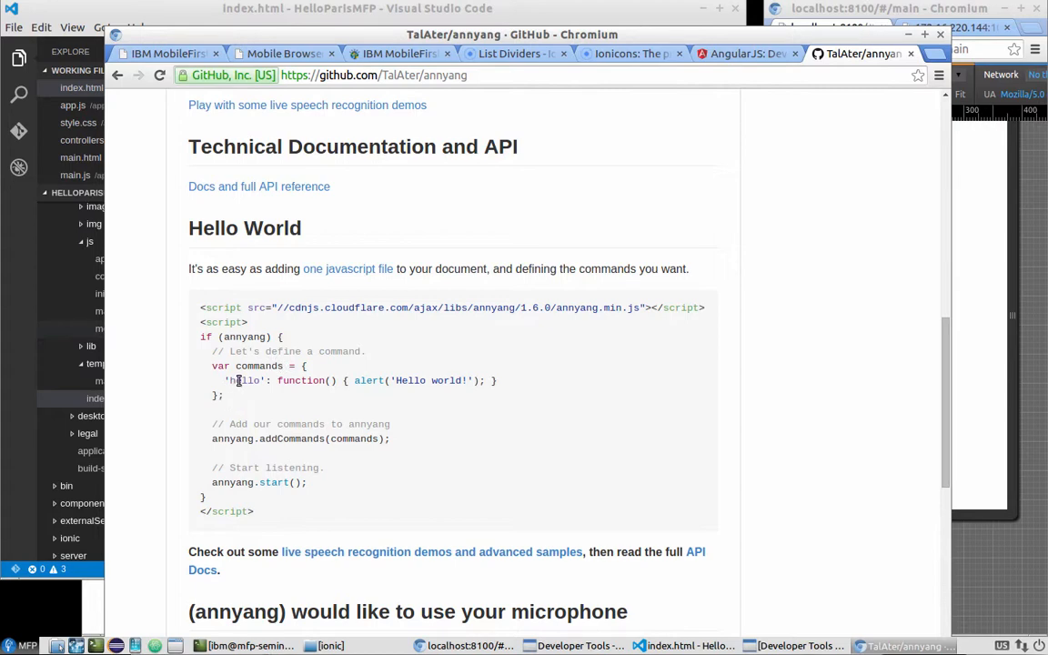
pyautogui.moveTo(259, 393)
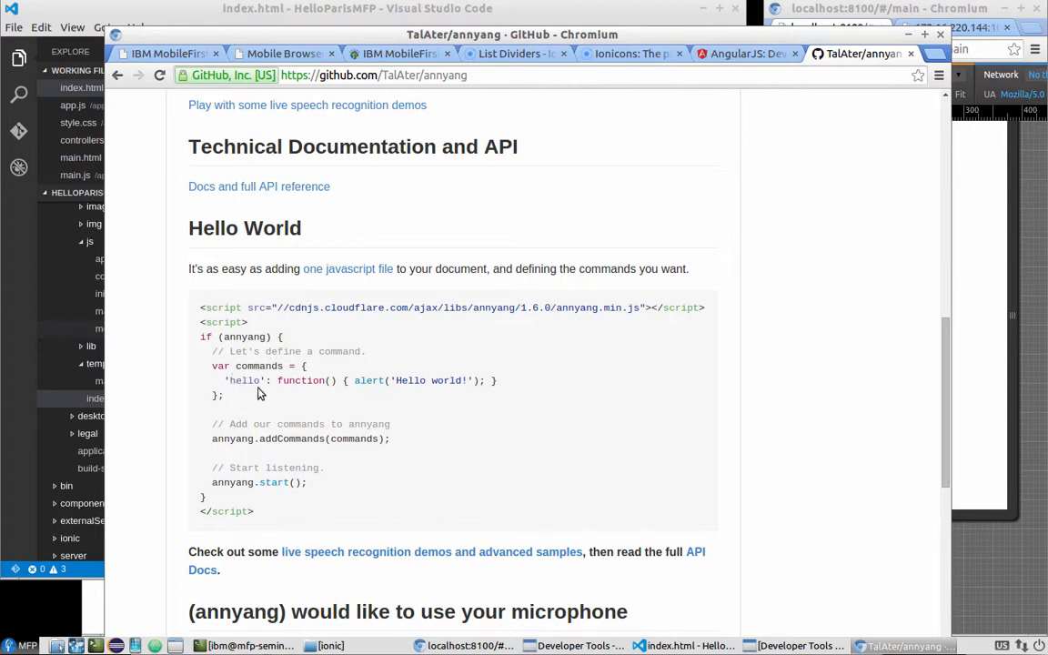
pyautogui.moveTo(357, 462)
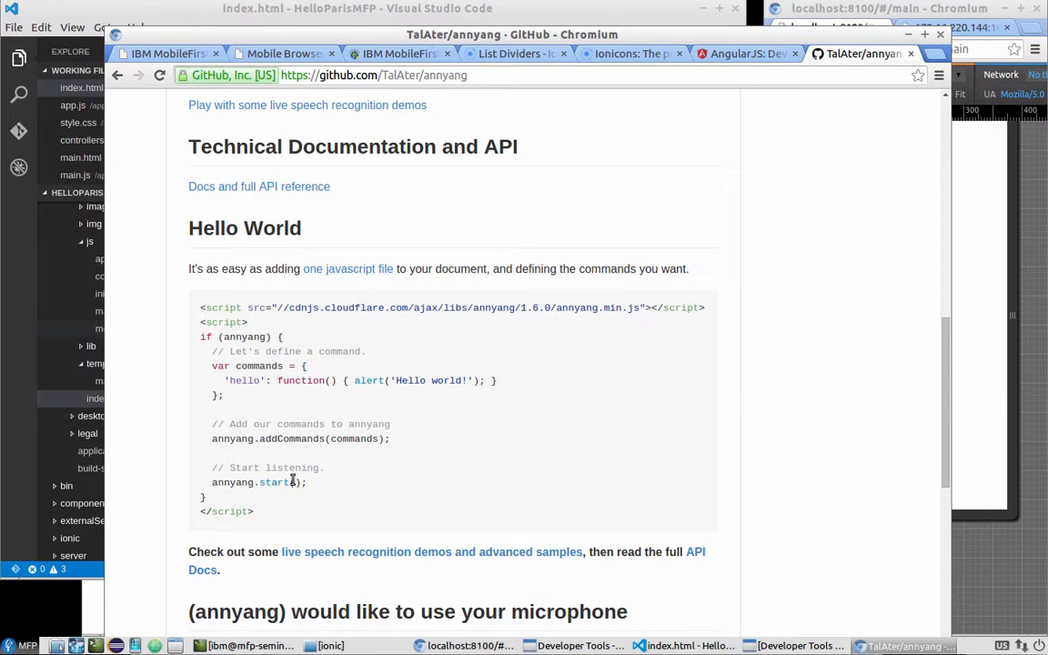
pyautogui.moveTo(460, 544)
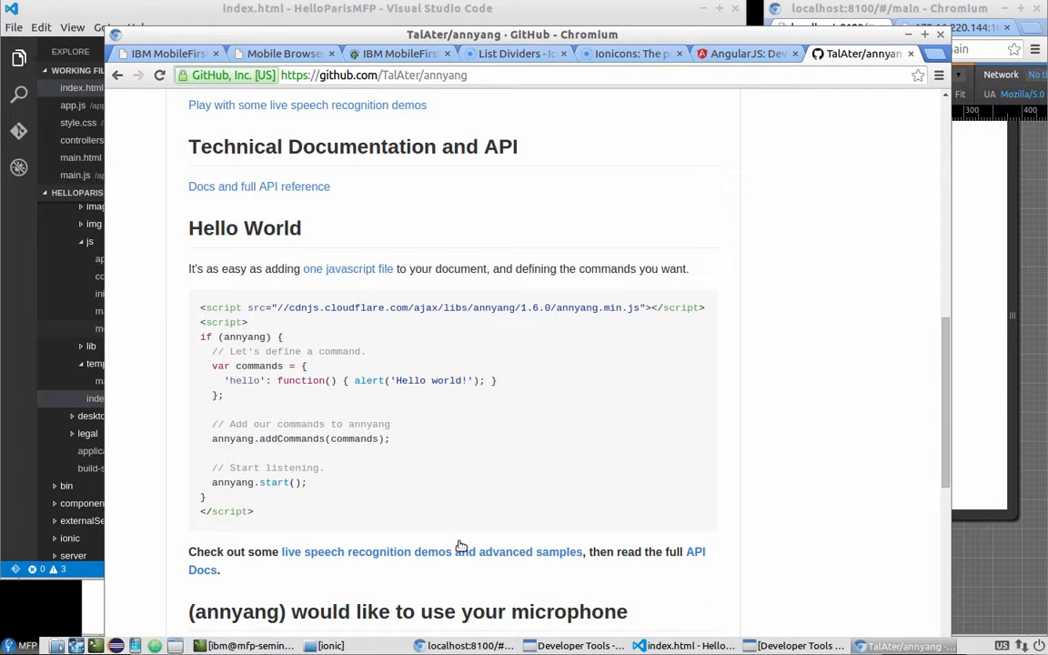
pyautogui.scroll(-3)
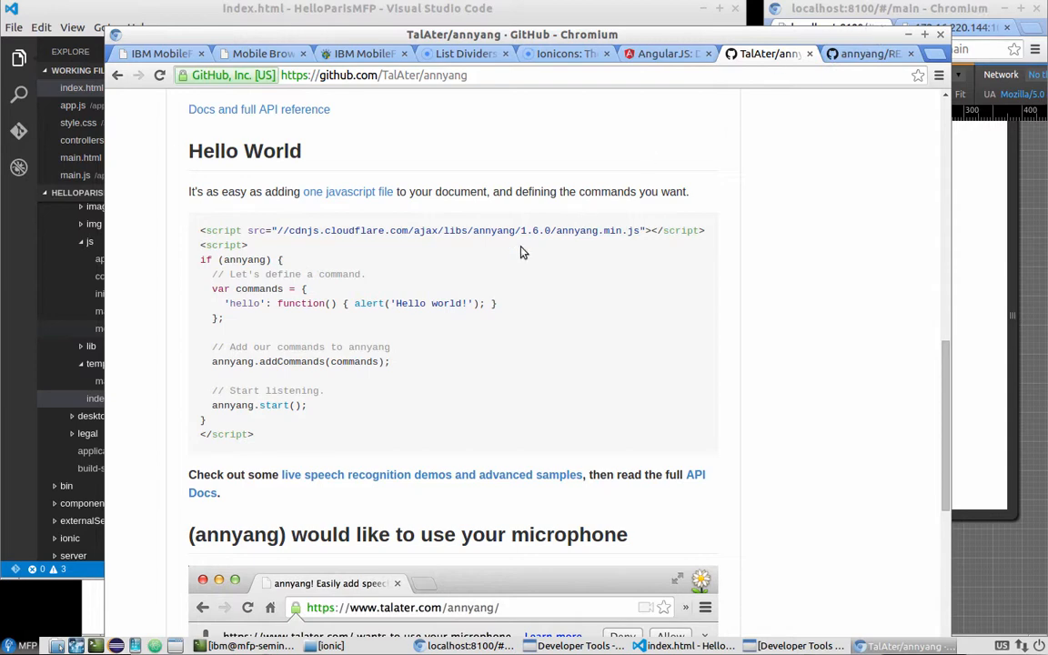
pyautogui.moveTo(23, 319)
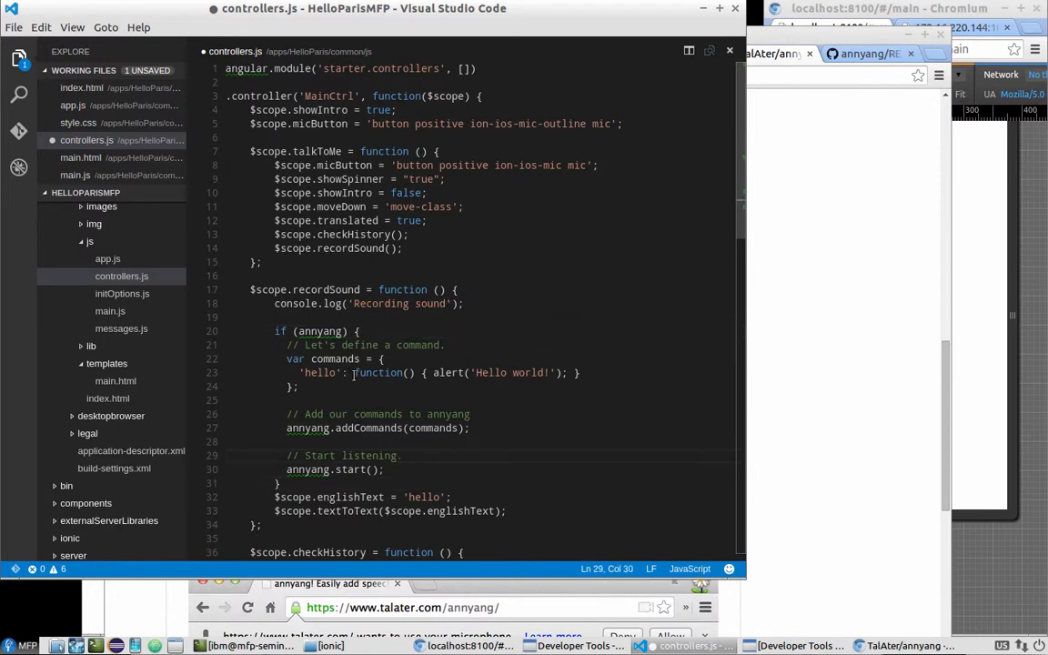
# - Make the command '*val' log 'This is', val and set $scope.englishText to val
pyautogui.doubleClick(320, 372)
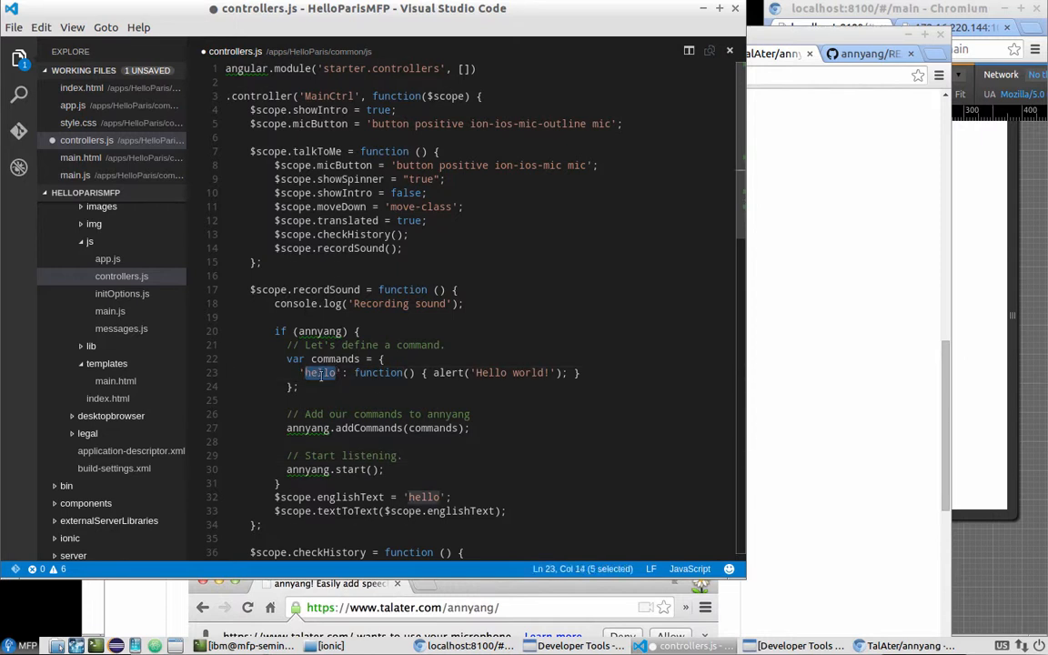
pyautogui.write('*va')
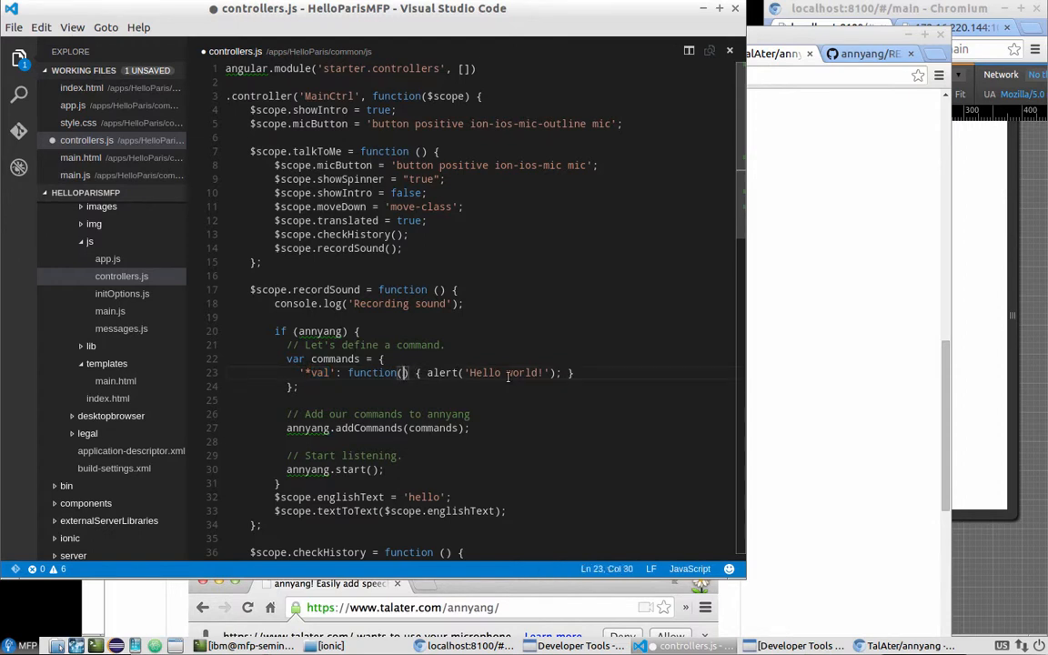
pyautogui.write("val': function(val) {")
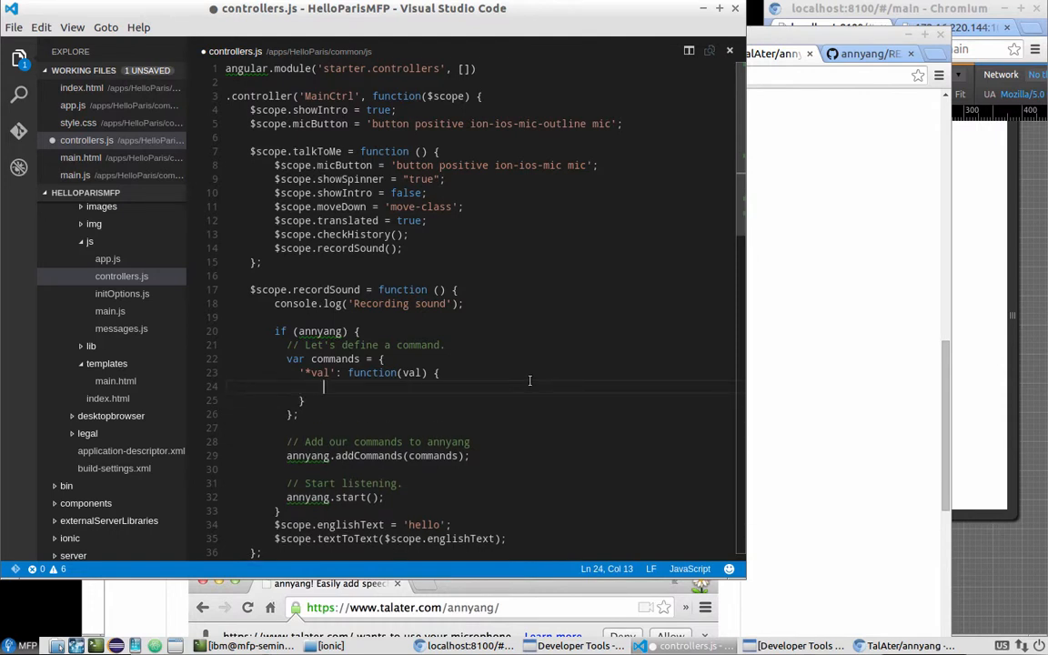
pyautogui.write('console')
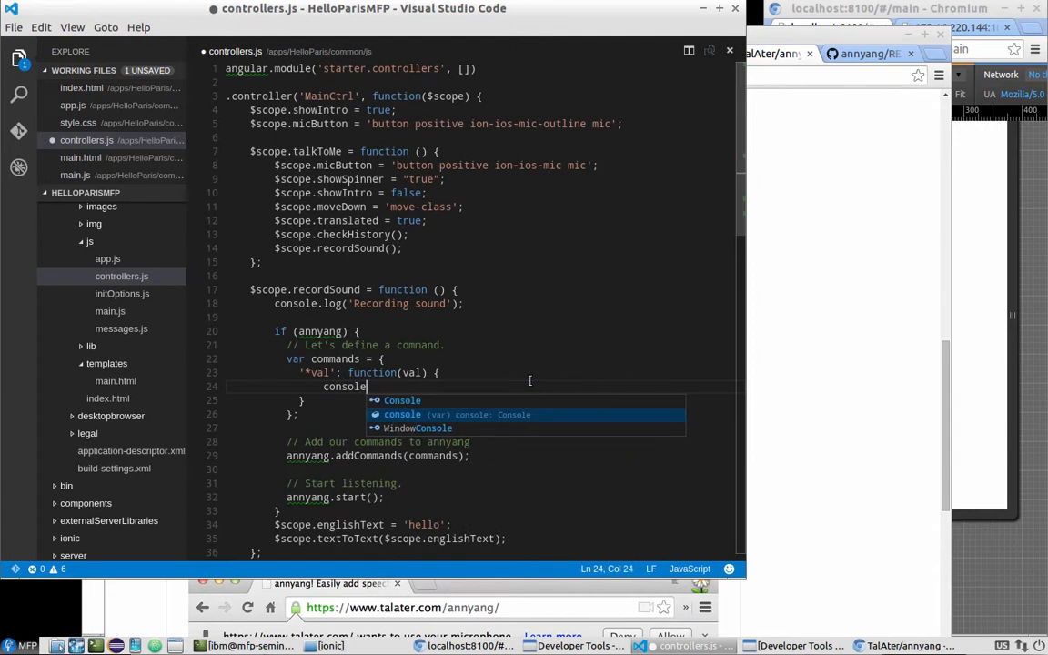
pyautogui.write('.log(')
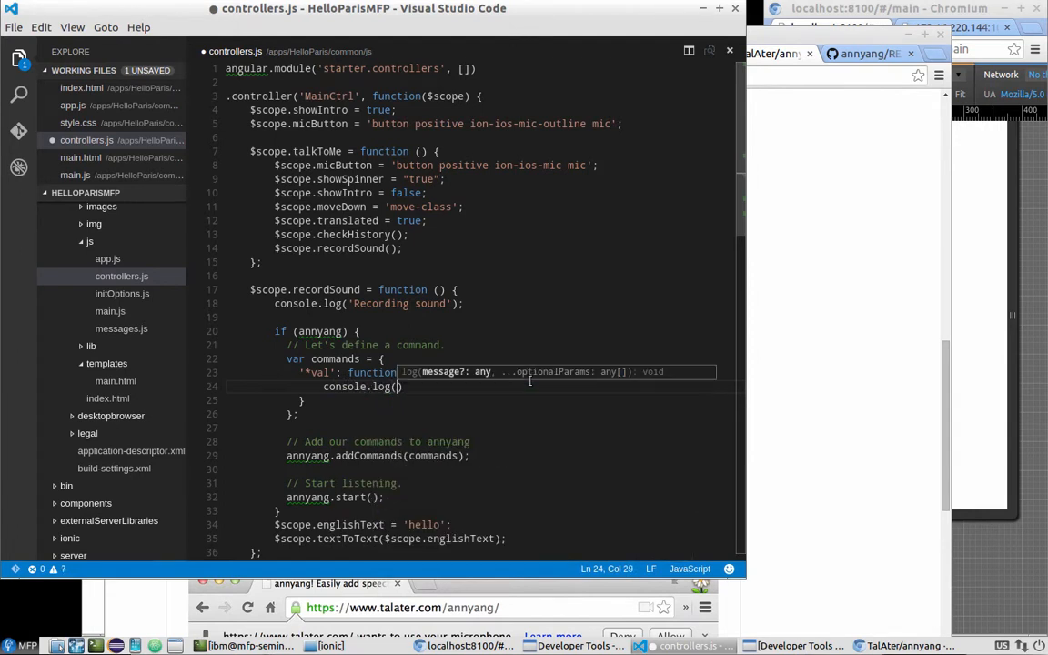
pyautogui.write("This is your speech'")
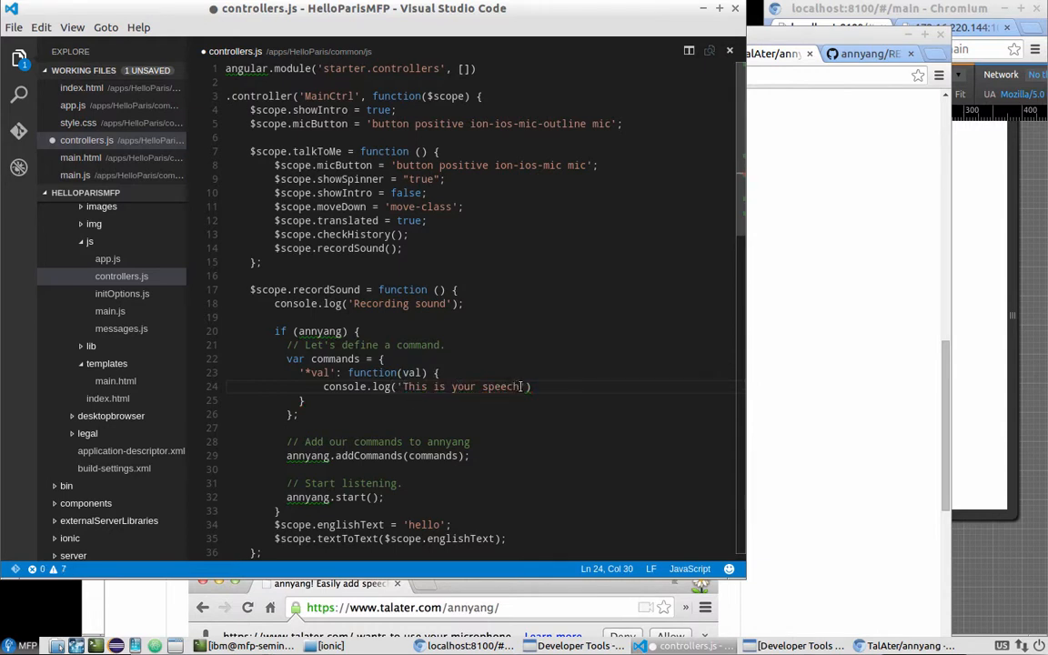
pyautogui.write(', val')
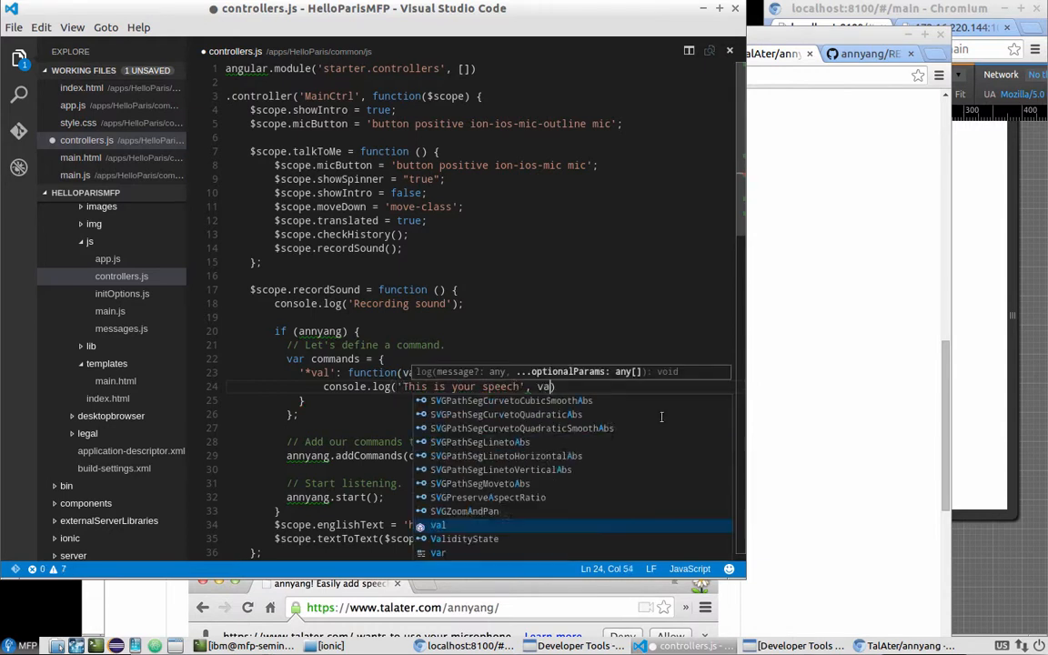
pyautogui.write('l')
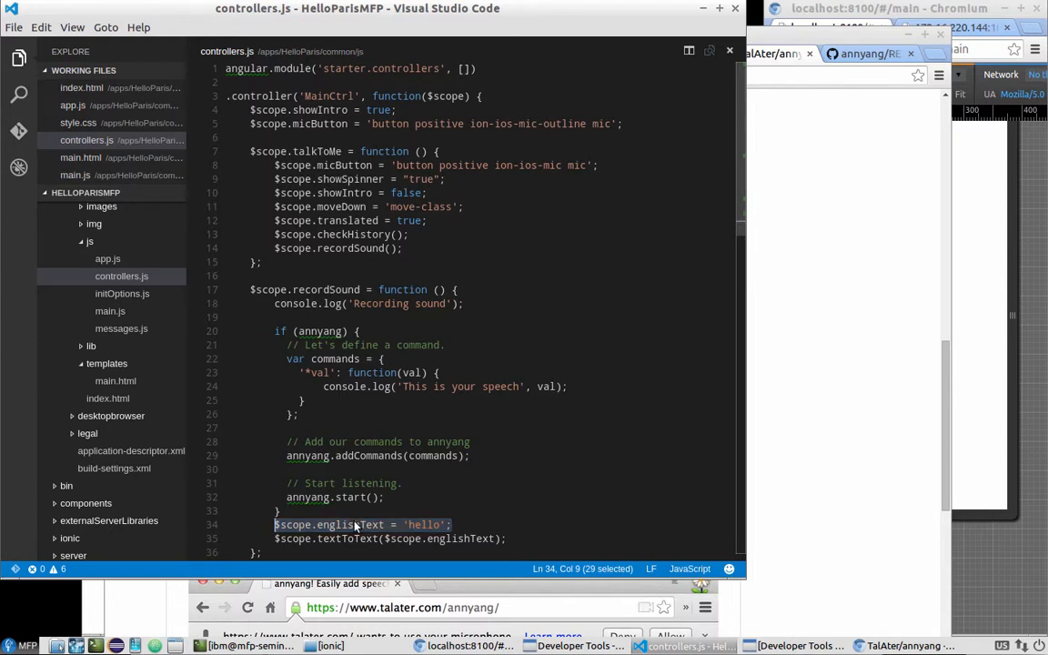
pyautogui.press('Delete')
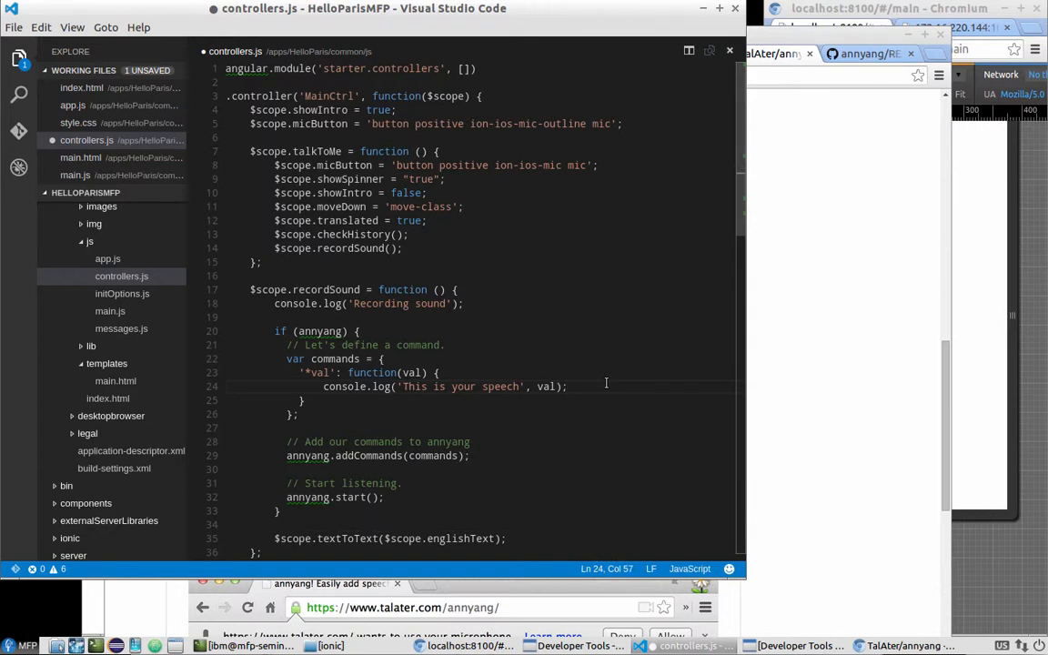
pyautogui.write("$scope.englishText = 'hello'")
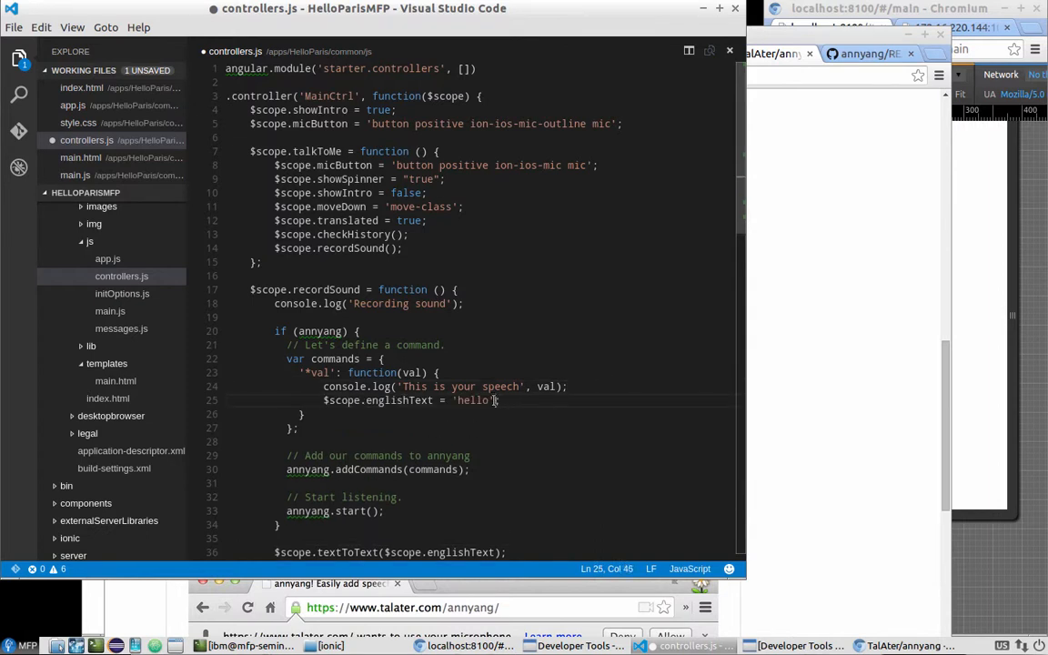
pyautogui.write('val;')
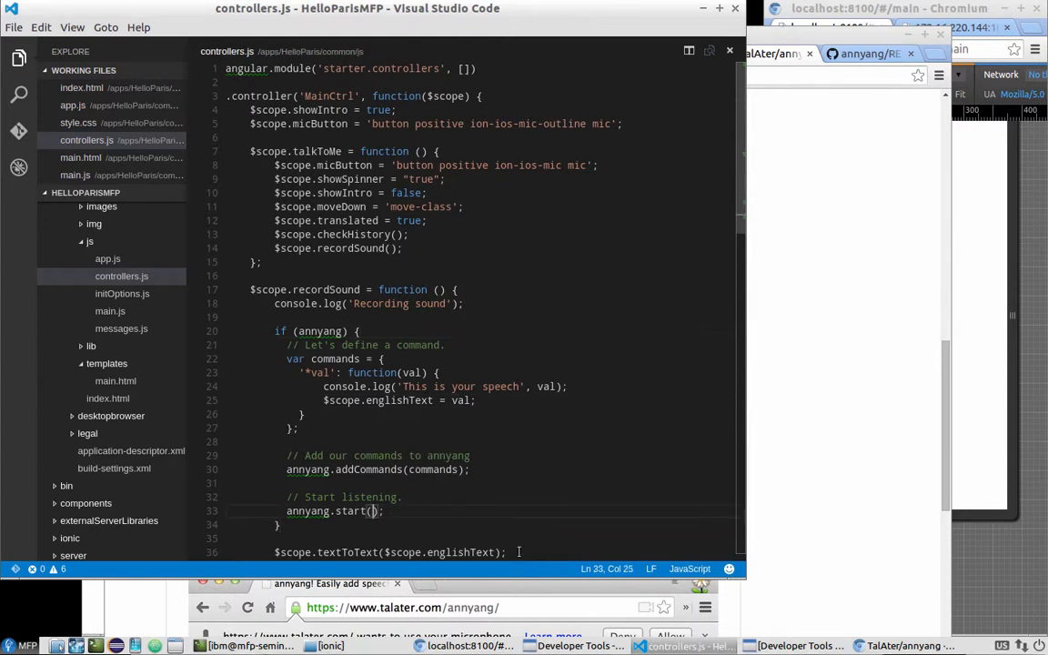
# - Pass {autoRestart: false, continuous: false} to annyang.start
pyautogui.write('{')
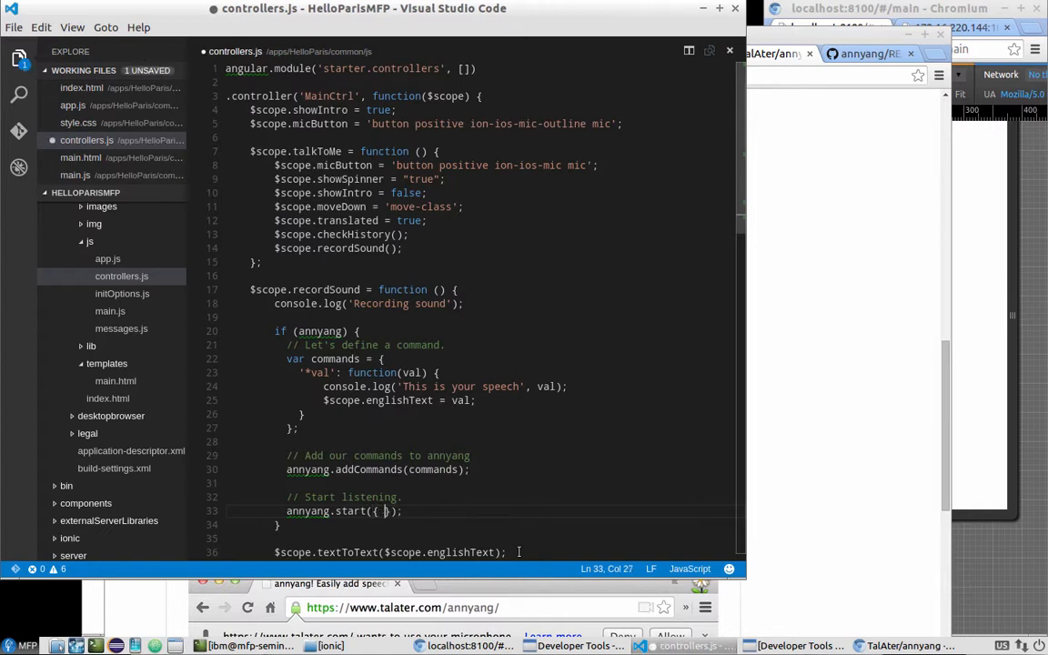
pyautogui.write('auto')
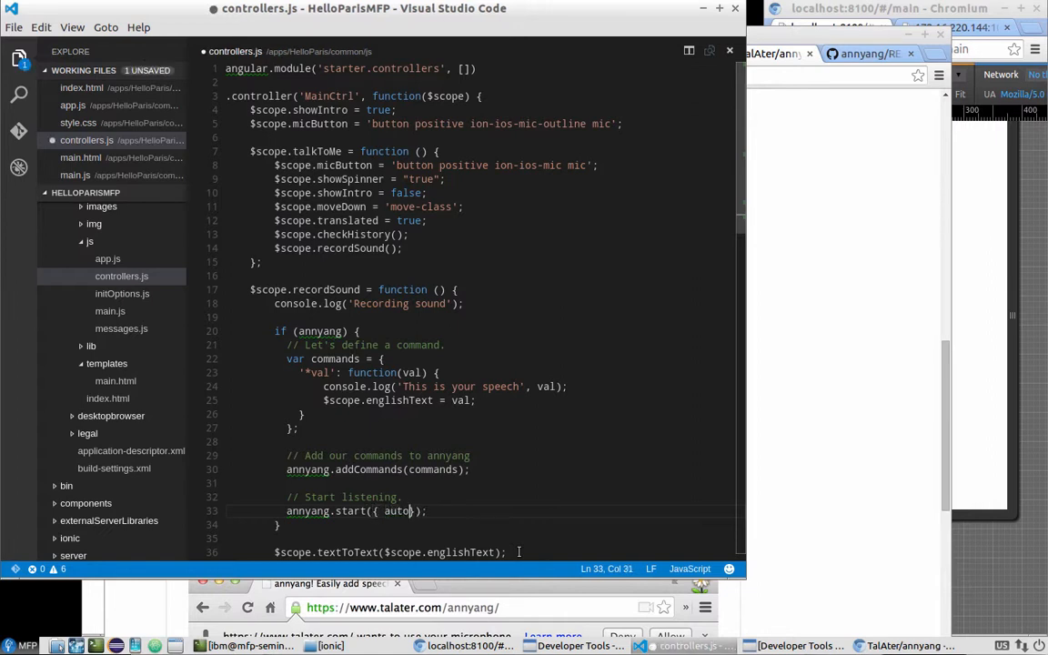
pyautogui.write('Restart: false,')
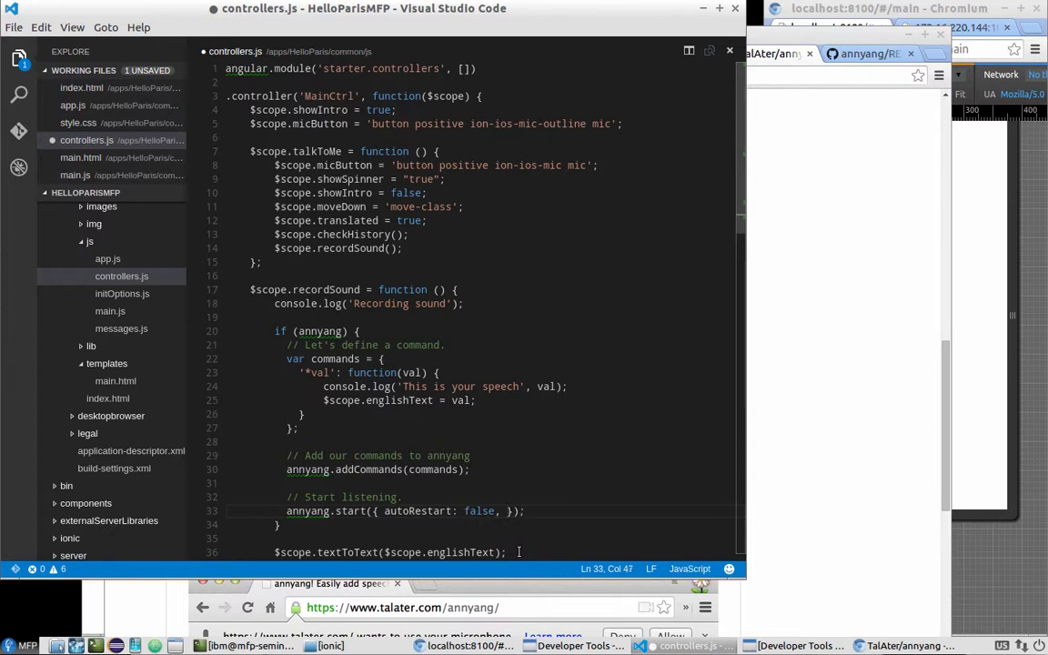
pyautogui.write('contun')
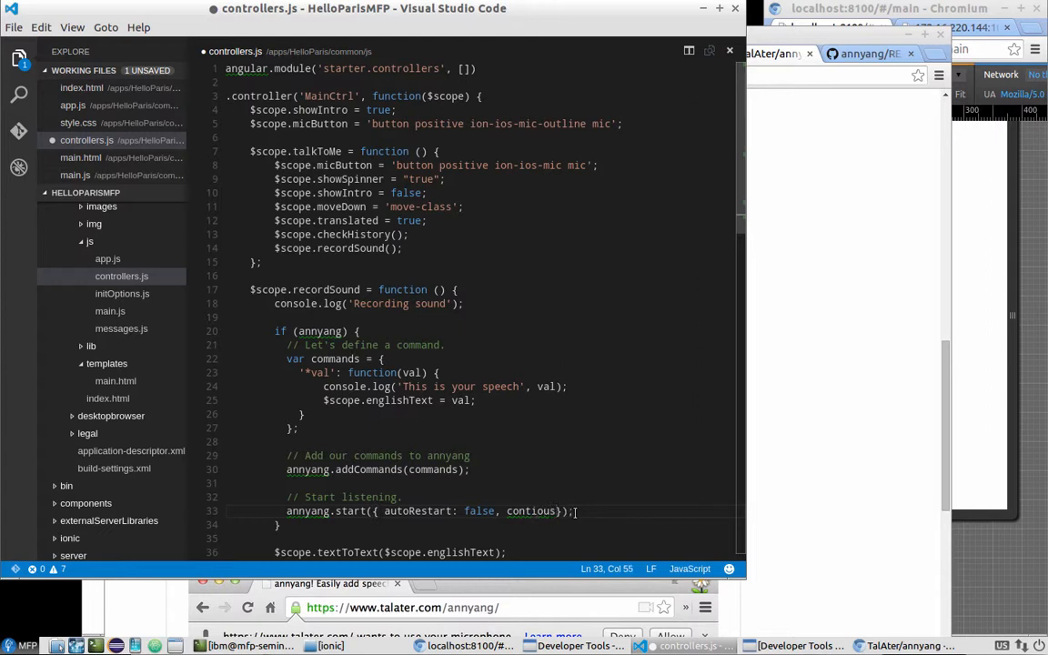
pyautogui.doubleClick(530, 510)
pyautogui.write('nu')
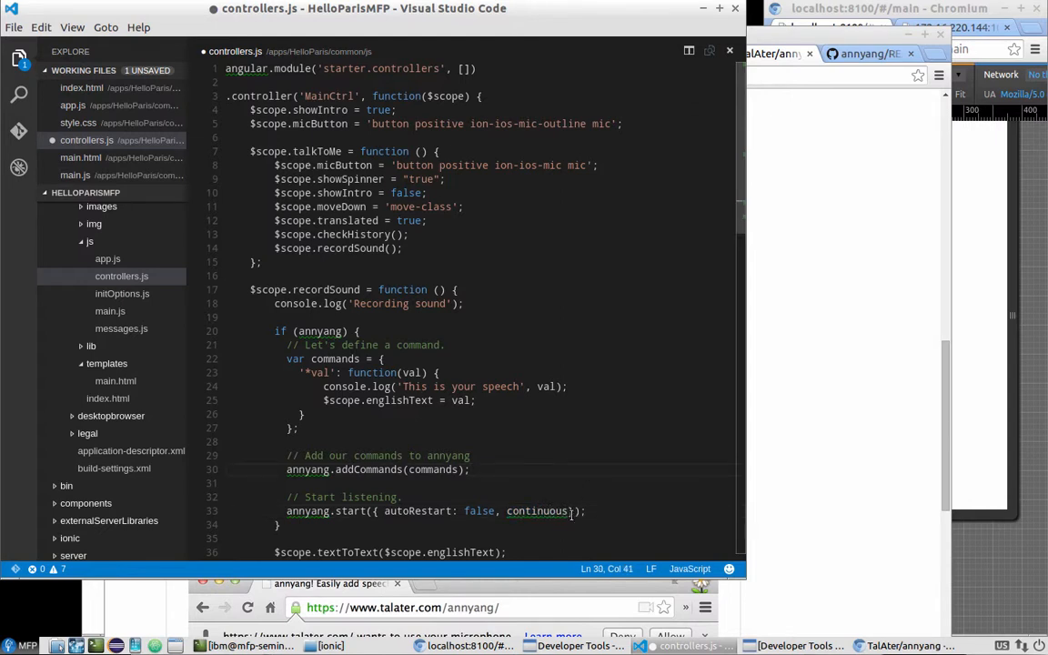
pyautogui.write('false')
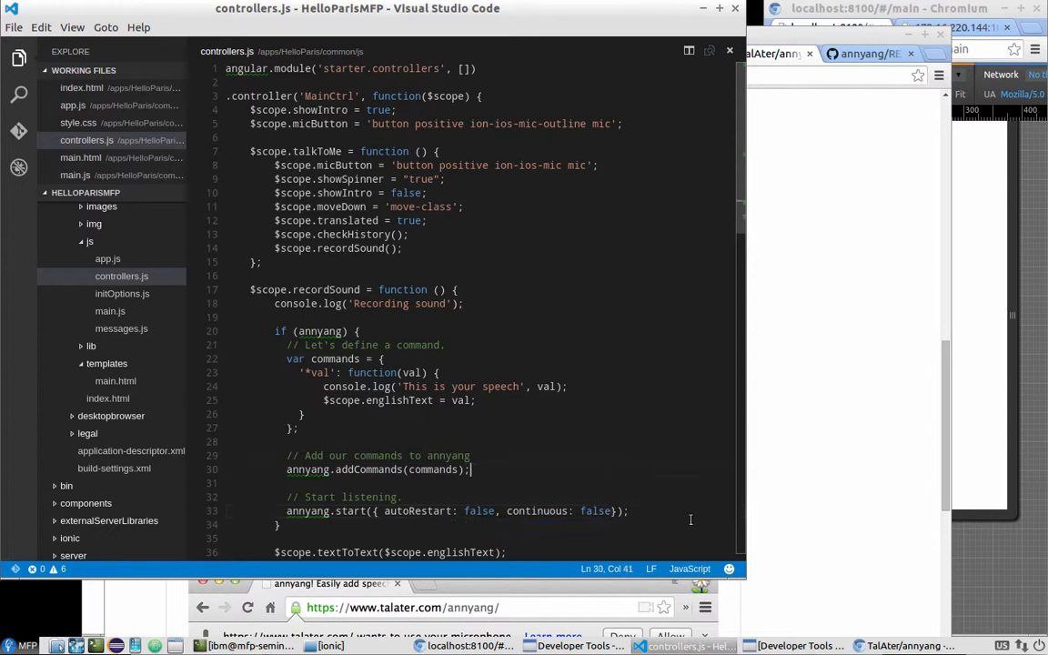
pyautogui.click(630, 510)
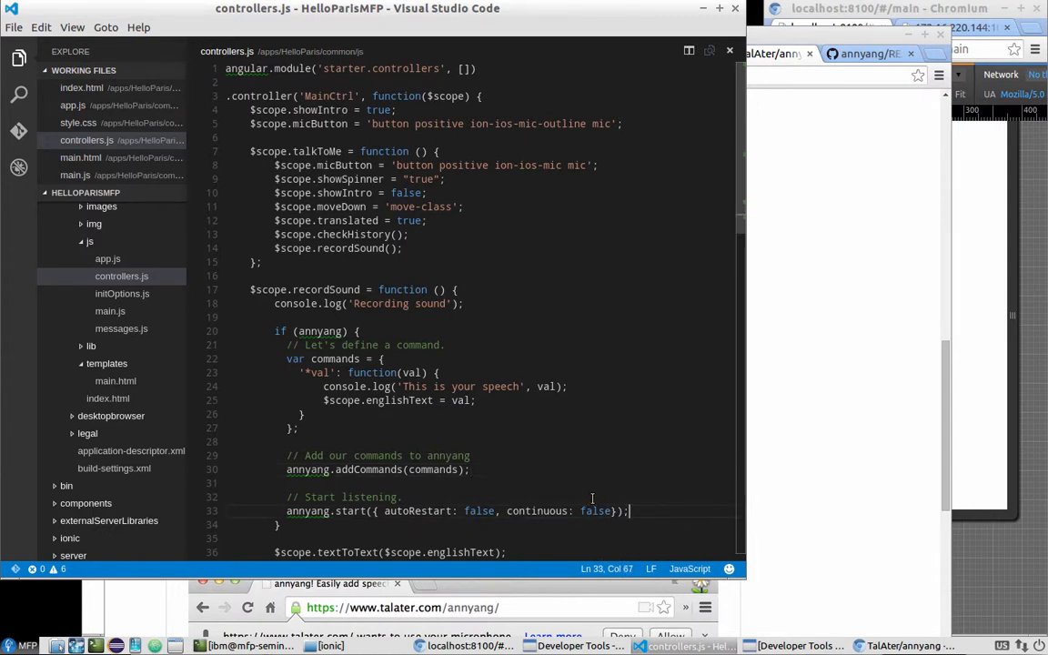
pyautogui.moveTo(543, 497)
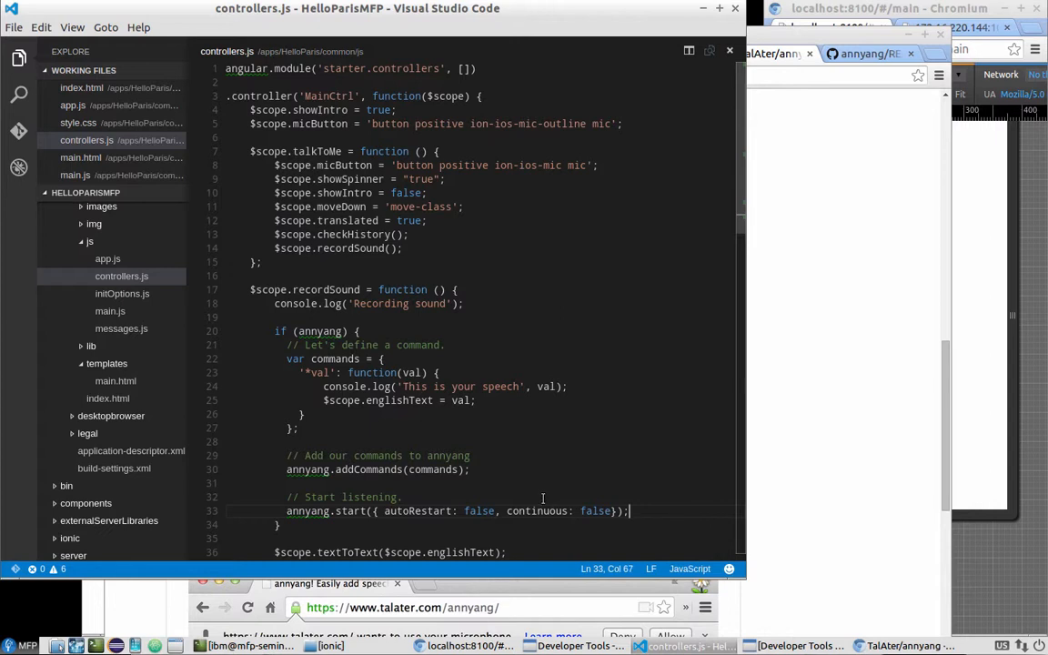
# - Add an annyang.addCallback('end') handler below the start call
pyautogui.press('Enter')
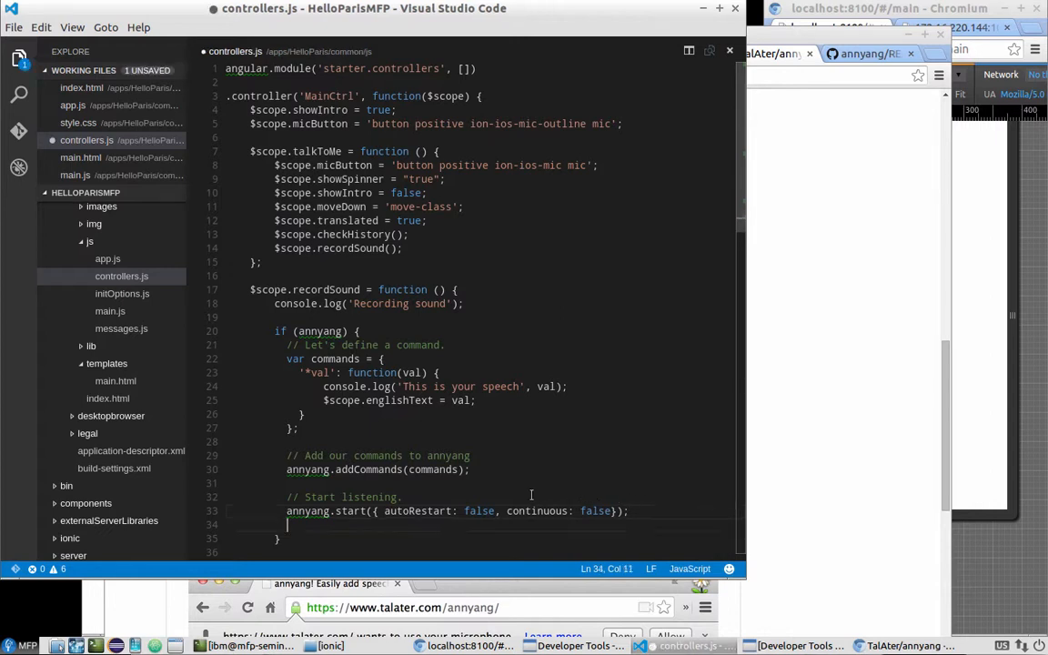
pyautogui.write('annyang')
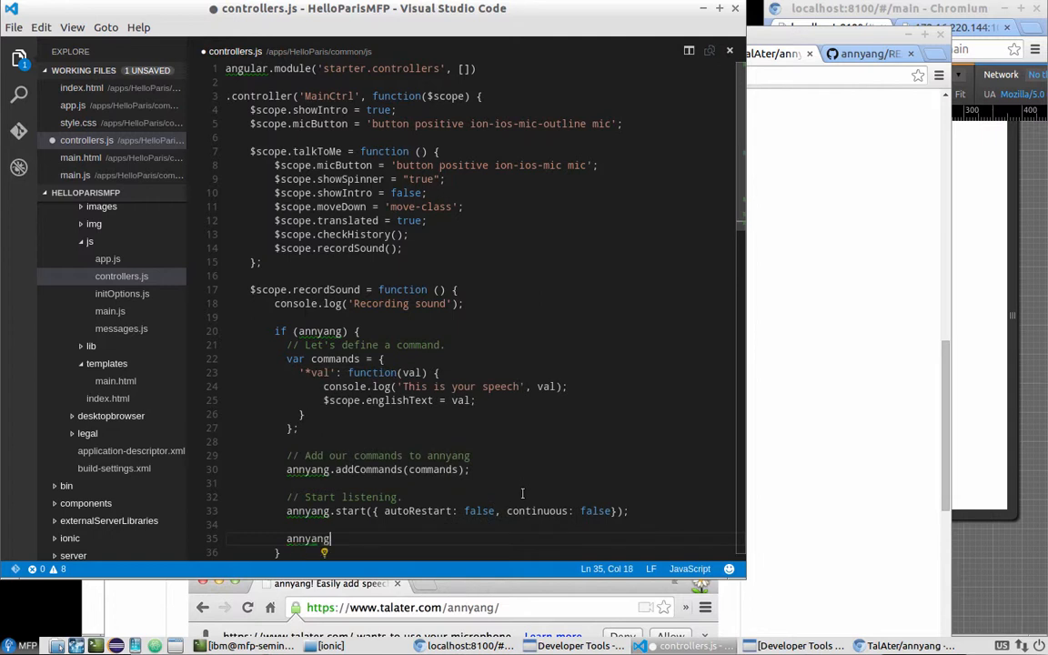
pyautogui.write('.add')
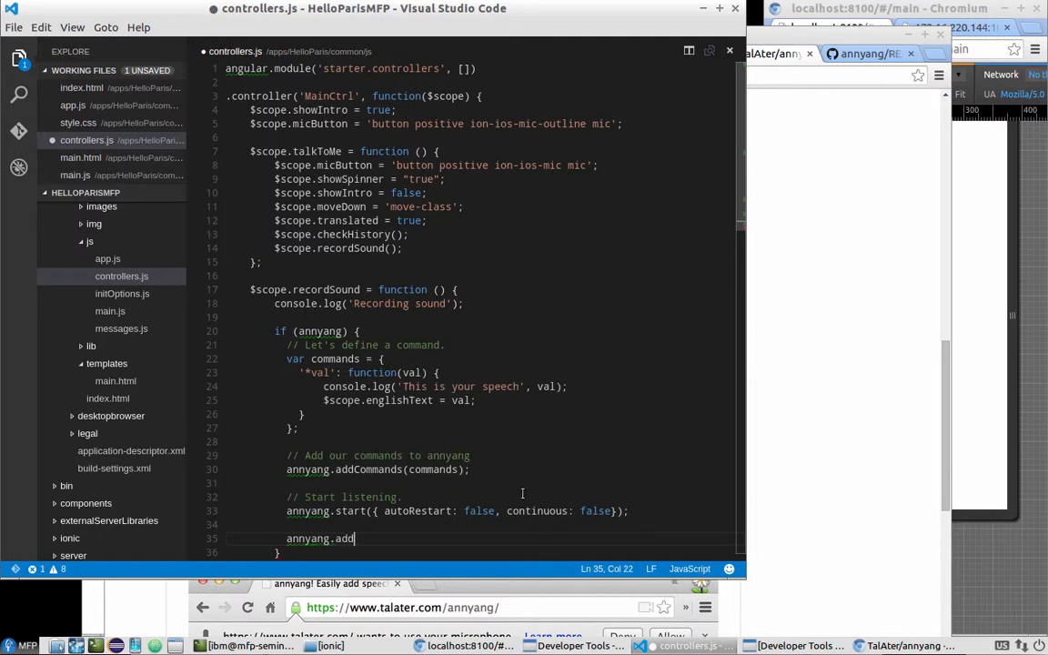
pyautogui.write('Call')
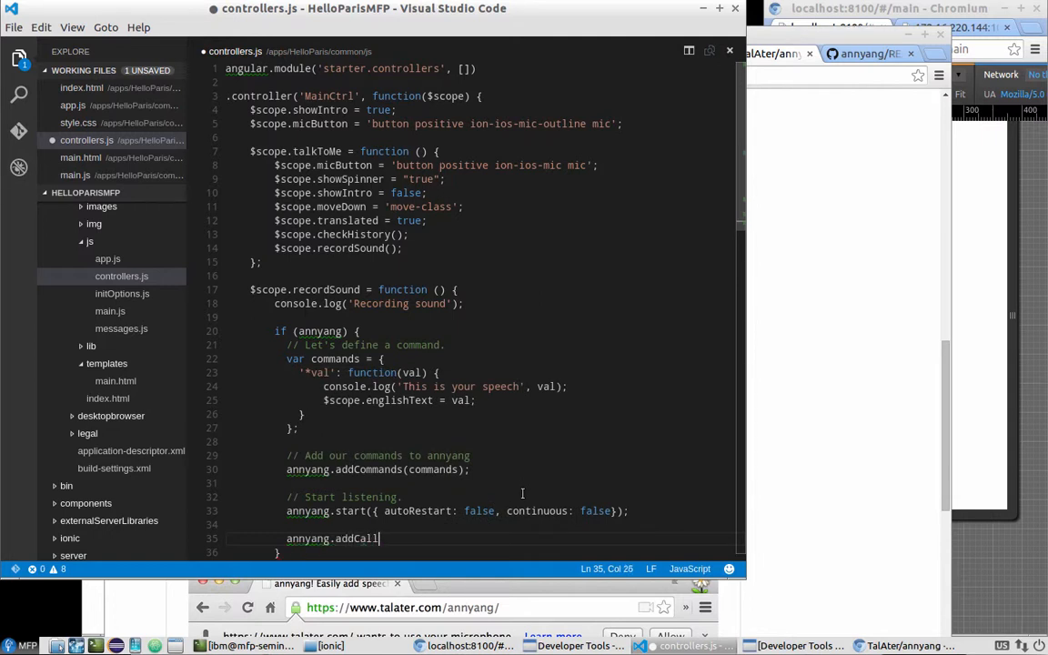
pyautogui.write('back')
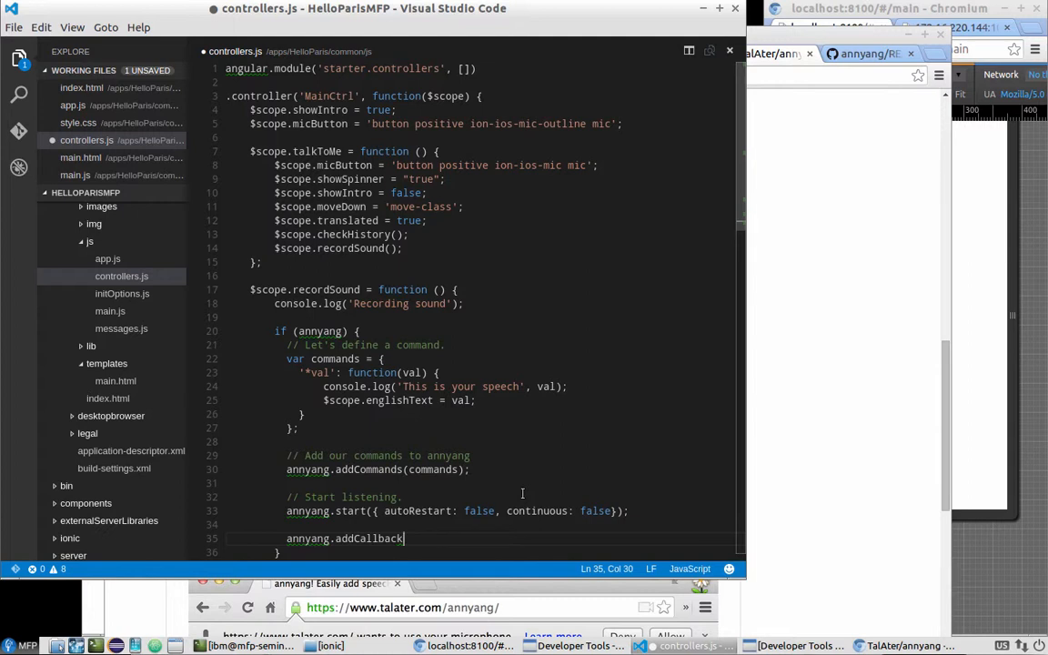
pyautogui.write("('')")
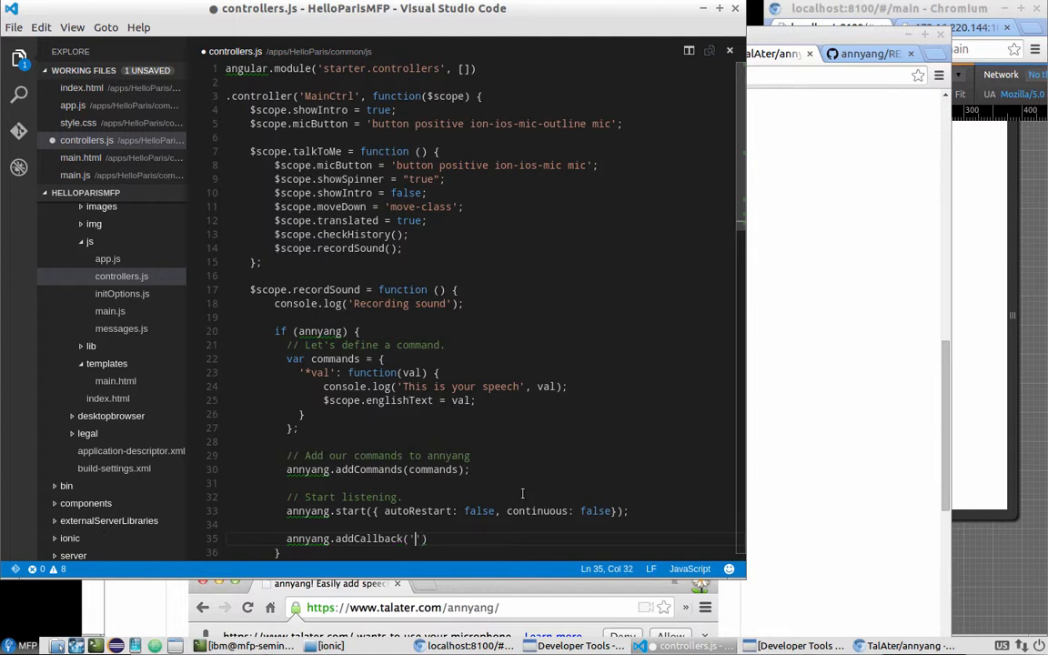
pyautogui.write('end')
pyautogui.write('$scope.showIntro = false;')
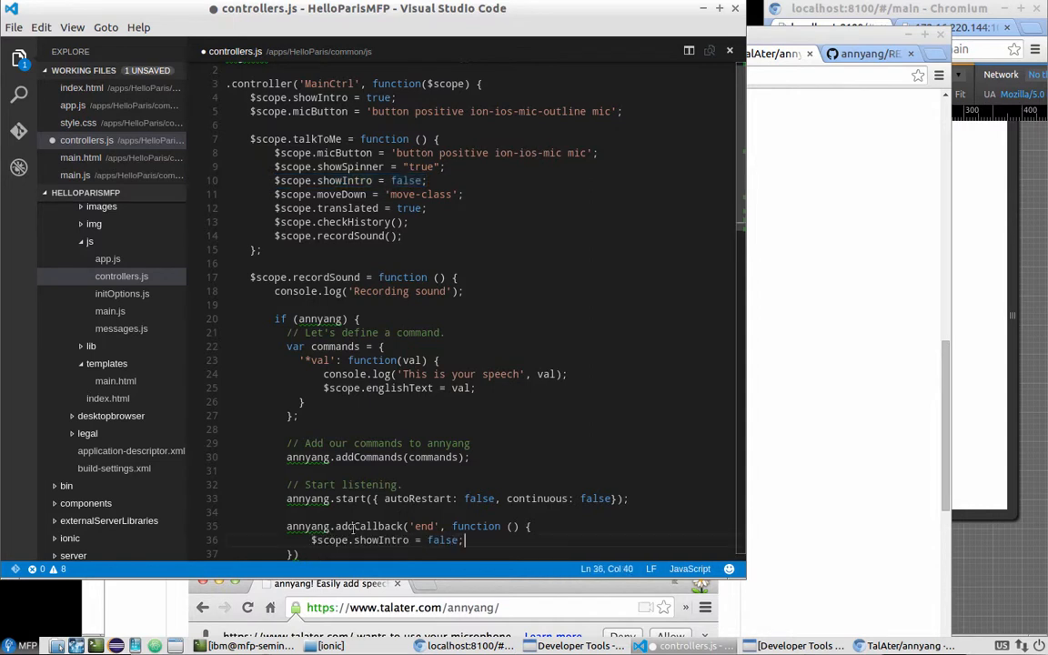
pyautogui.moveTo(690, 435)
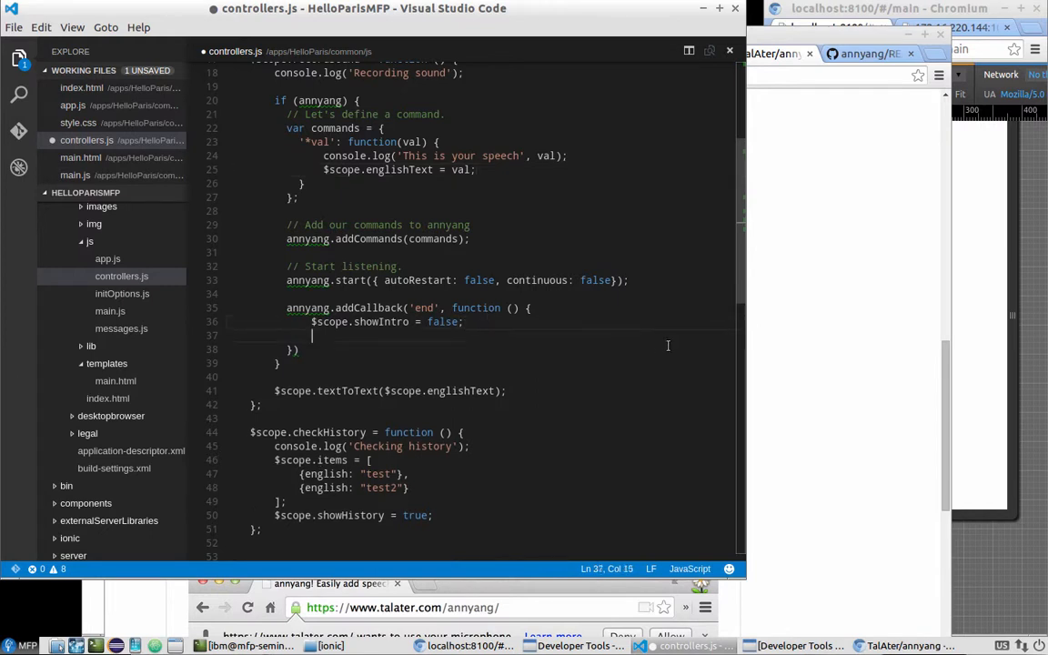
# - Inside the end callback, call $scope.textToText($scope.englishText);
pyautogui.write(');')
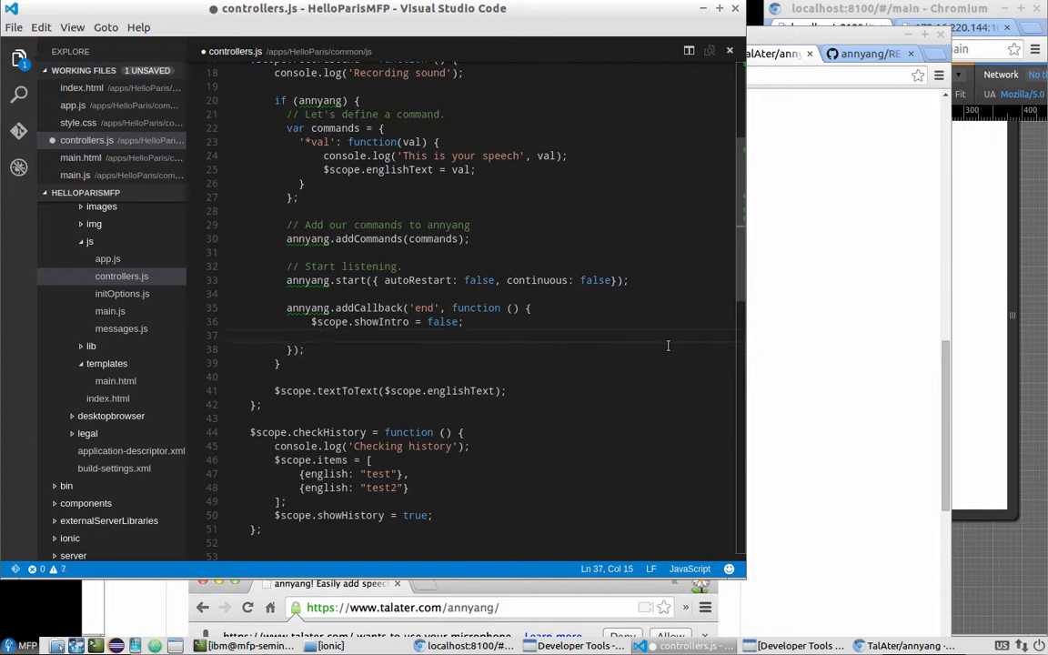
pyautogui.write('$scope.')
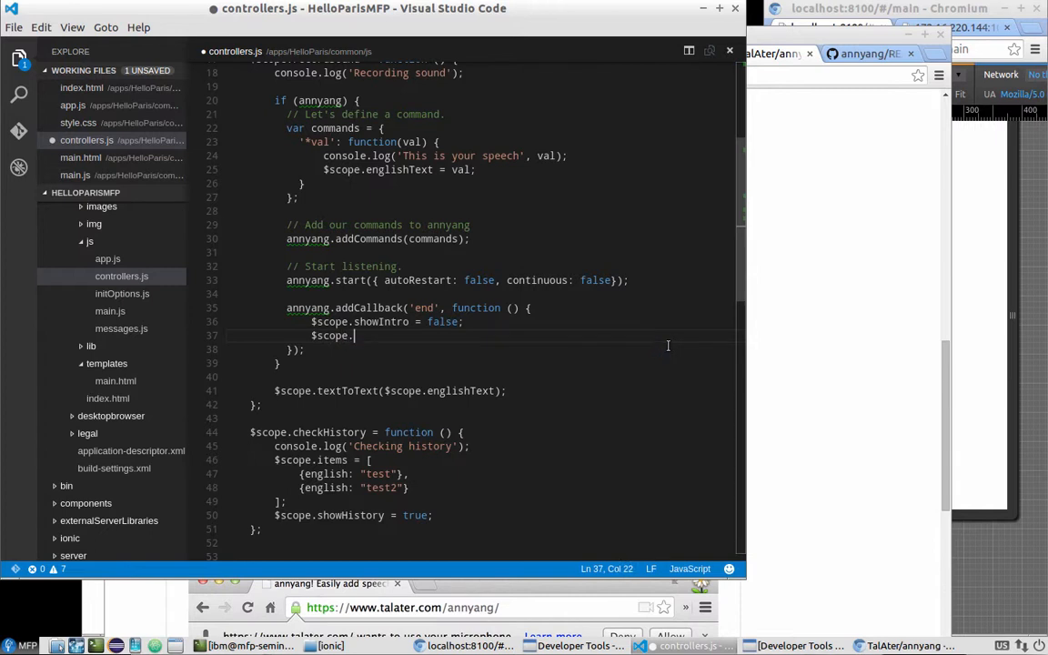
pyautogui.write('tet')
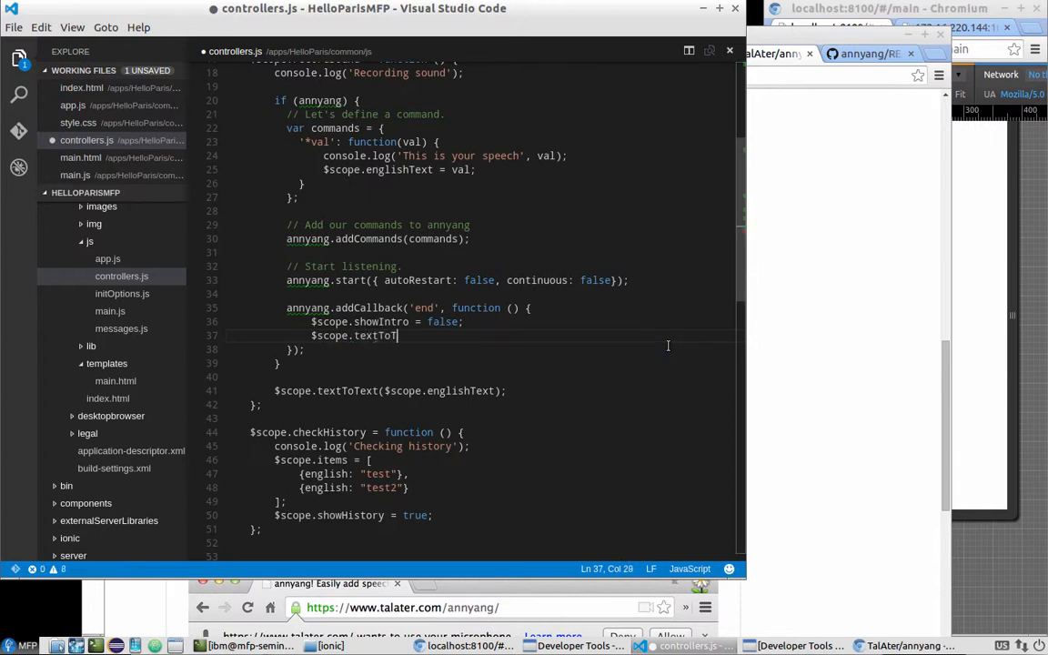
pyautogui.write('ext()')
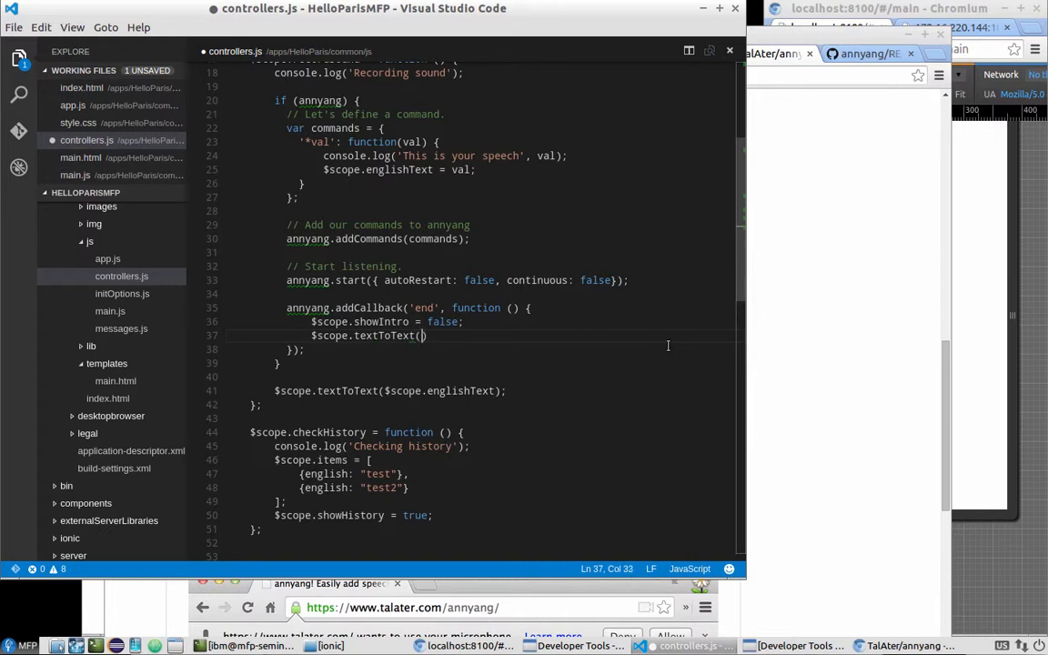
pyautogui.write('$sc')
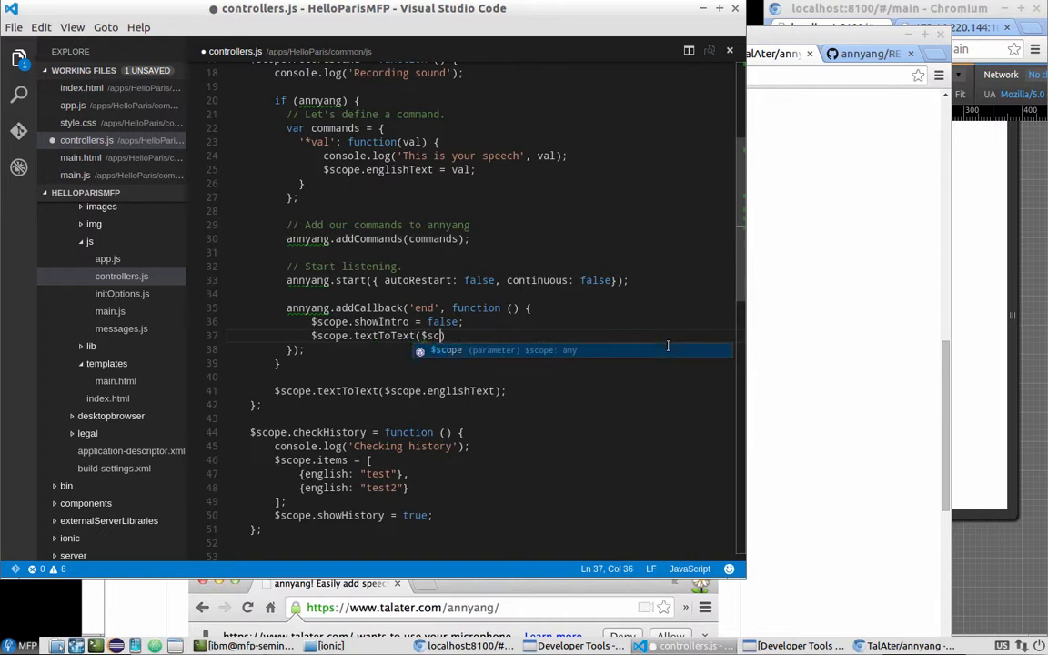
pyautogui.write('.e')
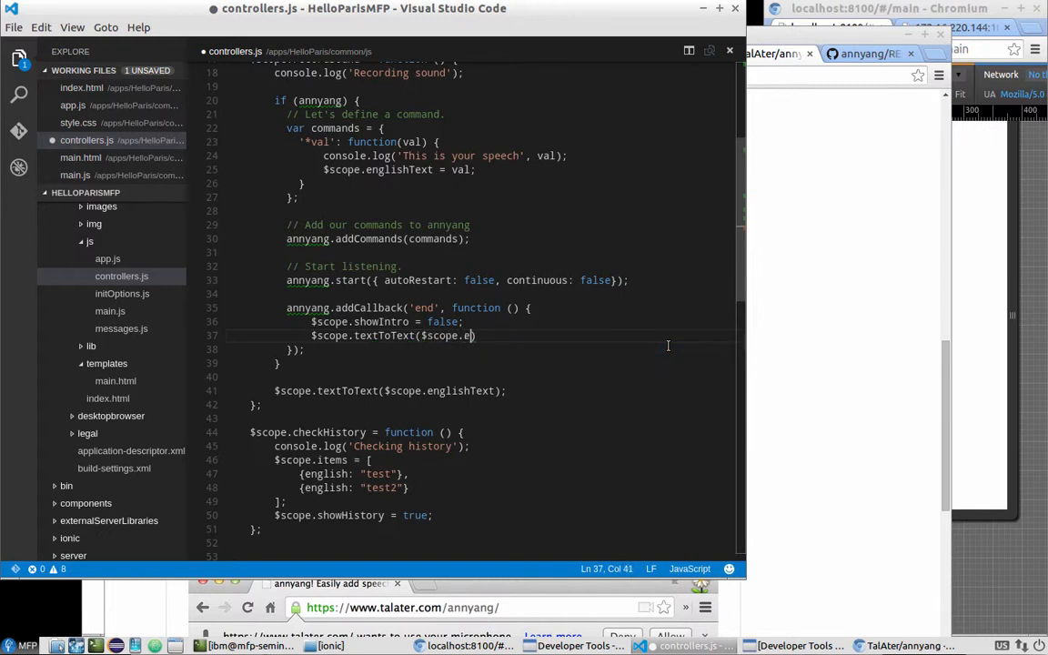
pyautogui.write('ng')
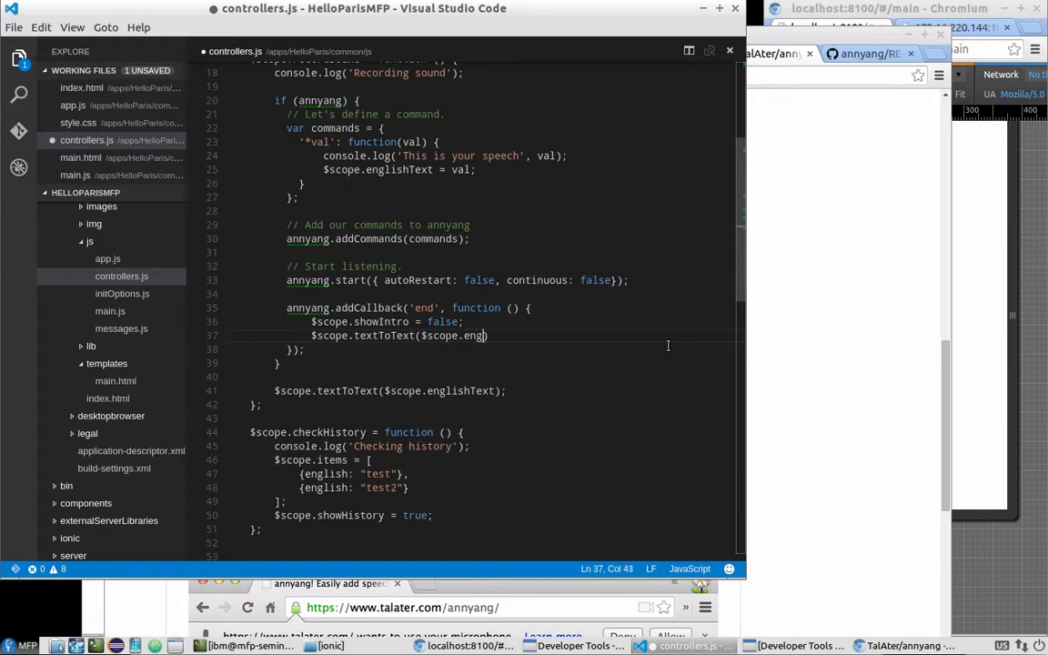
pyautogui.write('lish')
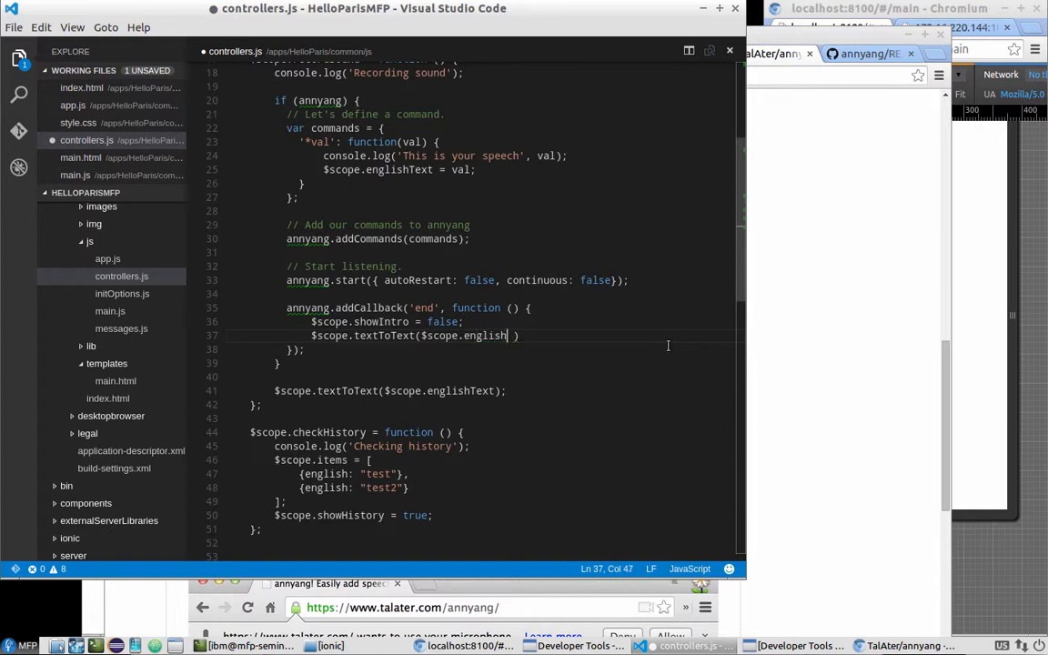
pyautogui.write('Text')
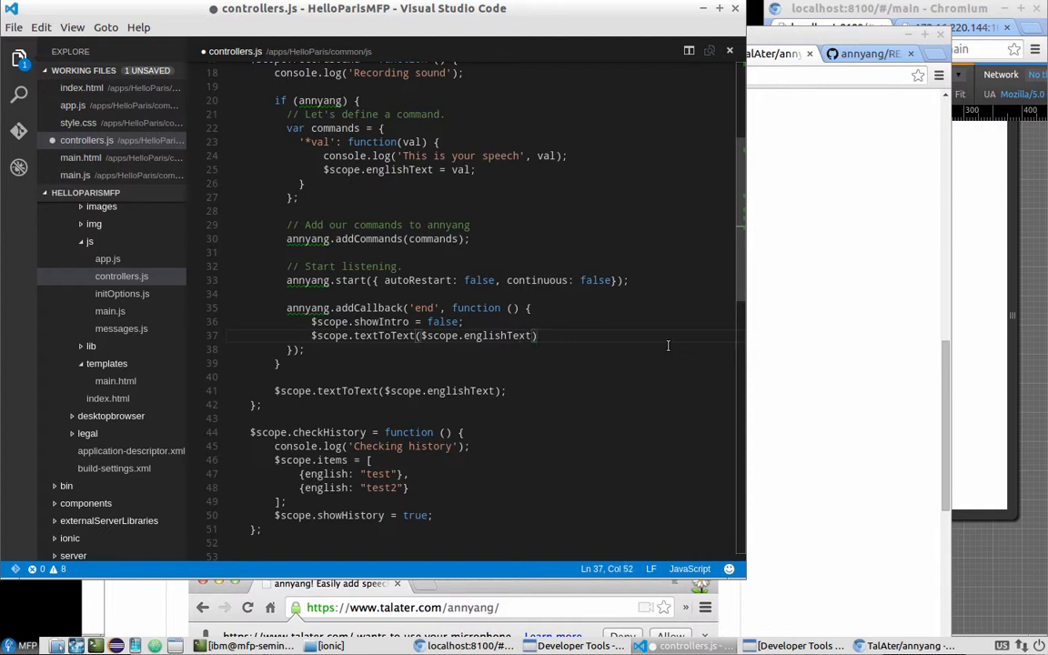
pyautogui.write(';')
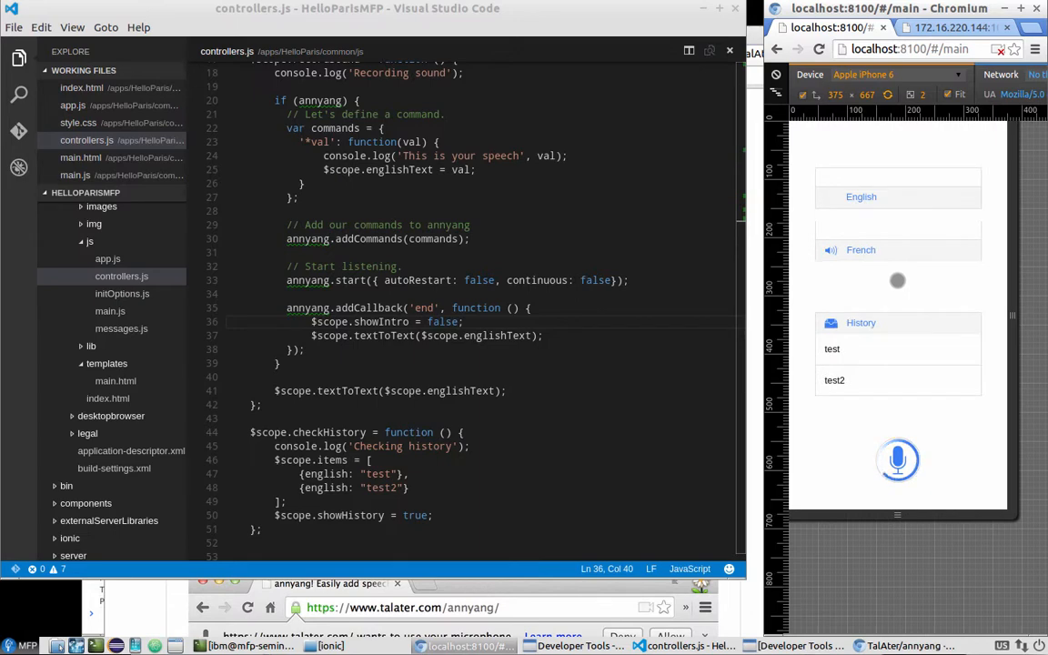
pyautogui.click(1005, 49)
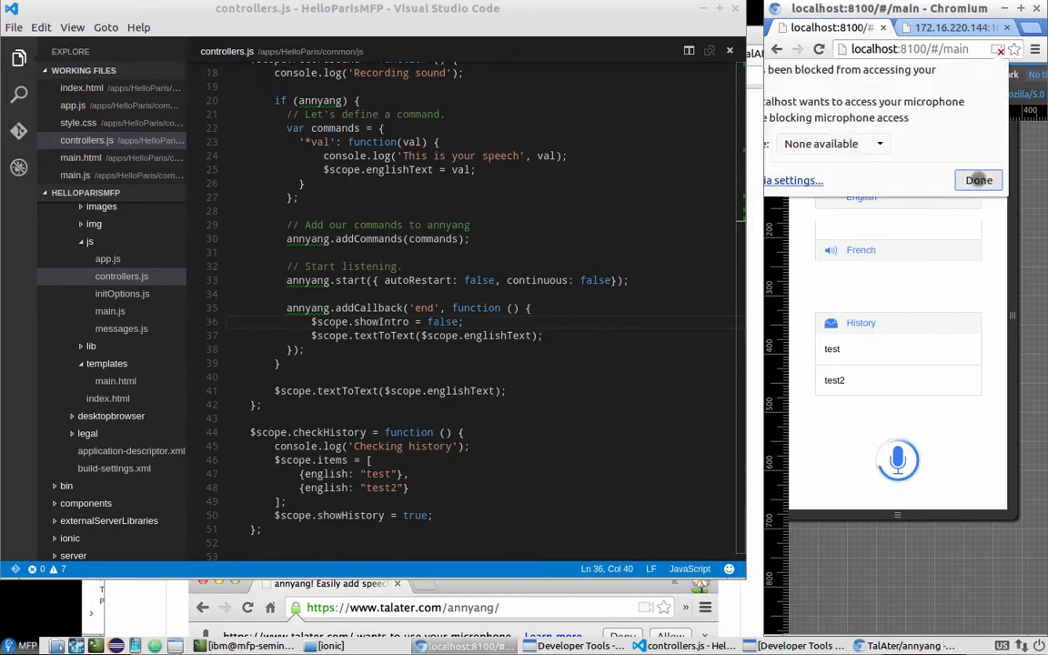
pyautogui.click(977, 179)
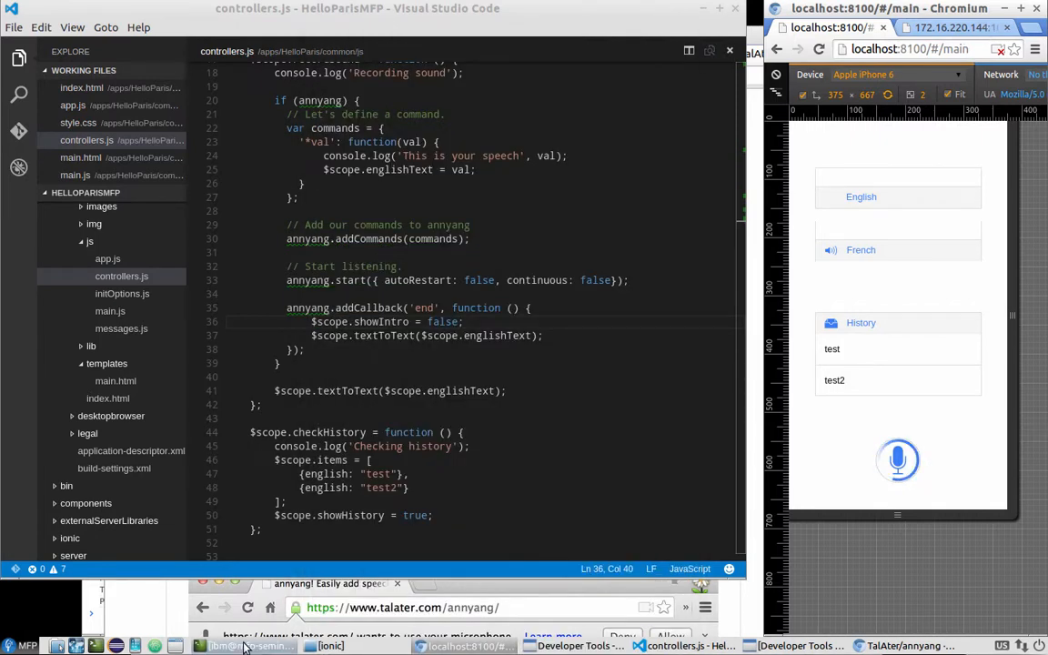
# - Open Connection Information from the network tray and select the IPv4 address 172.16.220.144
pyautogui.click(1036, 645)
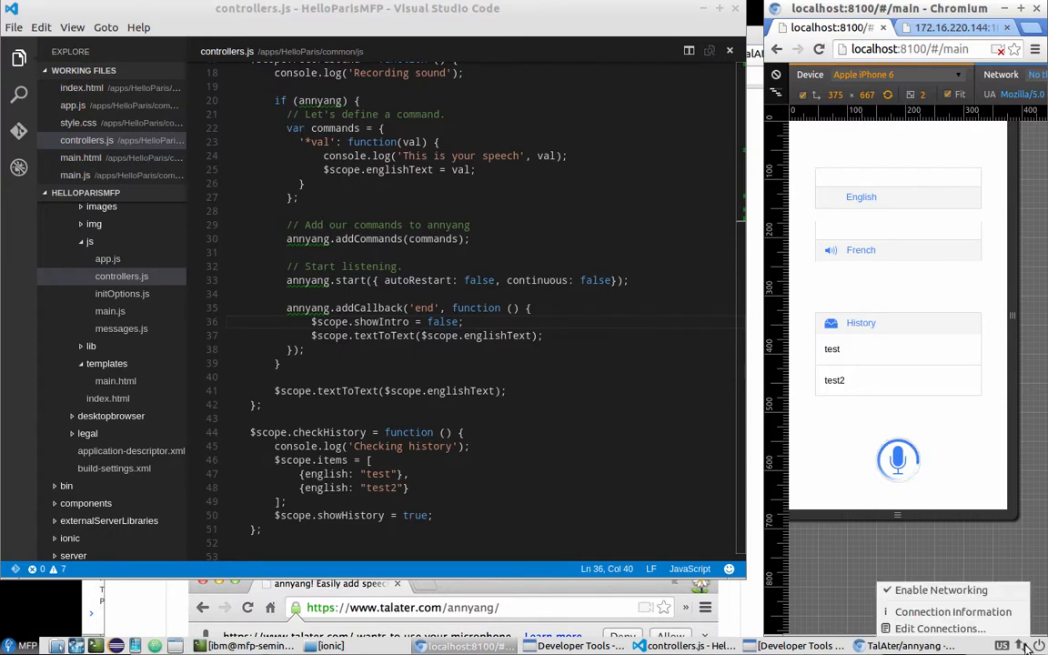
pyautogui.click(955, 611)
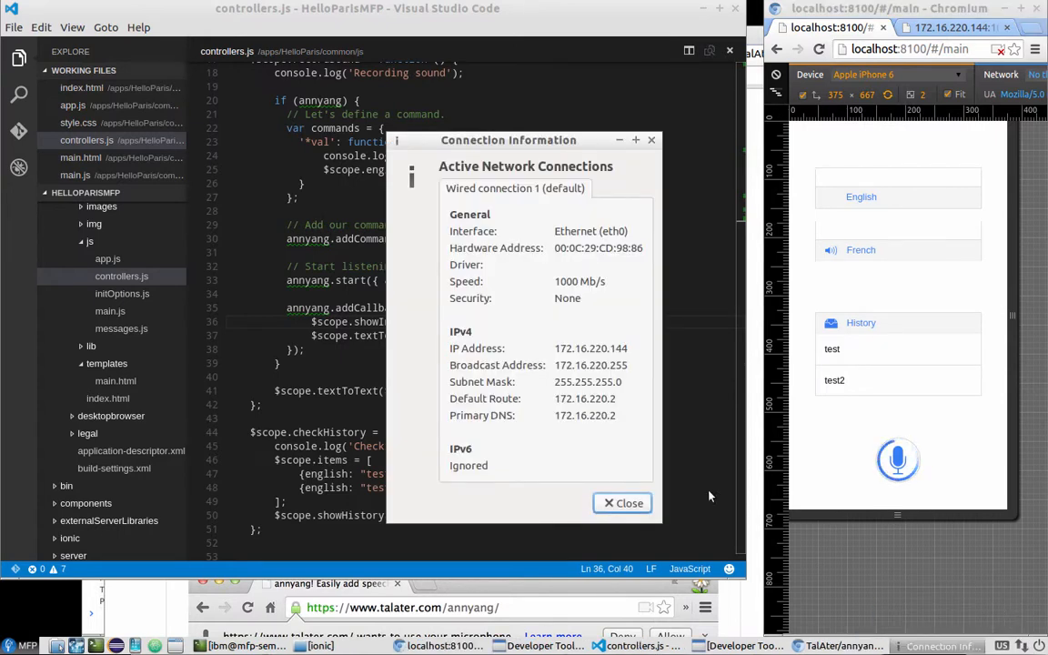
pyautogui.moveTo(553, 349)
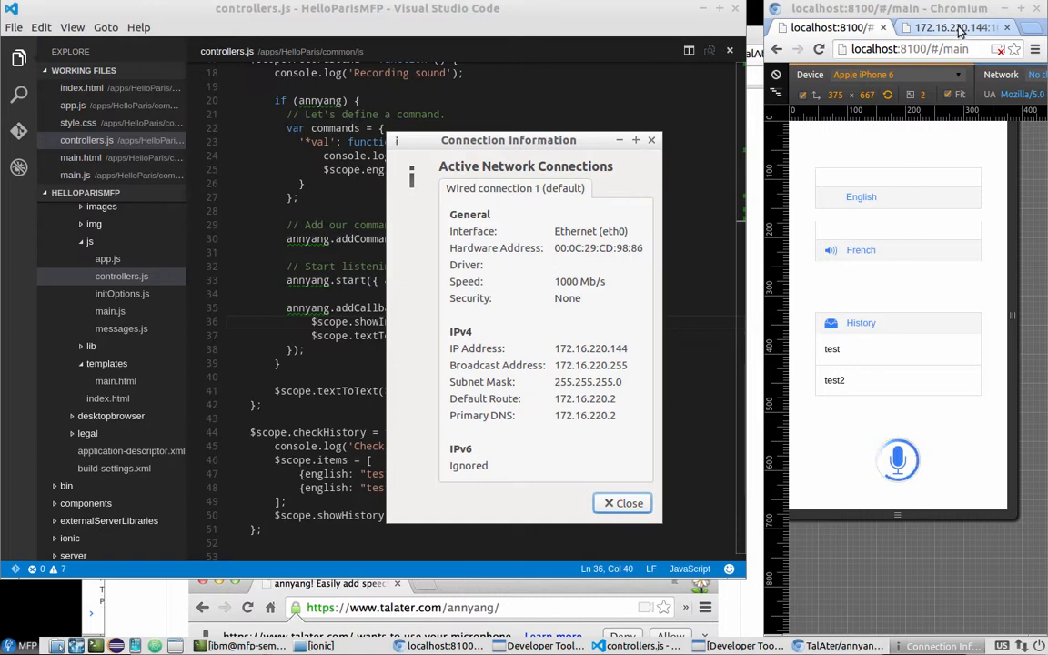
pyautogui.moveTo(918, 38)
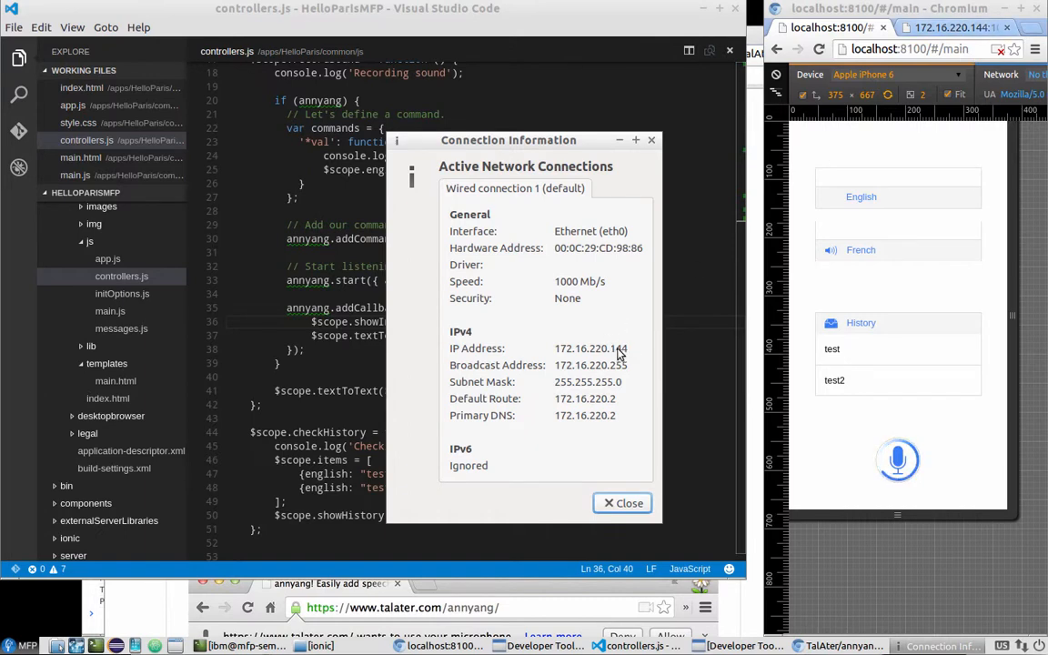
pyautogui.doubleClick(590, 347)
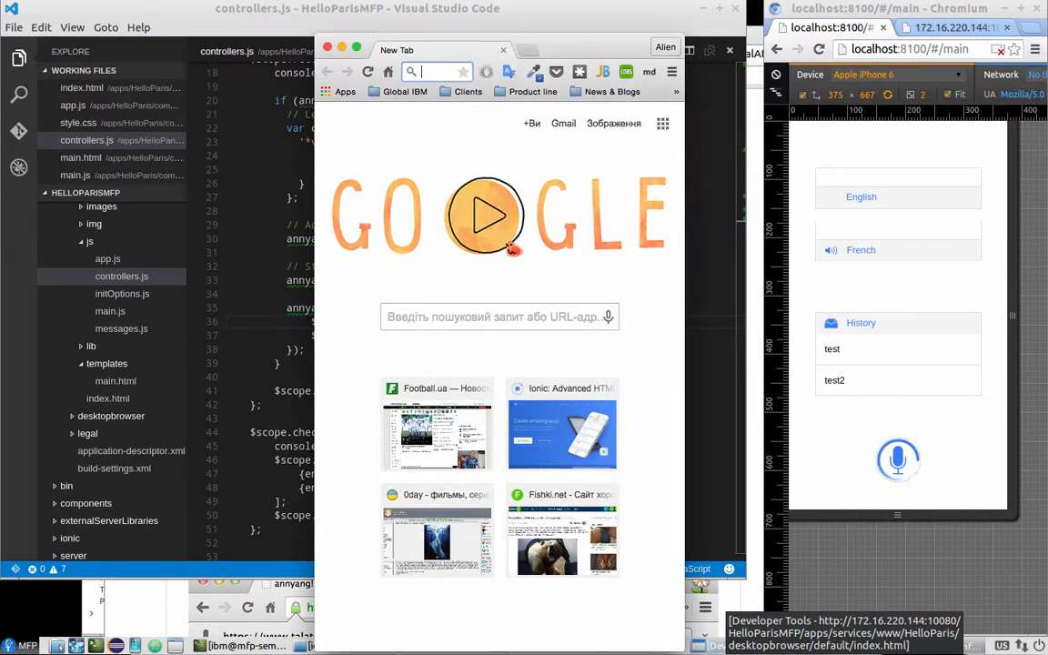
pyautogui.write('16.220.253')
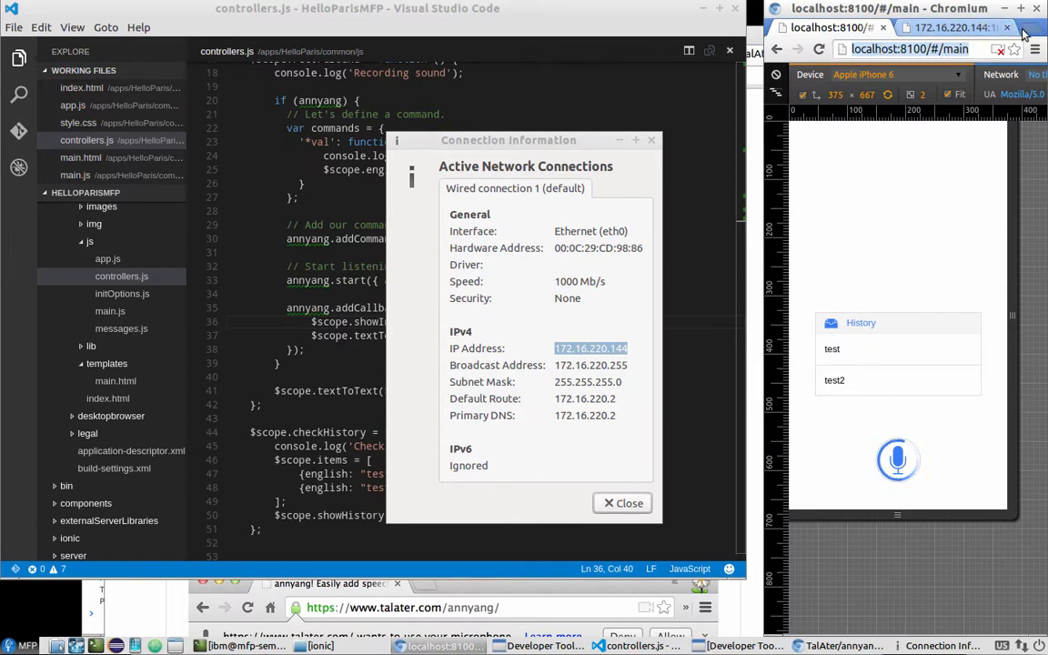
# - Open a new tab and try loading 172.16.220.144:8100, which is refused
pyautogui.click(1018, 24)
pyautogui.write('172.16.220.144')
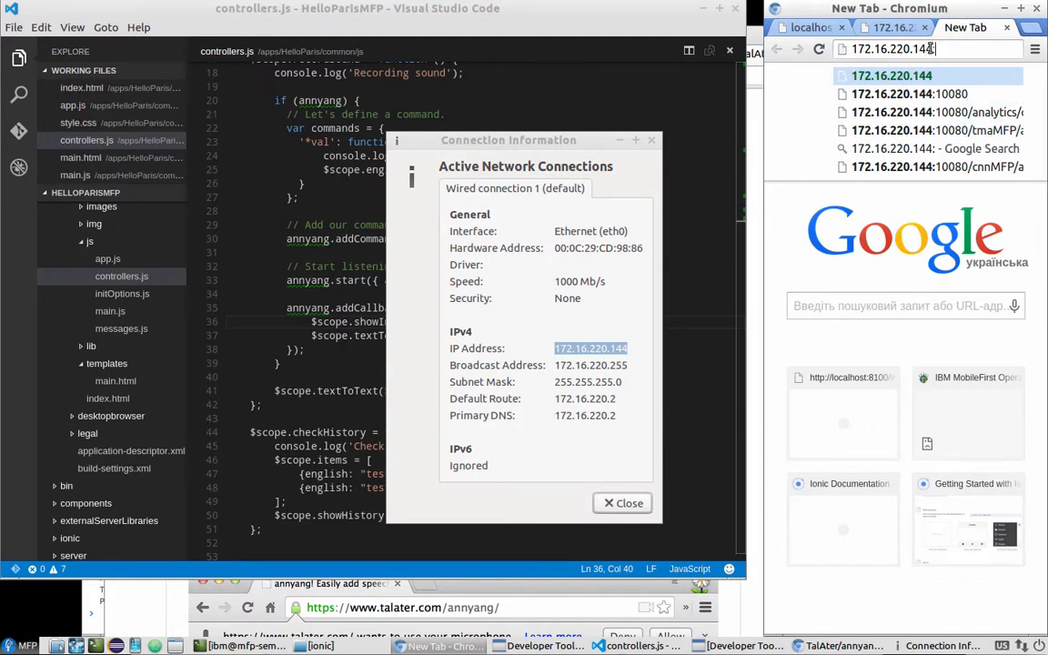
pyautogui.click(896, 94)
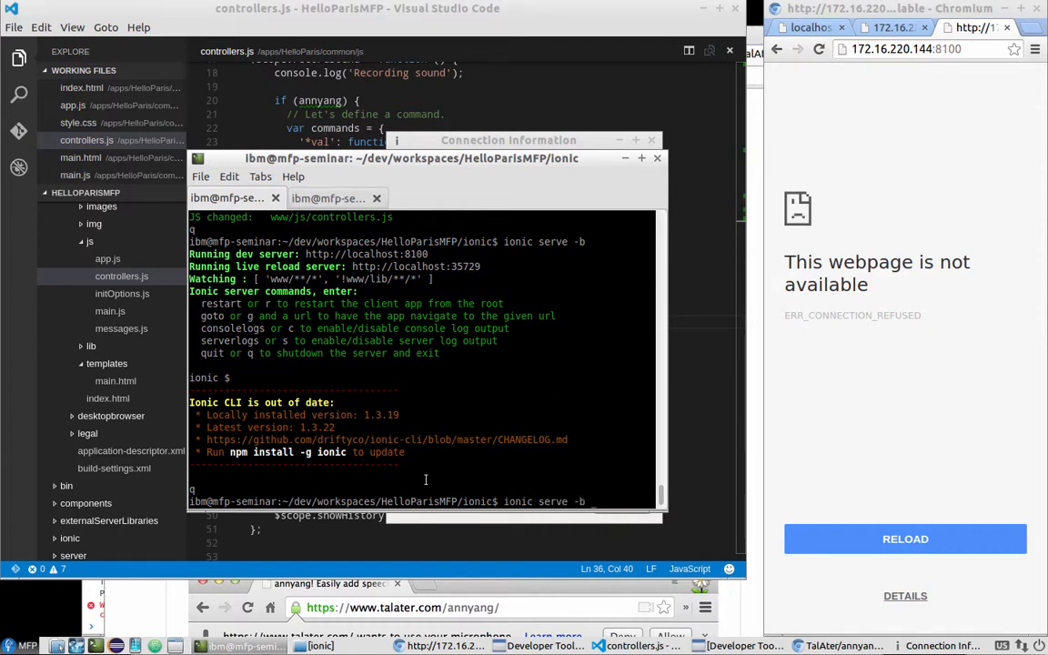
# - Run ionic serve with --address 172.16.220.144 and reload the app in Chromium
pyautogui.write('--a')
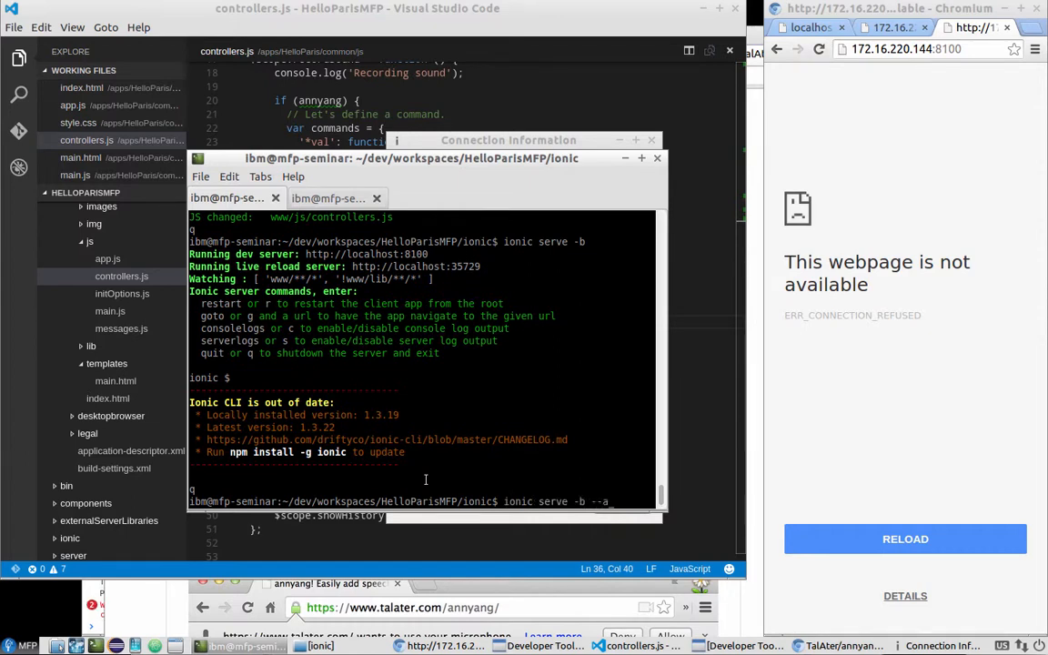
pyautogui.write('ddress 172.1')
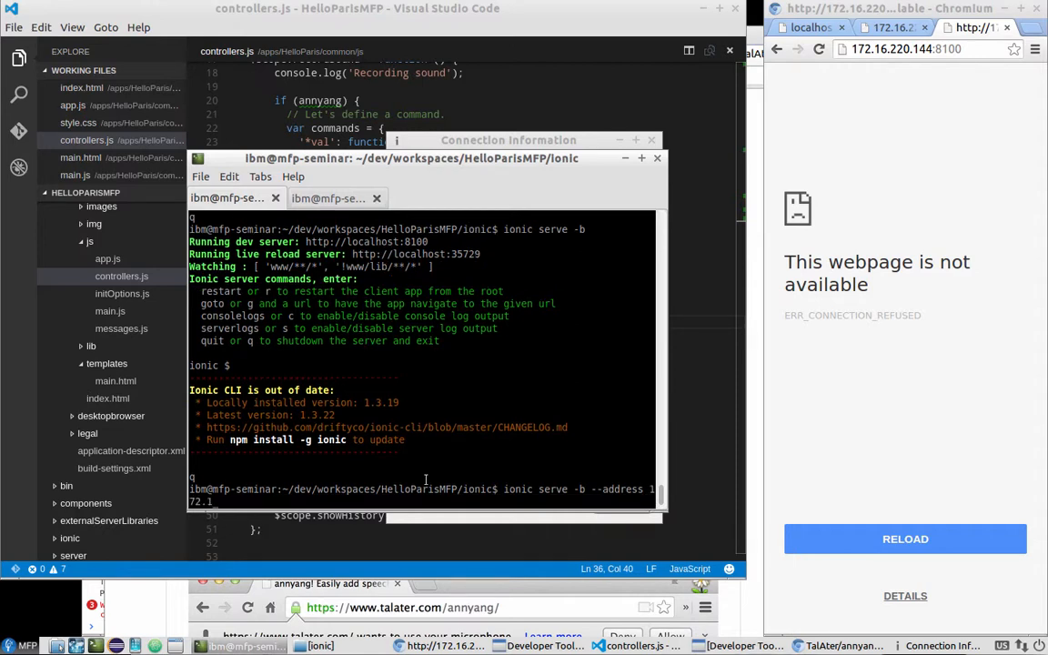
pyautogui.write('6.220.144')
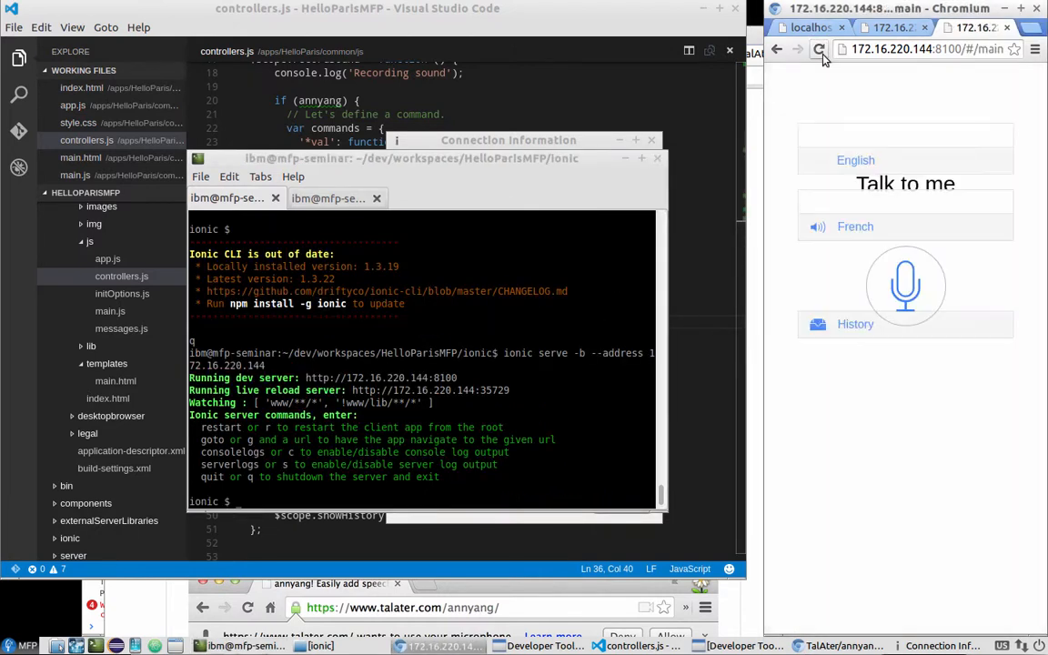
pyautogui.click(820, 52)
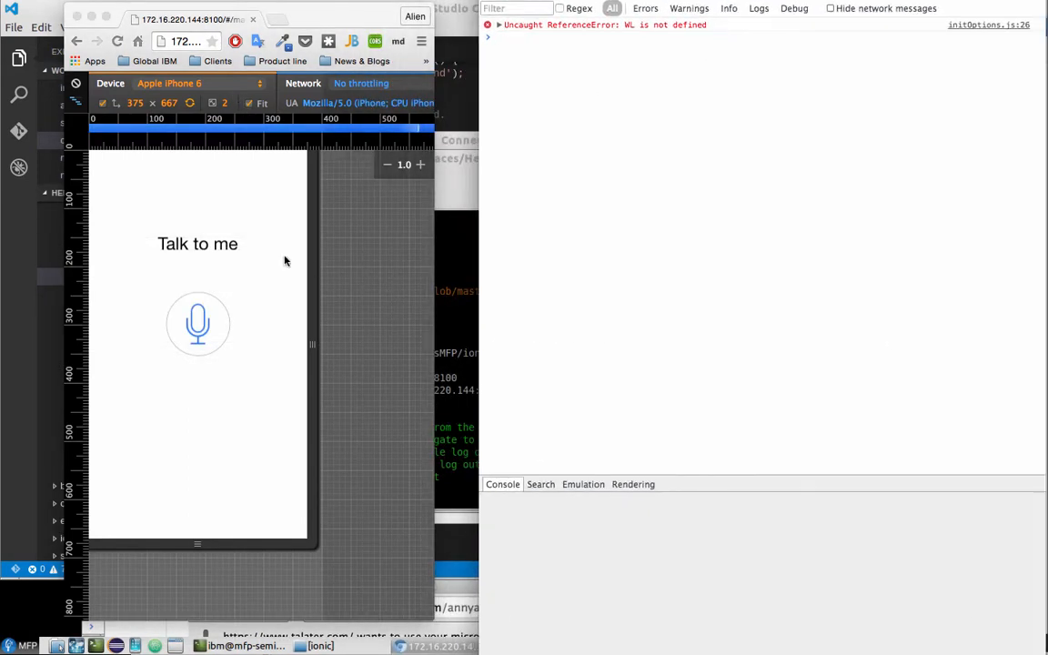
pyautogui.moveTo(196, 313)
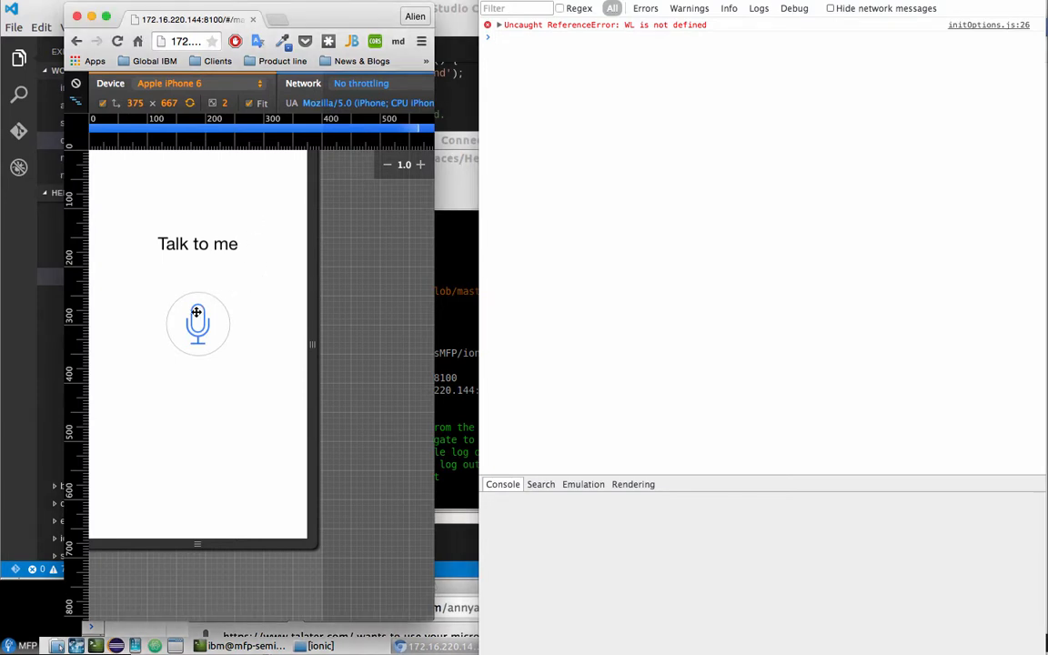
pyautogui.moveTo(277, 233)
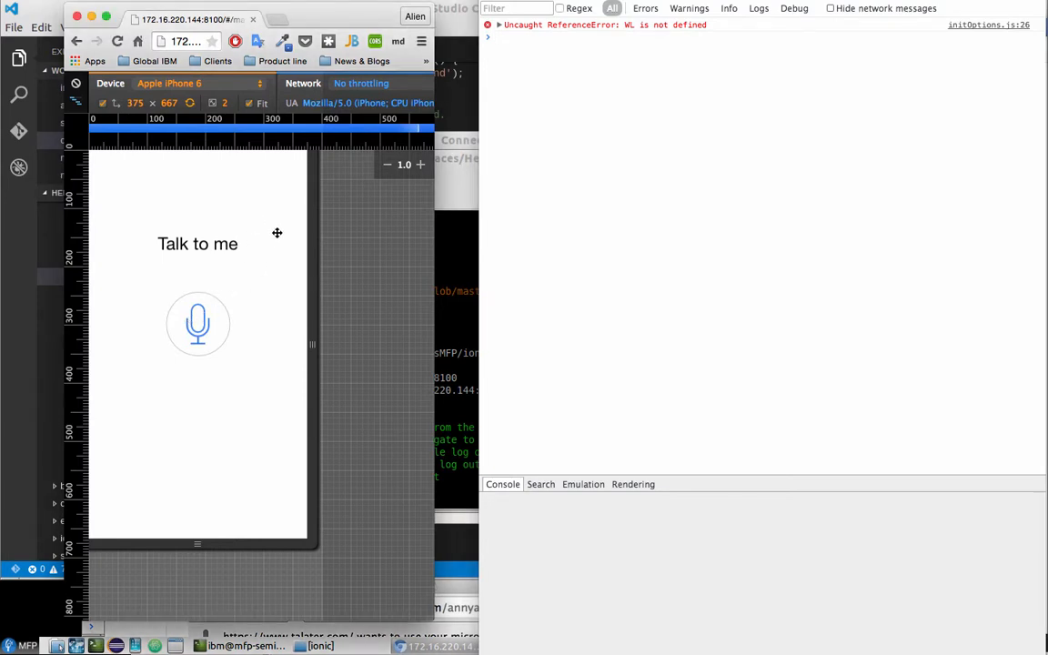
pyautogui.moveTo(262, 280)
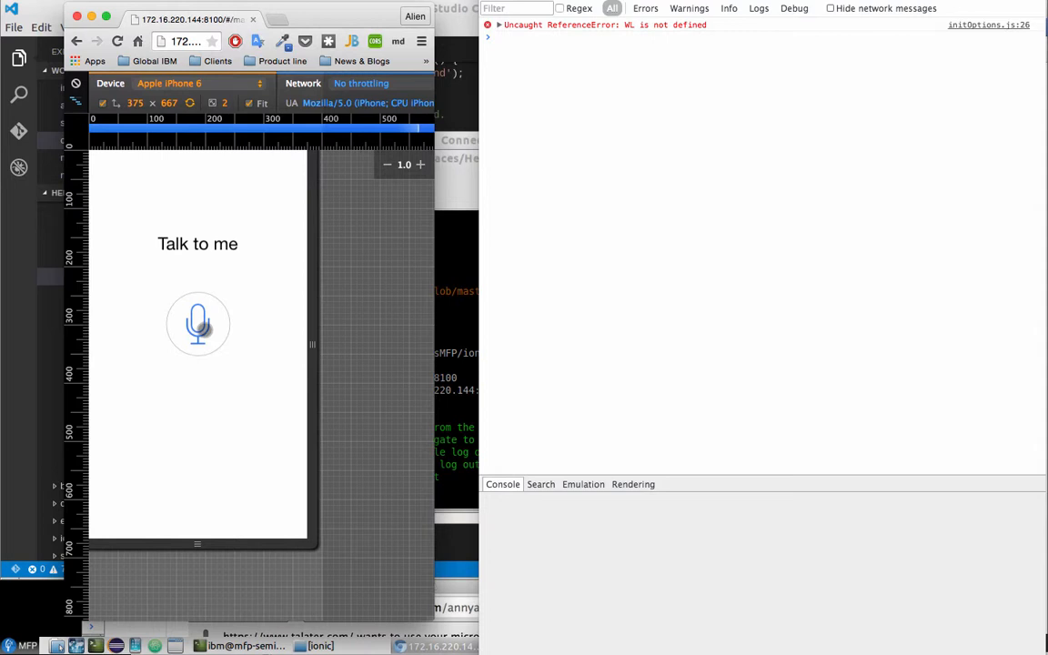
# - Record a spoken 'hello', dismissing the microphone prompt, so English and French fields fill
pyautogui.click(197, 324)
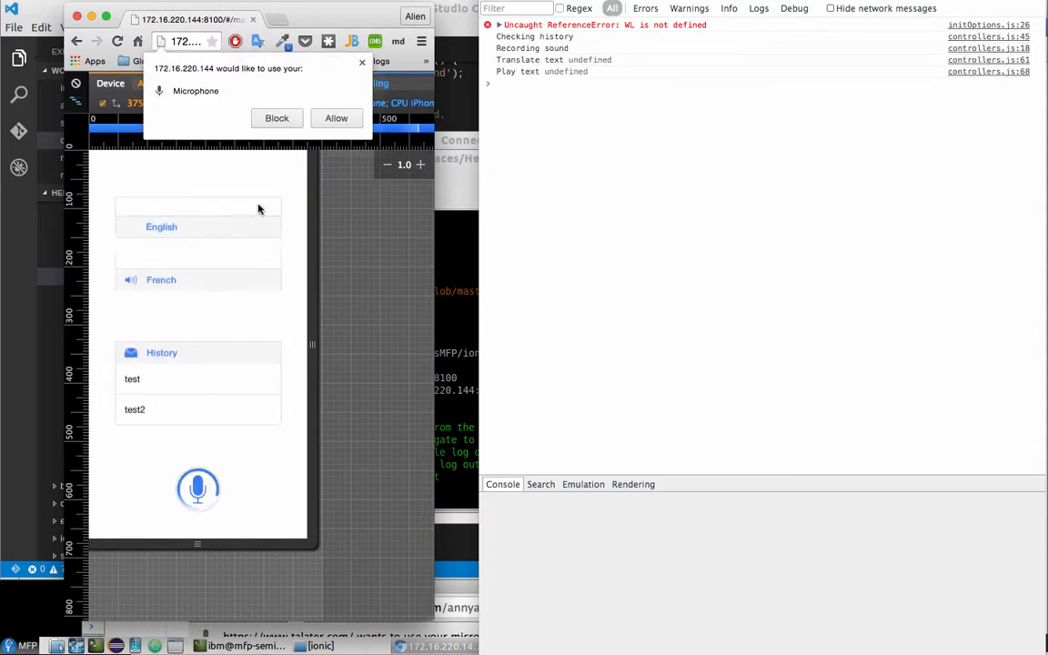
pyautogui.click(336, 118)
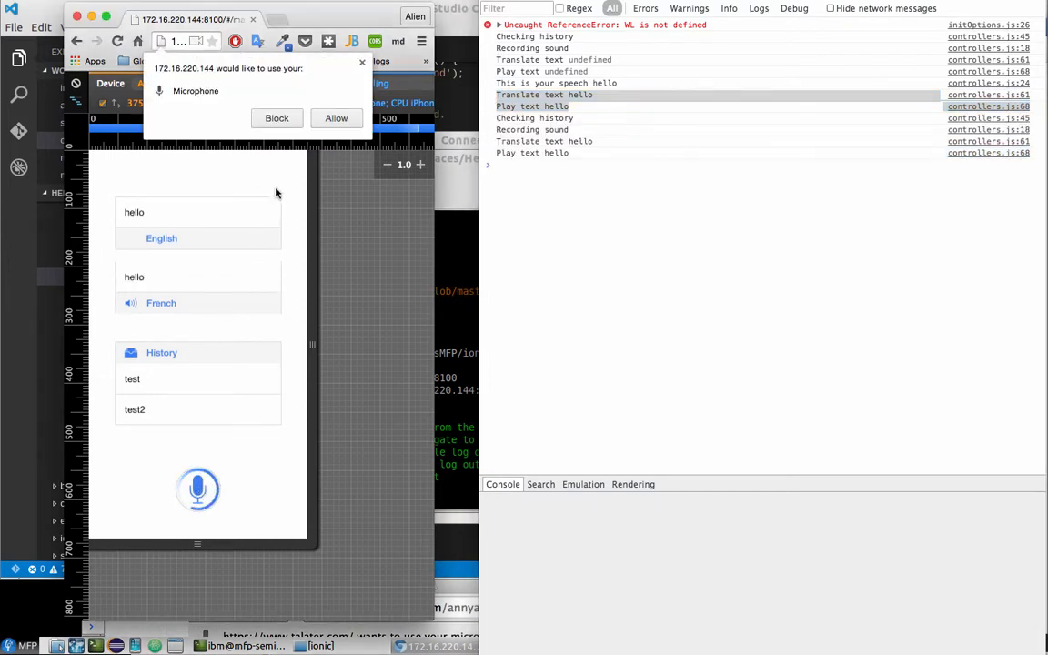
pyautogui.click(335, 118)
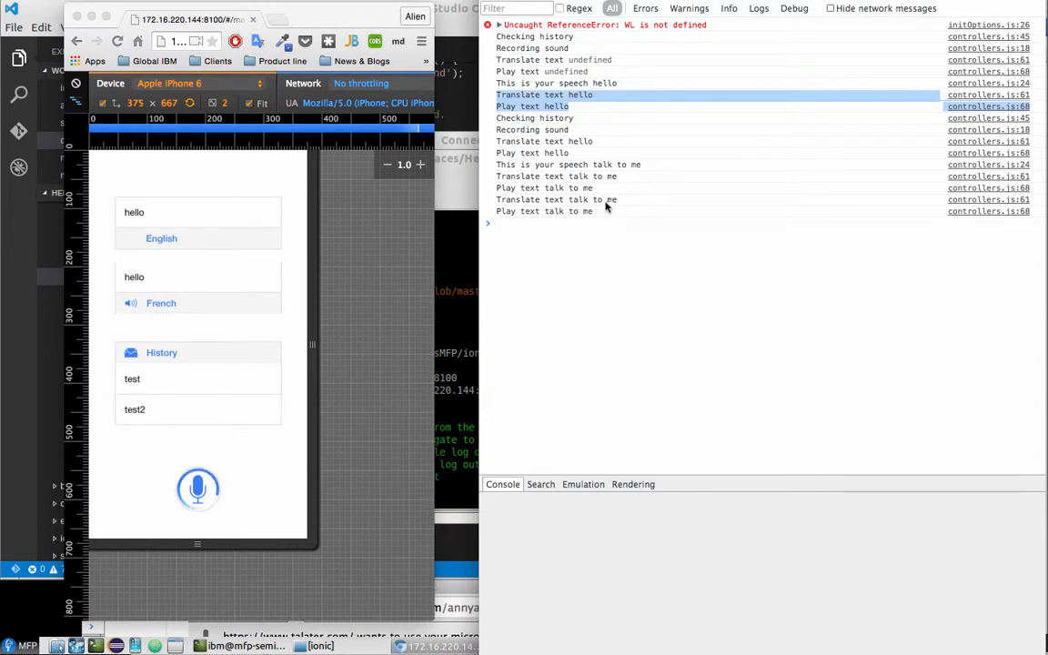
pyautogui.moveTo(601, 205)
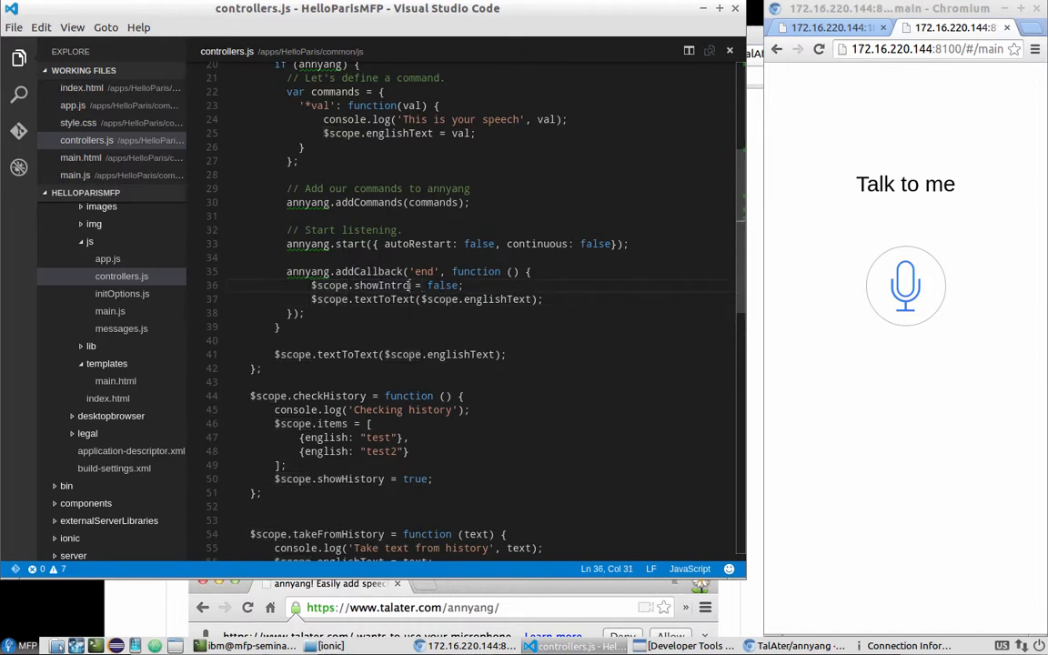
# - Change $scope.showIntro to $scope.showSpinner in the annyang end callback on line 36
pyautogui.doubleClick(395, 284)
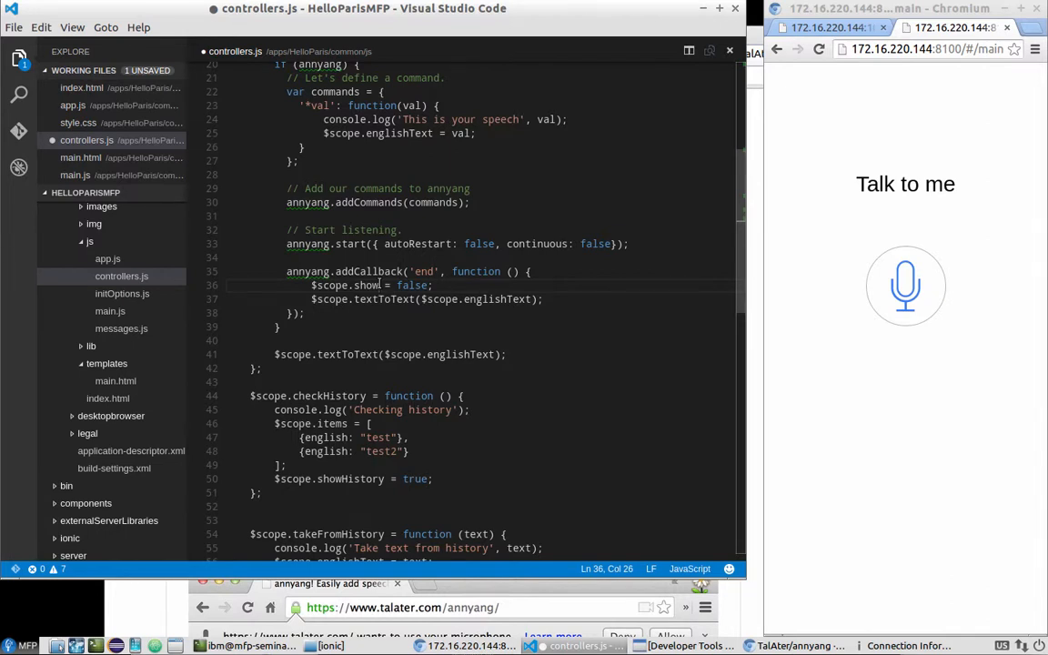
pyautogui.write('pinner')
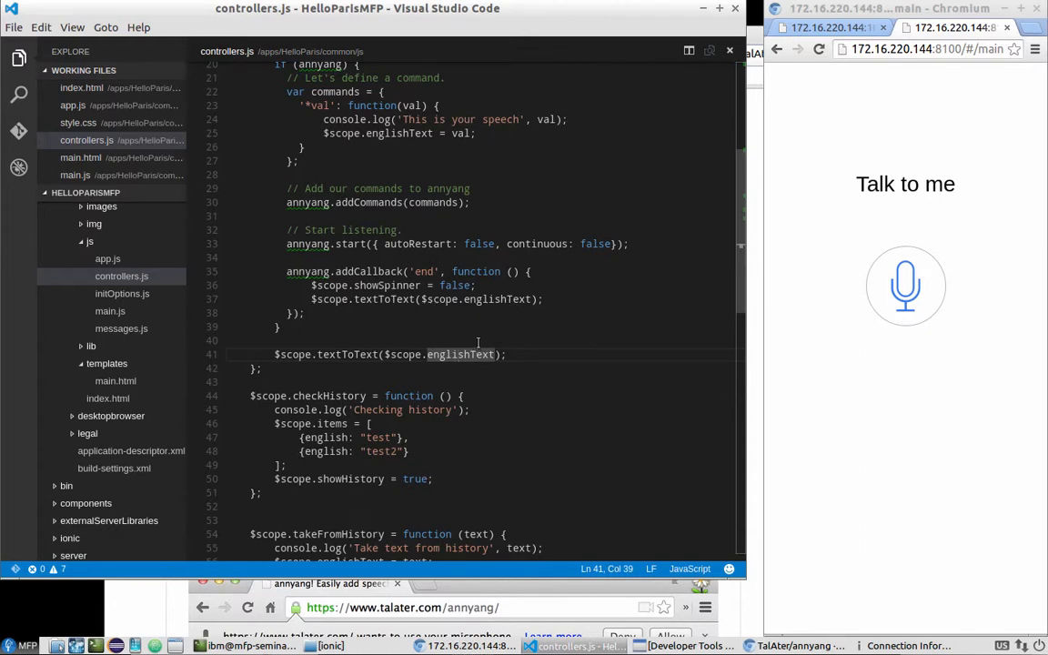
pyautogui.moveTo(521, 304)
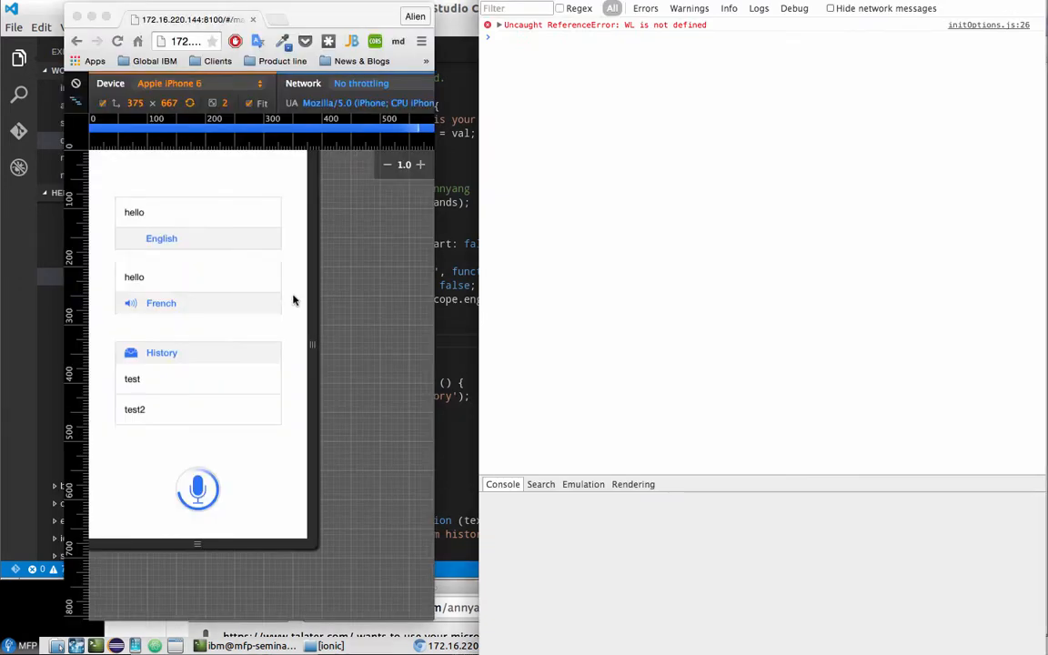
# - Reload the app at Talk to me and start a new speech recording
pyautogui.click(198, 490)
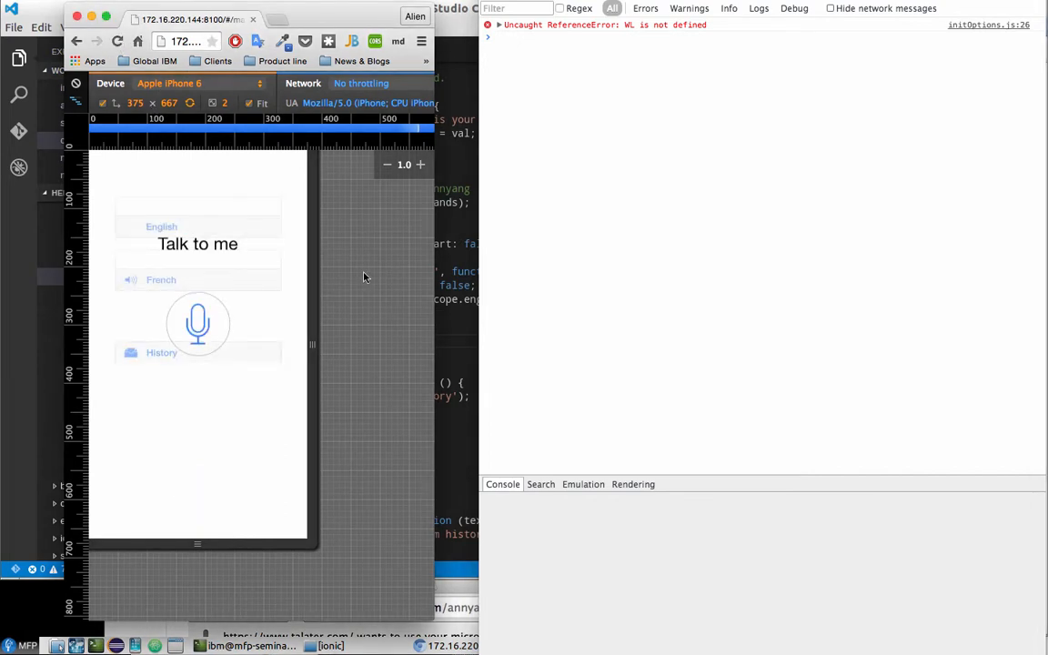
pyautogui.click(197, 324)
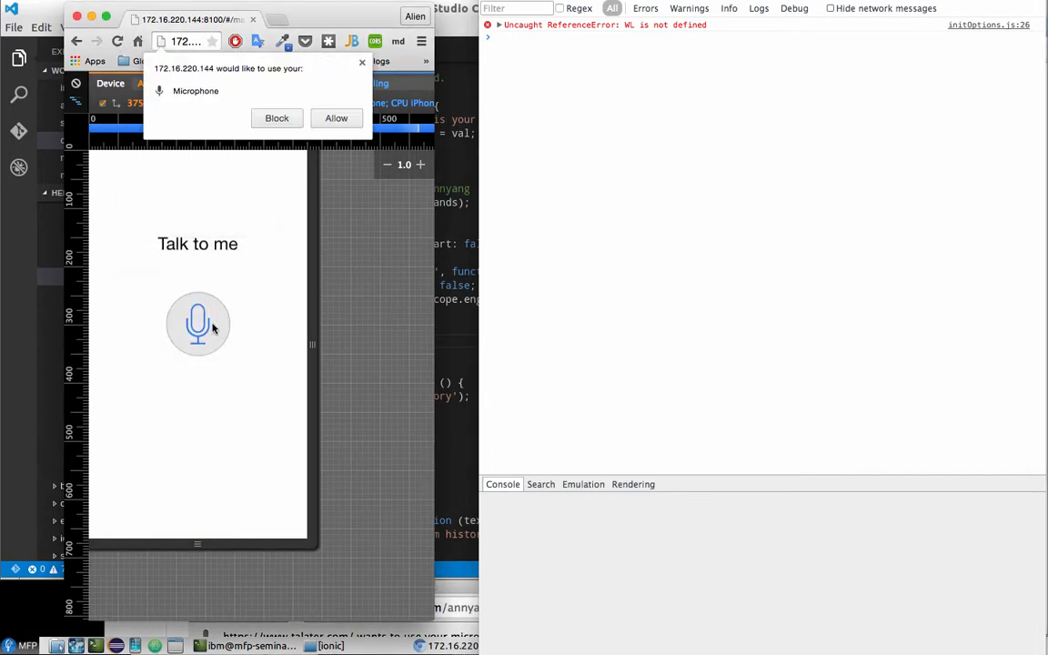
pyautogui.click(336, 117)
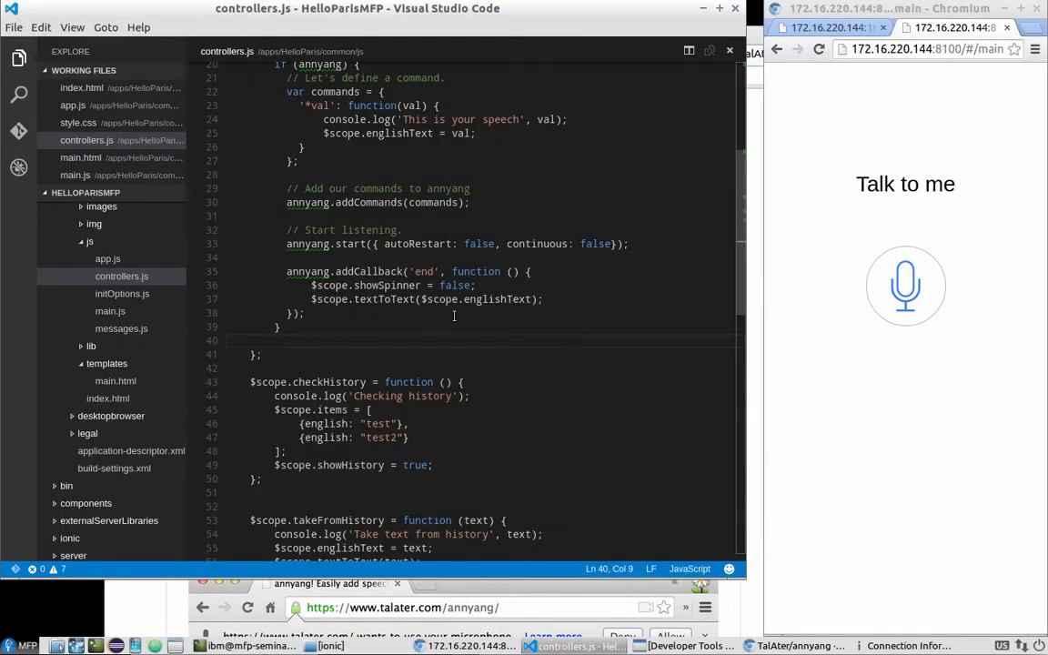
# - Delete line 41's $scope.textToText($scope.englishText) call and review the textToText function below
pyautogui.scroll(-3)
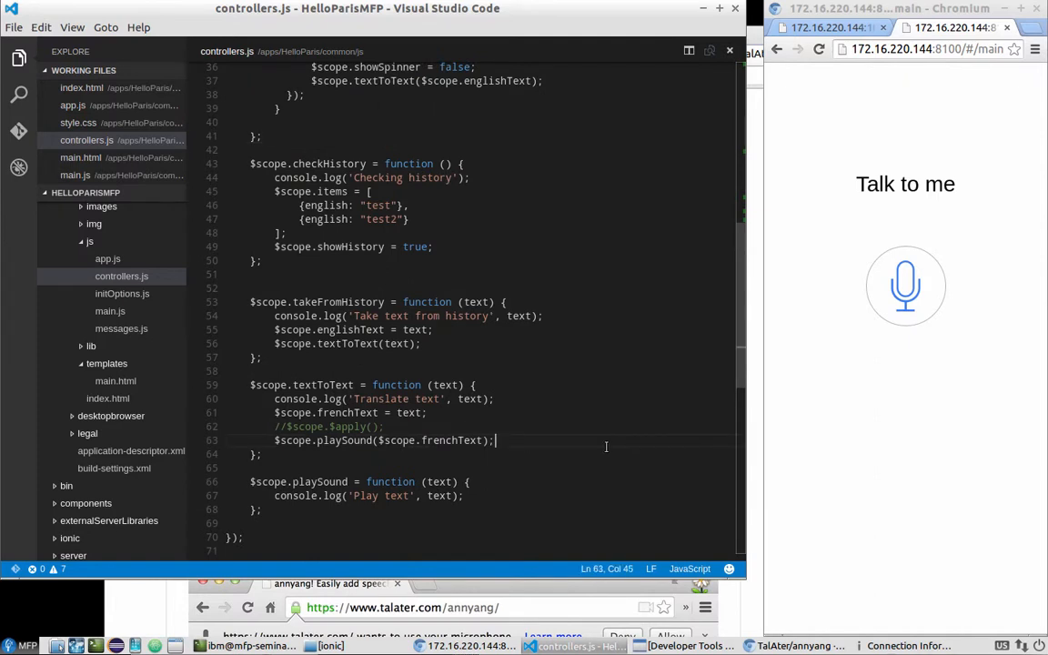
pyautogui.press('Enter')
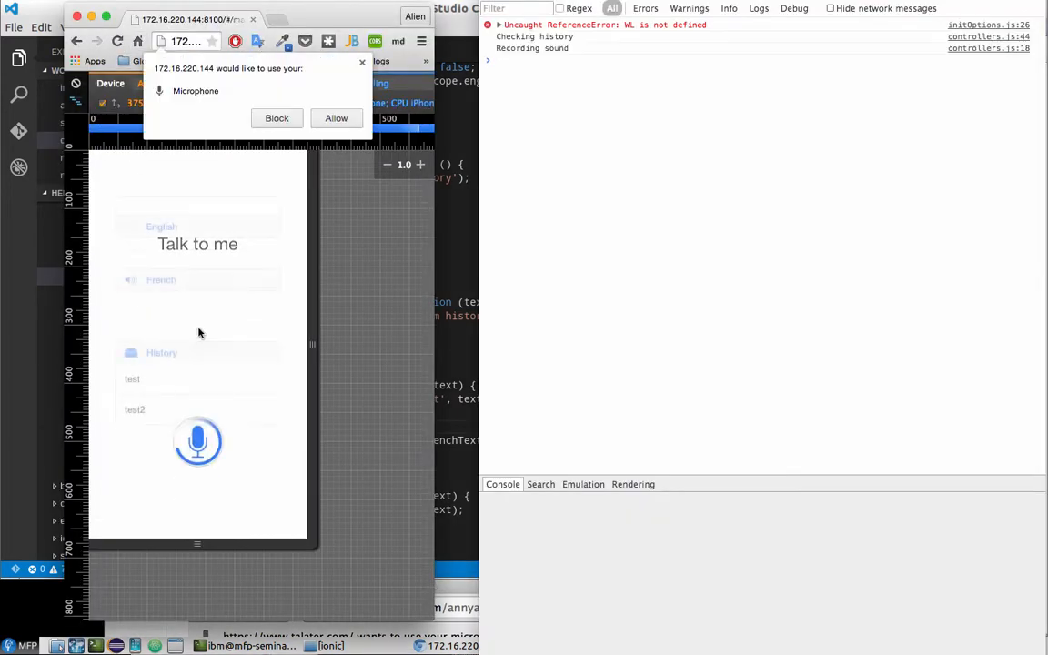
# - Record phrases across a reload, allowing the microphone, so 'do not show those lists' fills both boxes
pyautogui.click(335, 117)
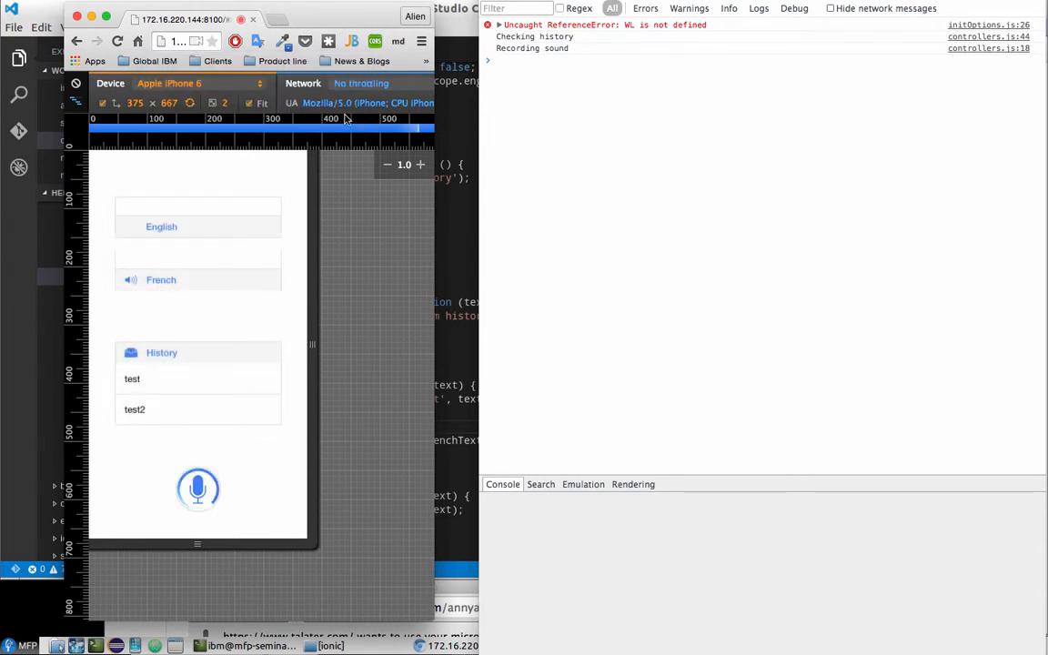
pyautogui.click(197, 488)
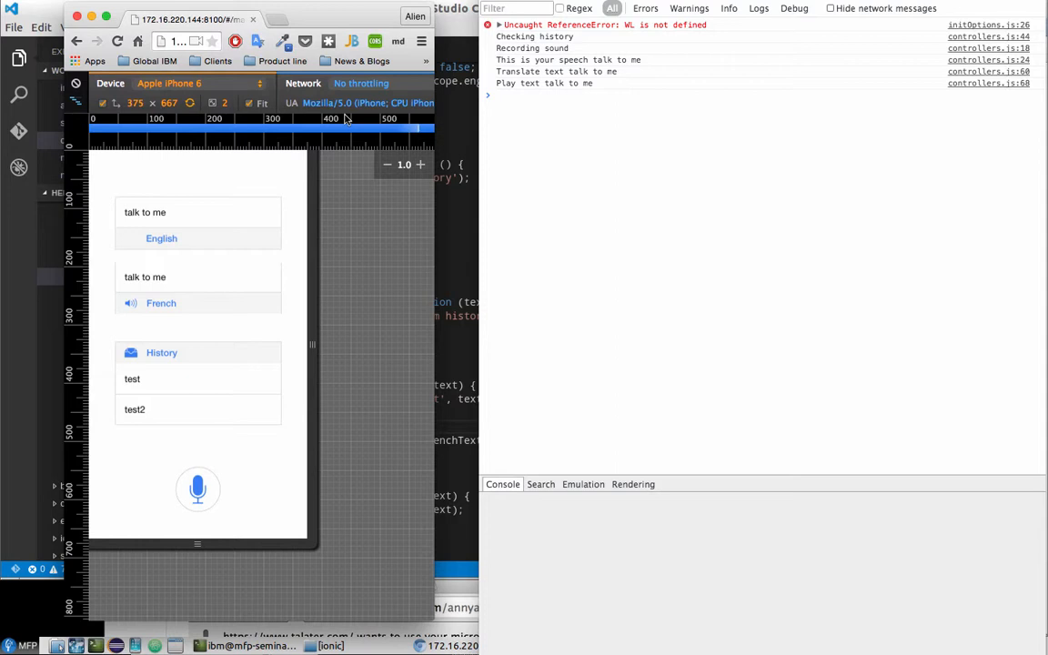
pyautogui.moveTo(366, 232)
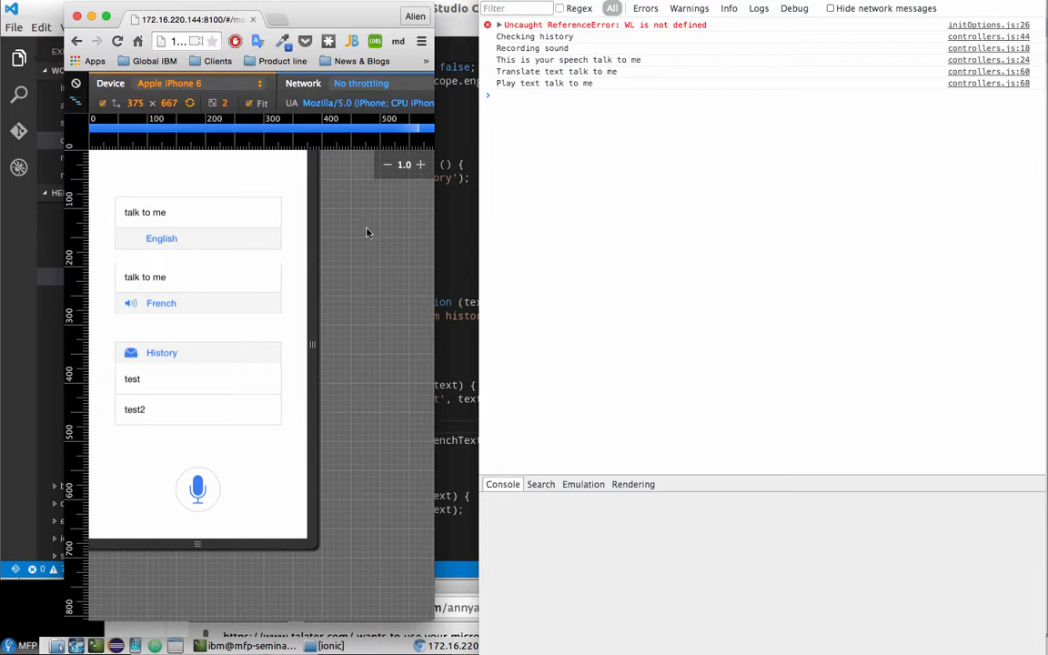
pyautogui.moveTo(249, 506)
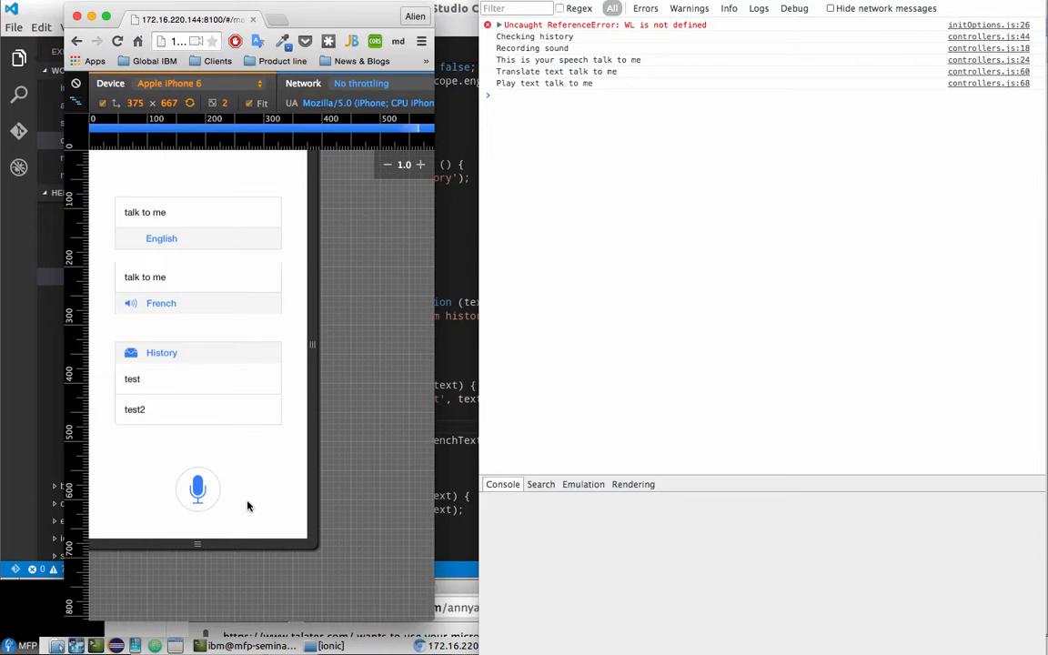
pyautogui.moveTo(225, 506)
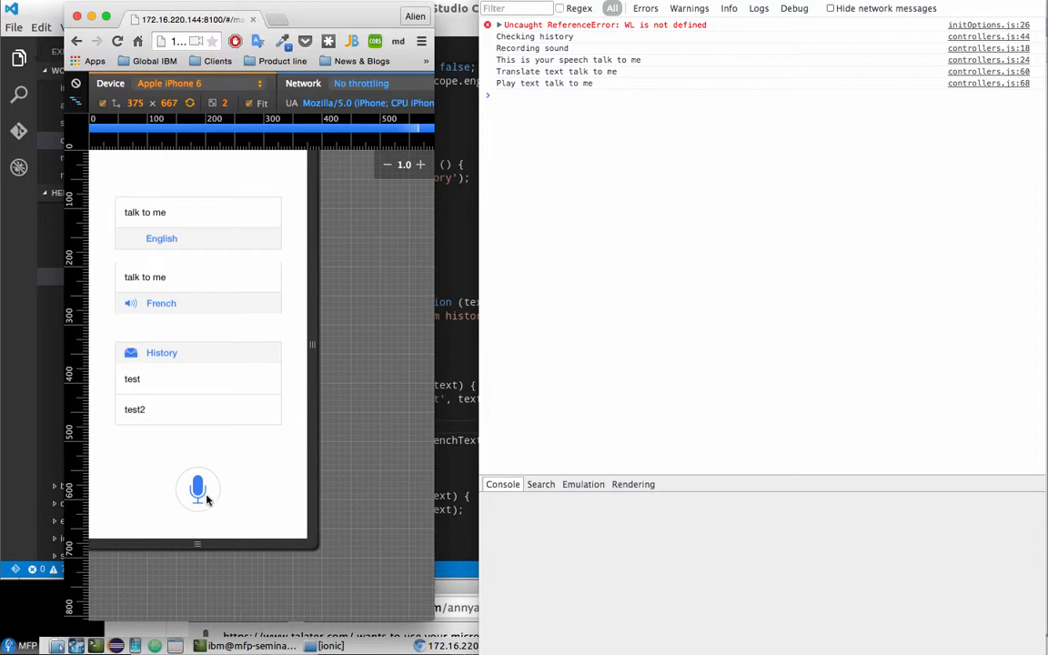
pyautogui.moveTo(201, 495)
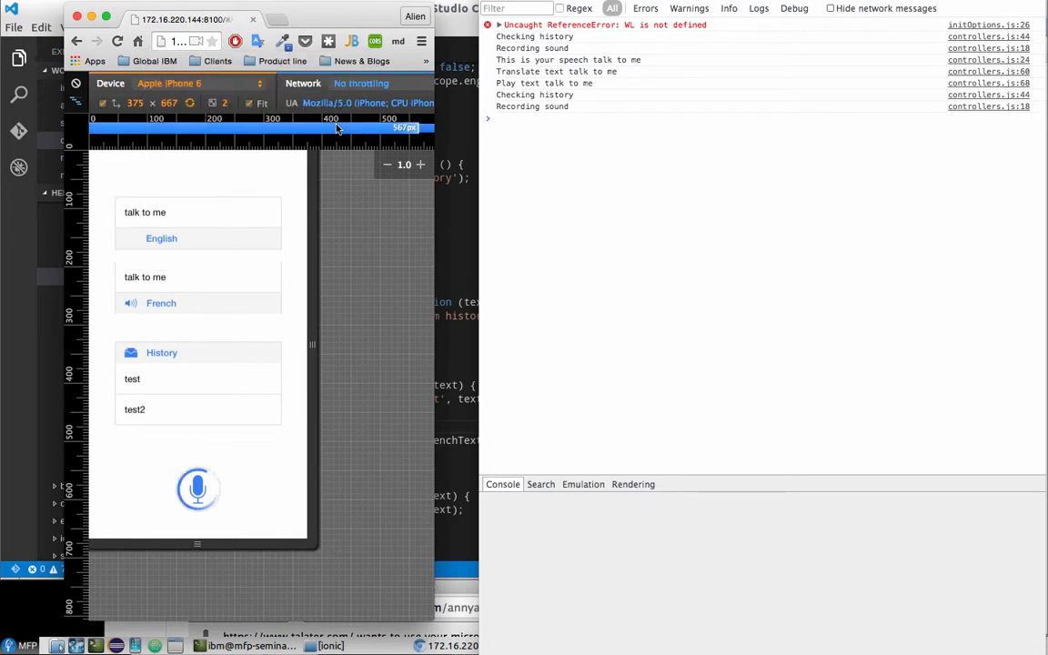
pyautogui.moveTo(338, 127)
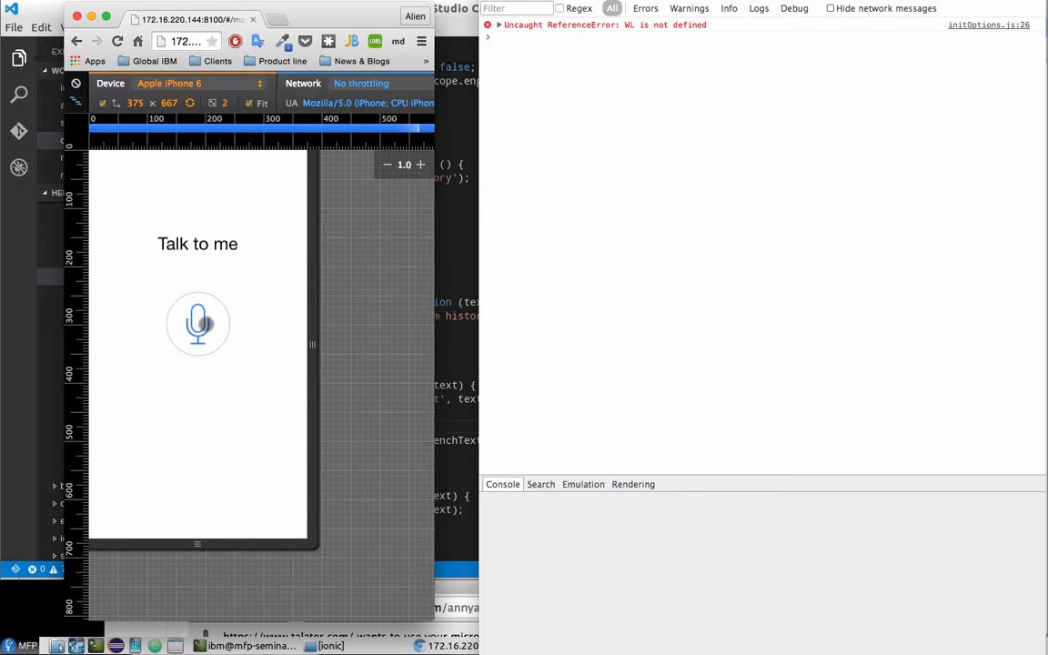
pyautogui.click(197, 324)
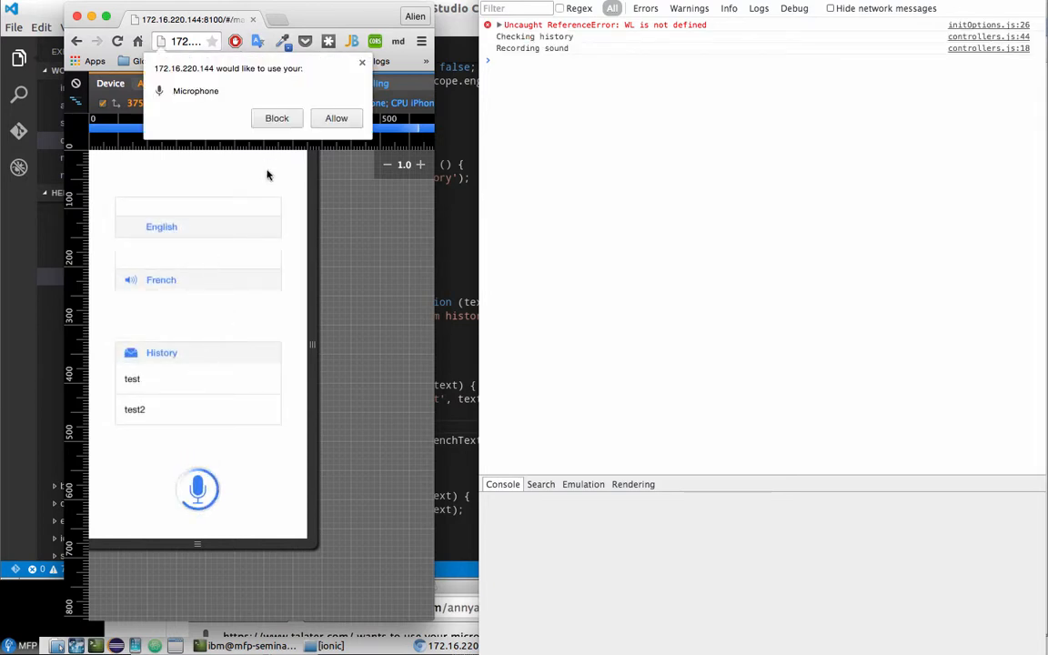
pyautogui.click(336, 118)
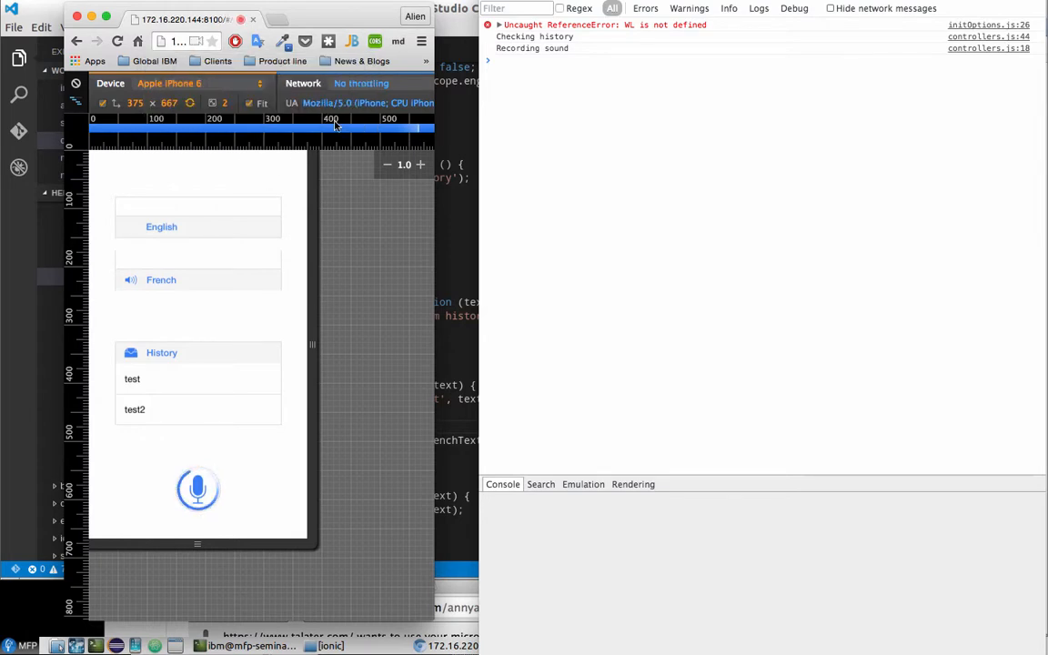
pyautogui.click(198, 489)
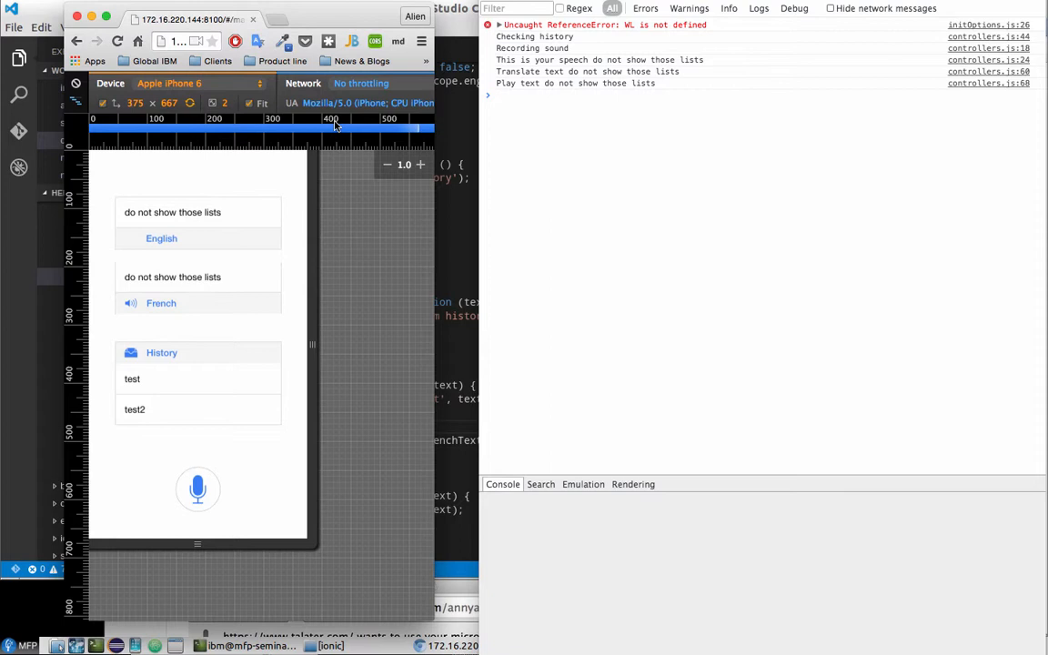
pyautogui.moveTo(231, 264)
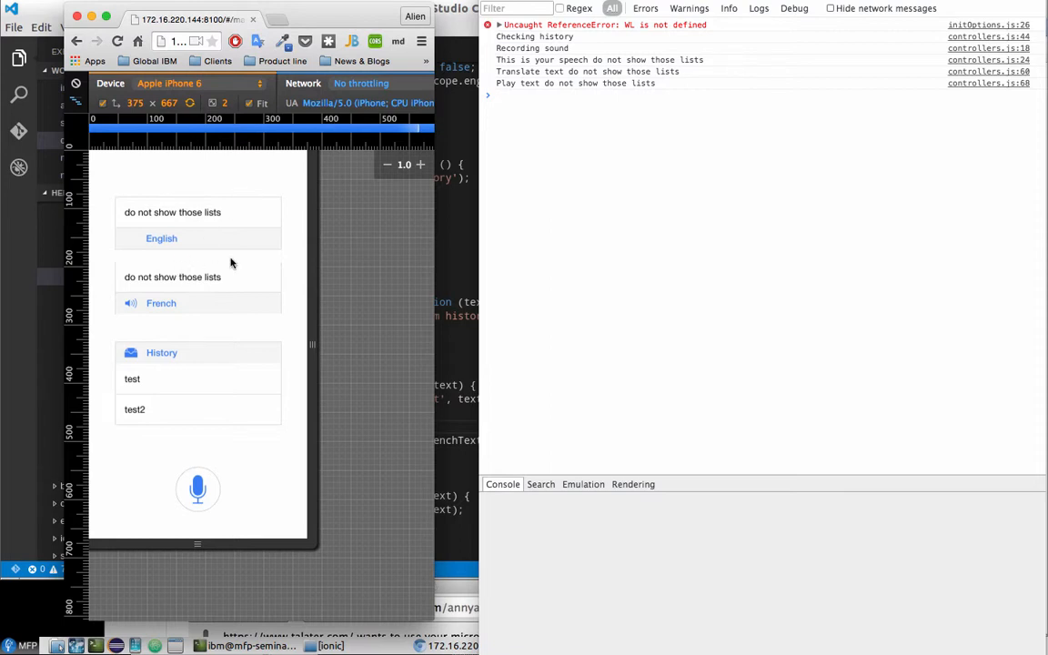
pyautogui.moveTo(222, 325)
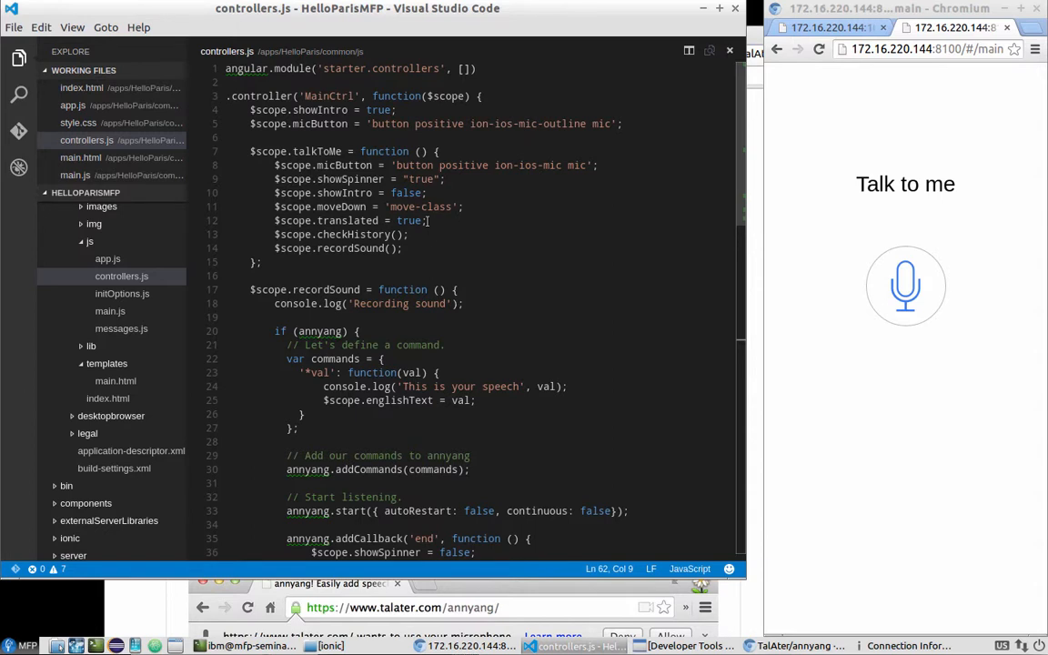
# - Move $scope.translated = true from talkToMe into the end callback after textToText
pyautogui.moveTo(275, 220); pyautogui.dragTo(426, 220)
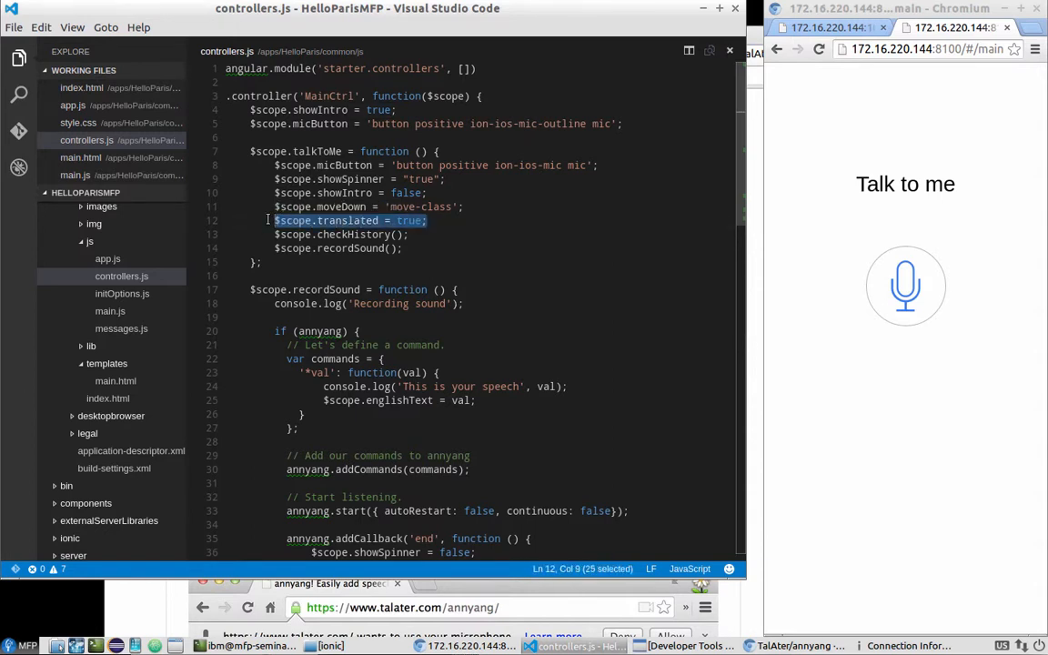
pyautogui.press('Delete')
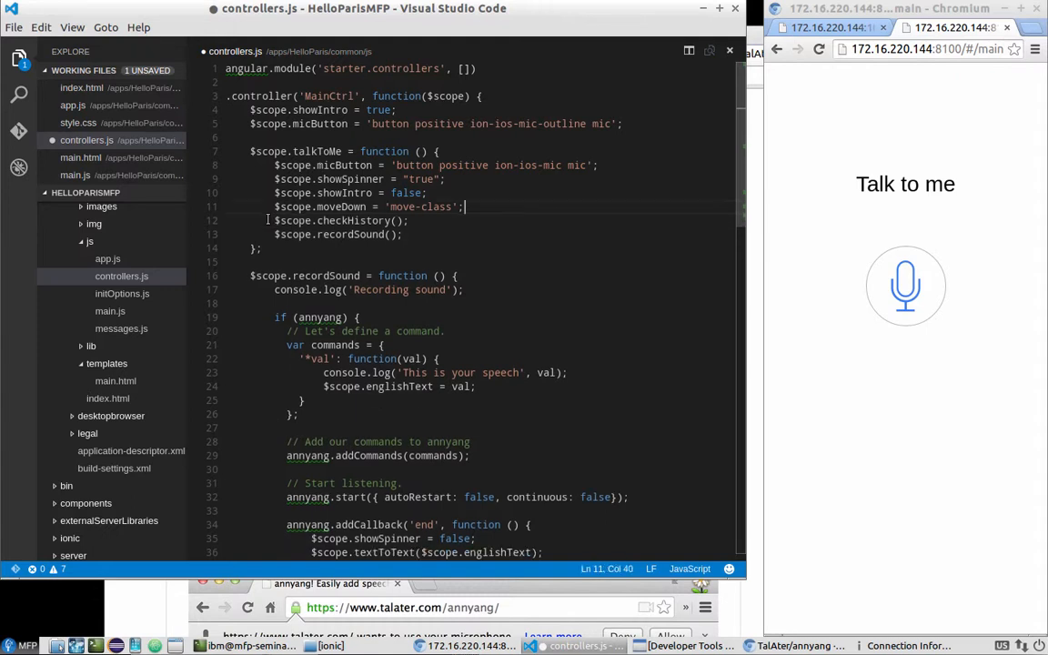
pyautogui.scroll(-3)
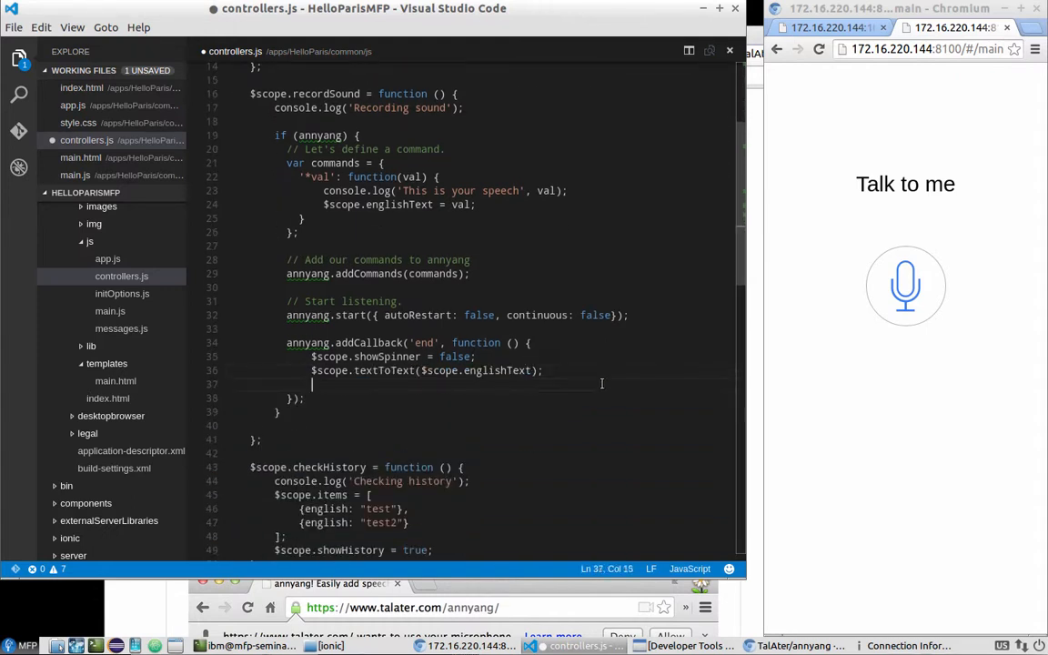
pyautogui.write('$scope.translated = true;')
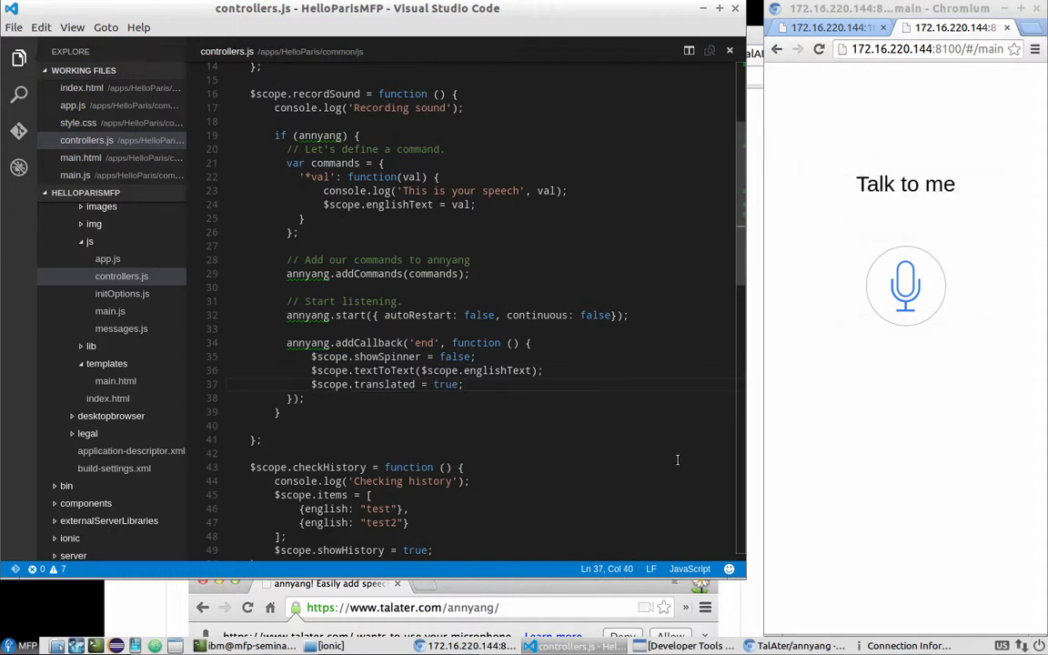
pyautogui.click(820, 50)
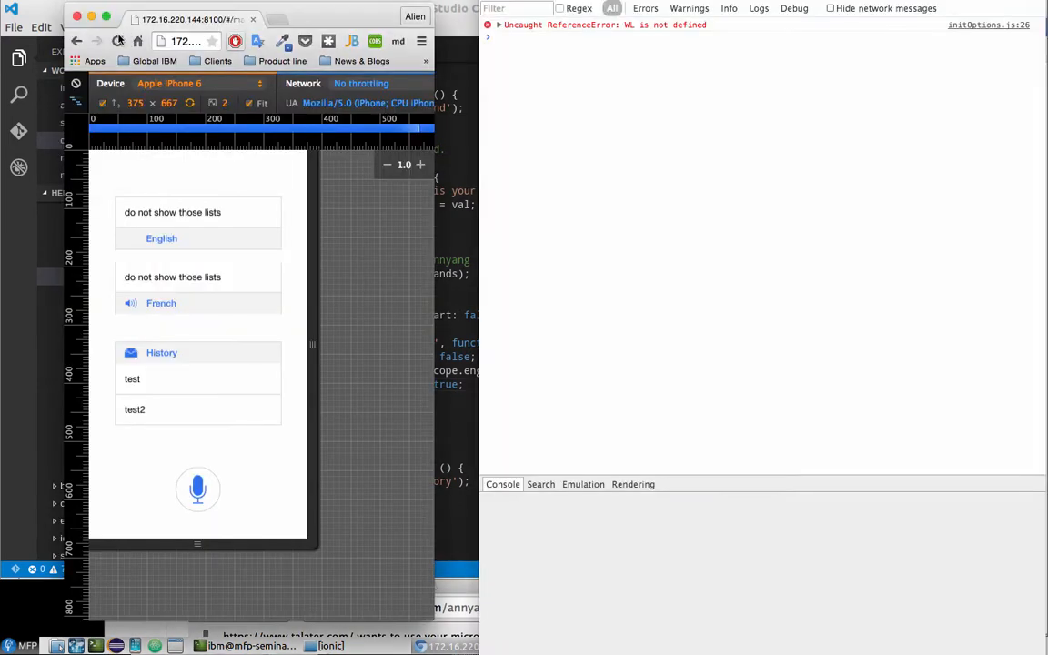
# - Reload the app and record with the microphone allowed, showing only History while listening
pyautogui.click(197, 488)
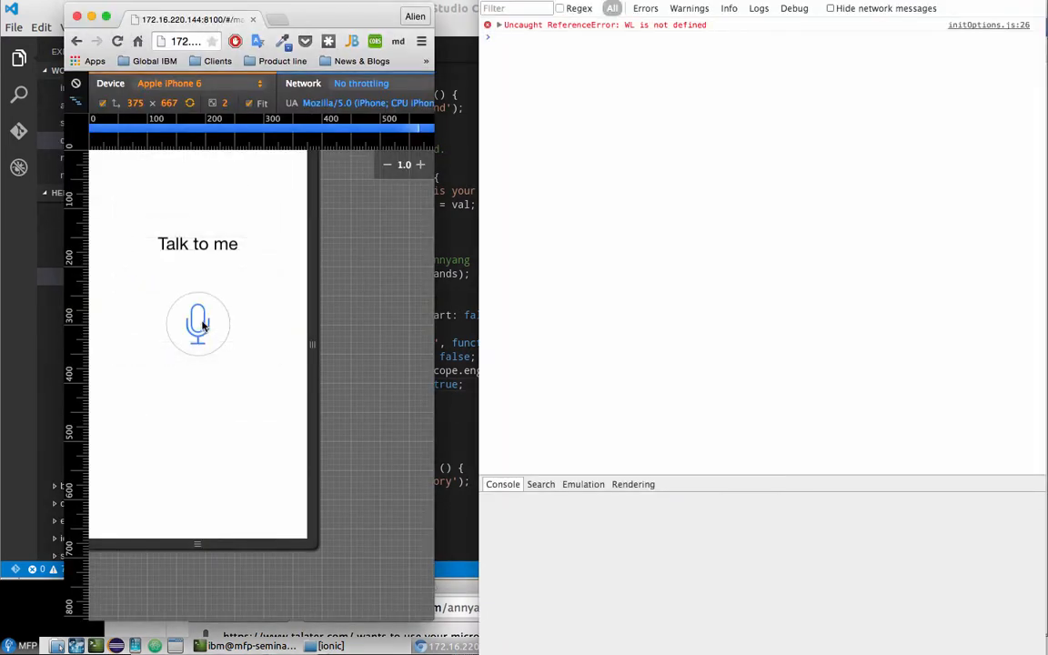
pyautogui.click(197, 323)
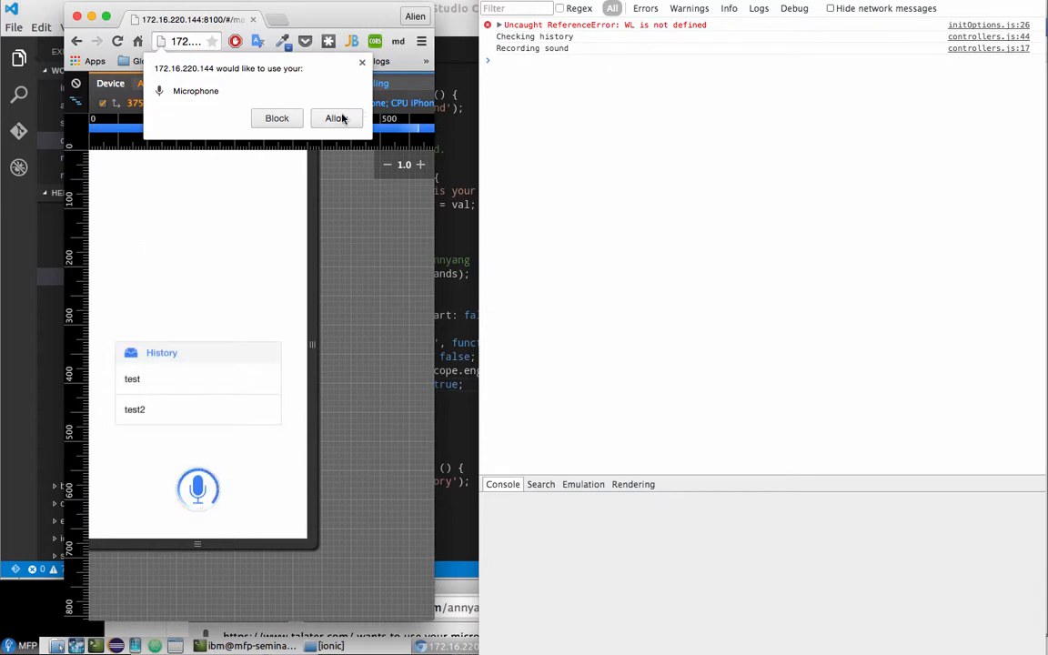
pyautogui.click(335, 118)
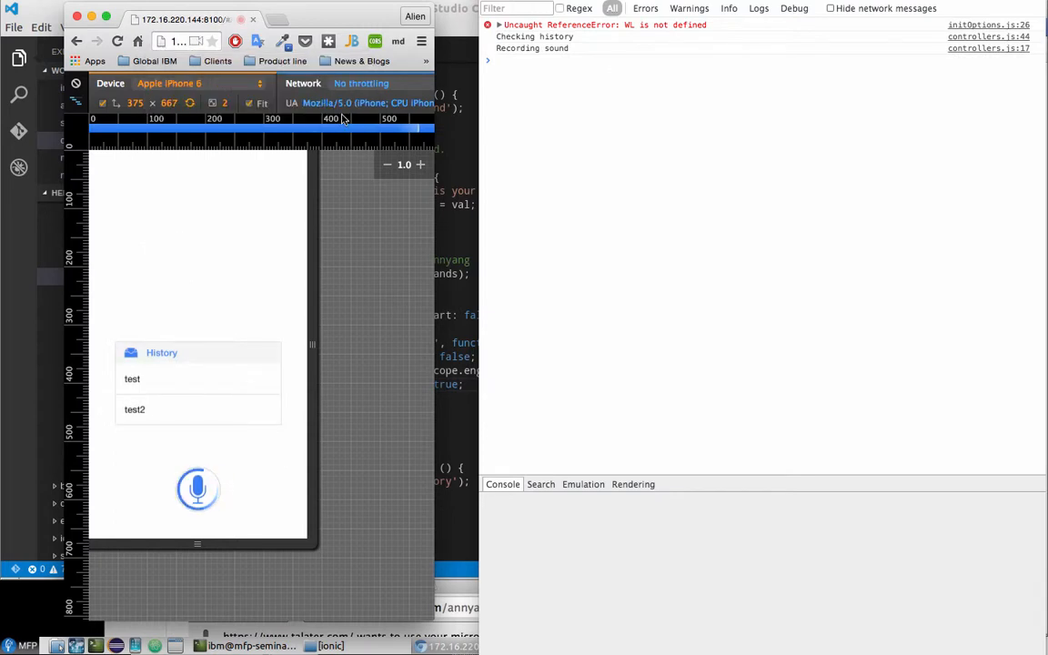
pyautogui.click(198, 489)
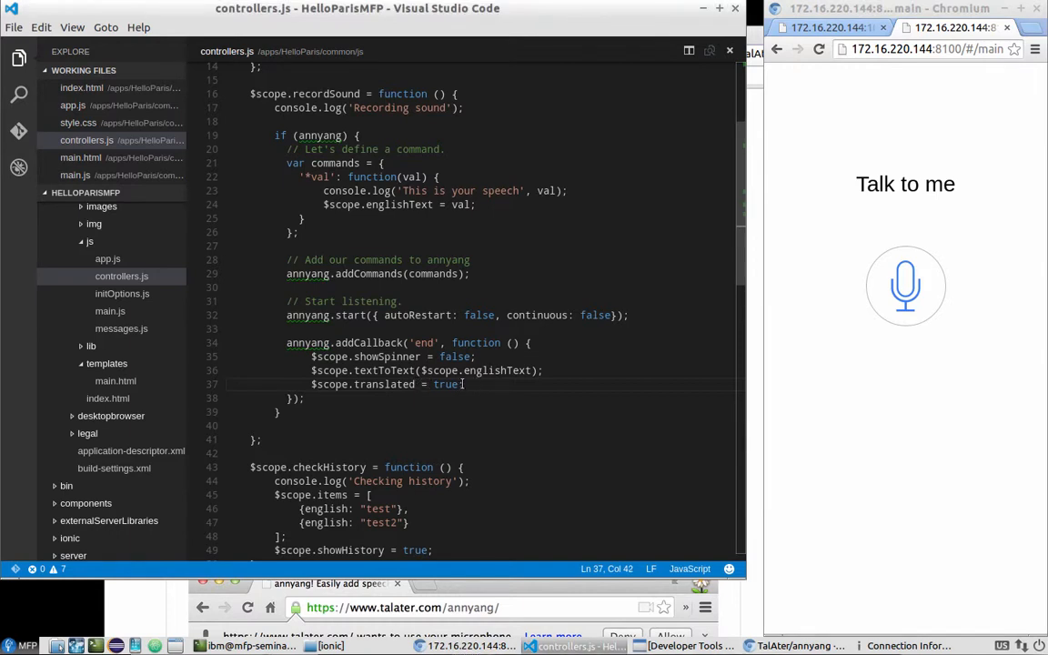
# - Delete $scope.translated = true from the end callback and add it after frenchText in textToText
pyautogui.moveTo(464, 384); pyautogui.dragTo(312, 384)
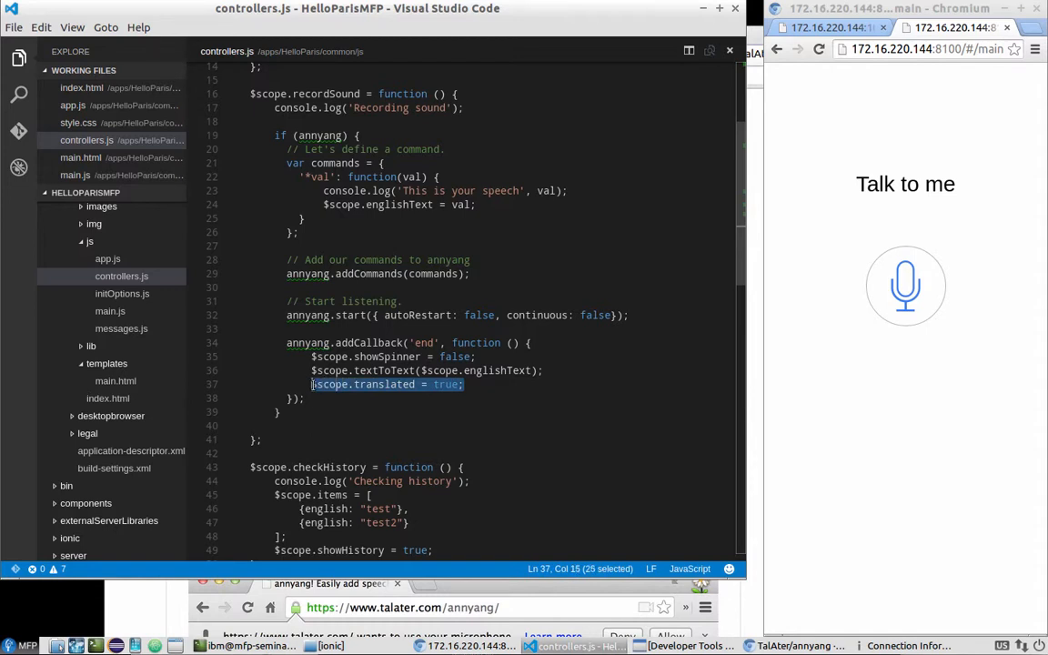
pyautogui.press('Delete')
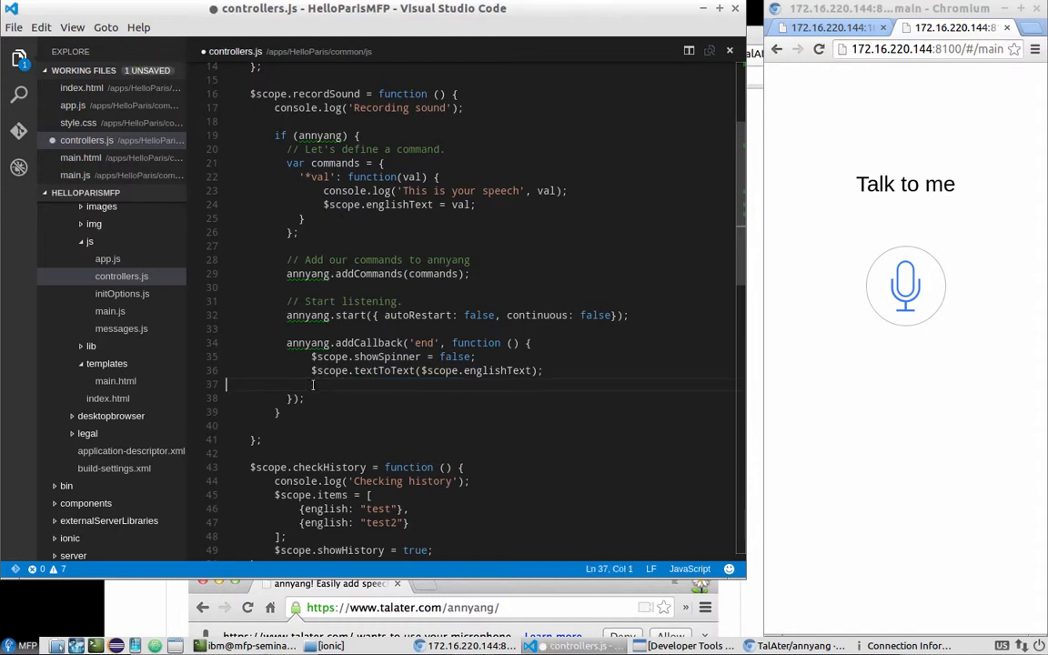
pyautogui.scroll(-3)
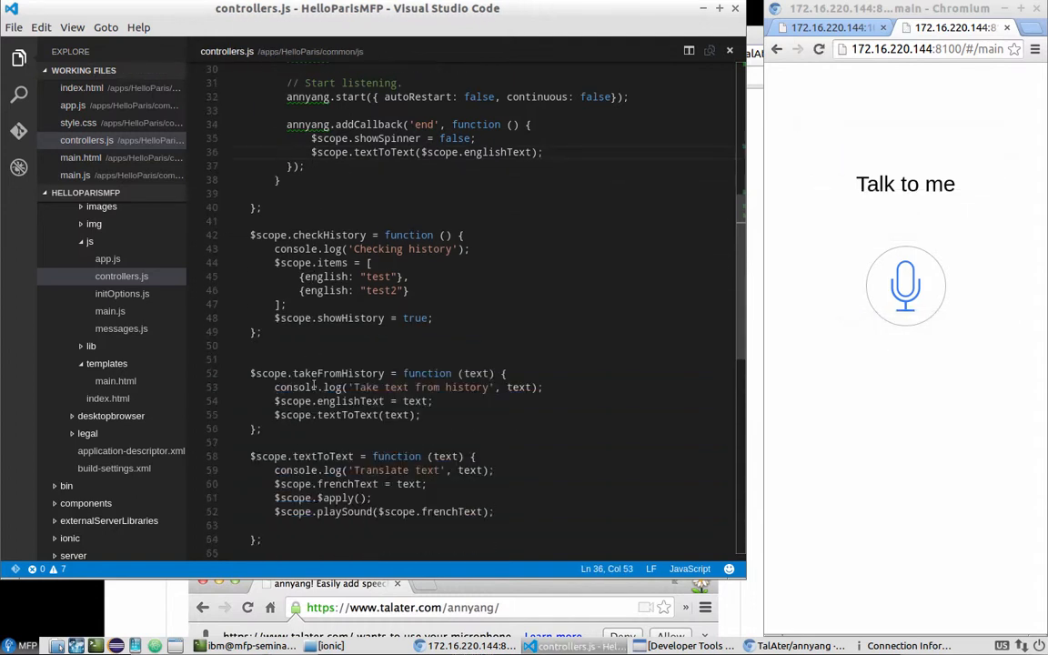
pyautogui.scroll(-3)
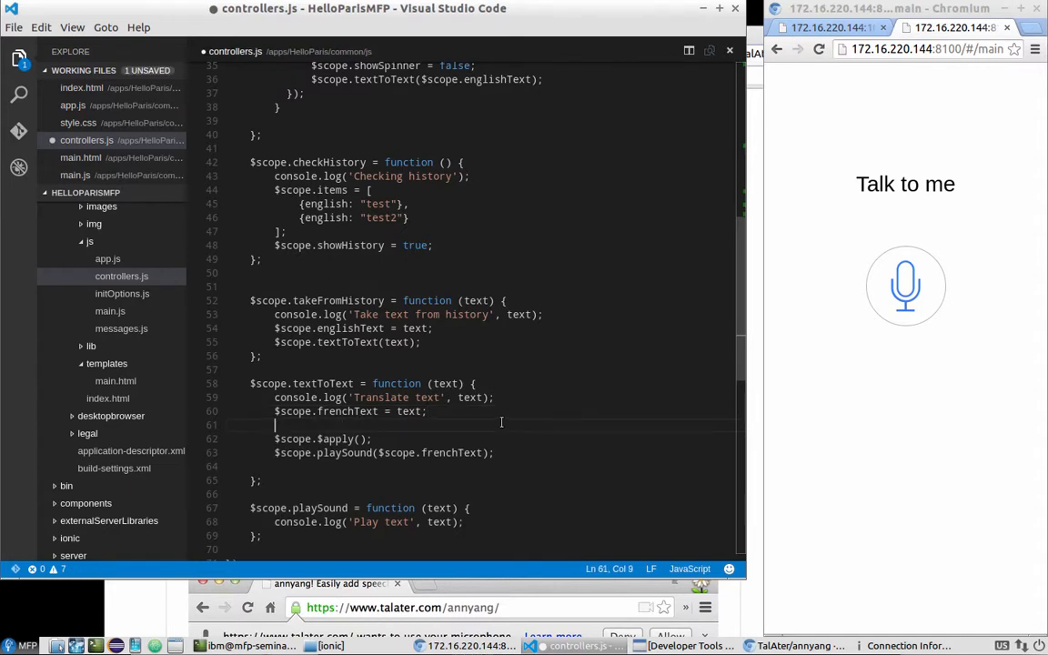
pyautogui.write('$scope.translated = true;')
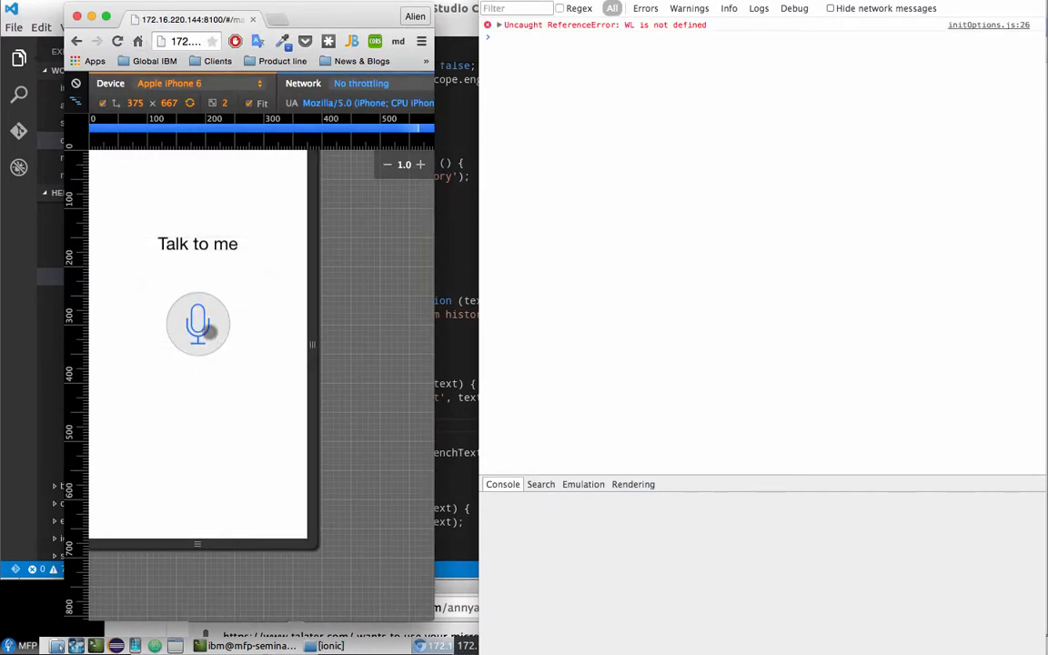
# - Record the spoken phrase 'test me' so it fills the English and French boxes
pyautogui.click(198, 324)
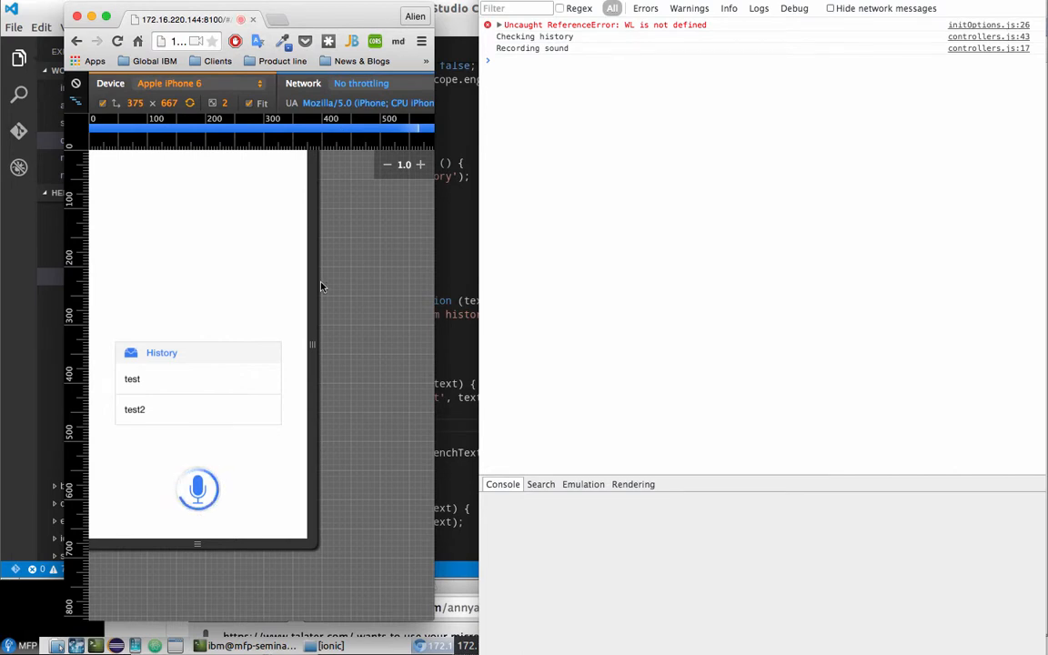
pyautogui.click(197, 489)
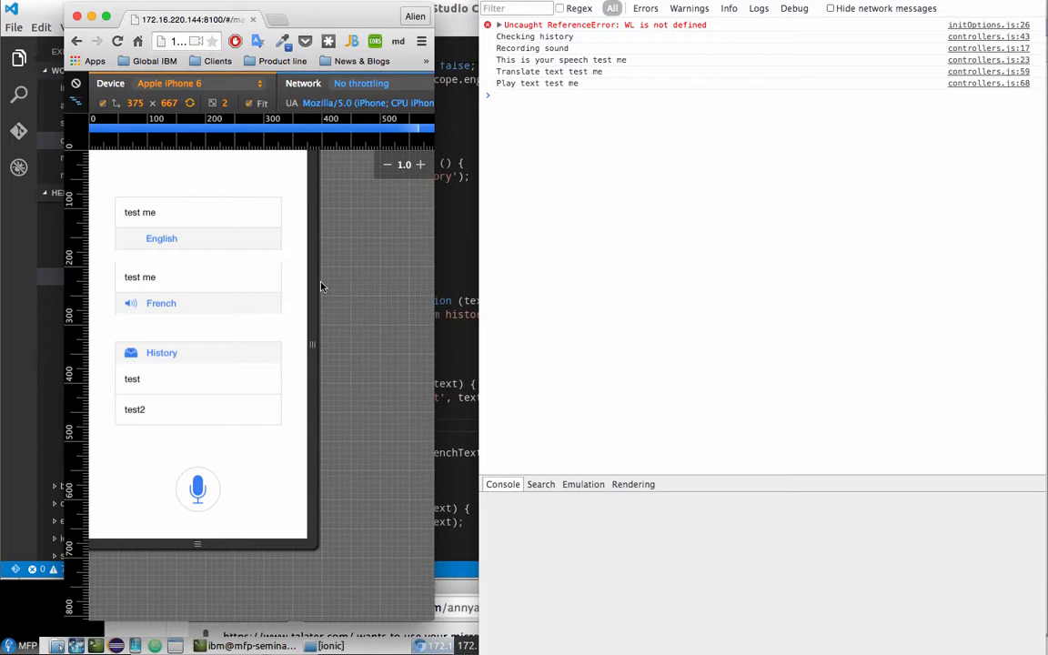
pyautogui.moveTo(465, 348)
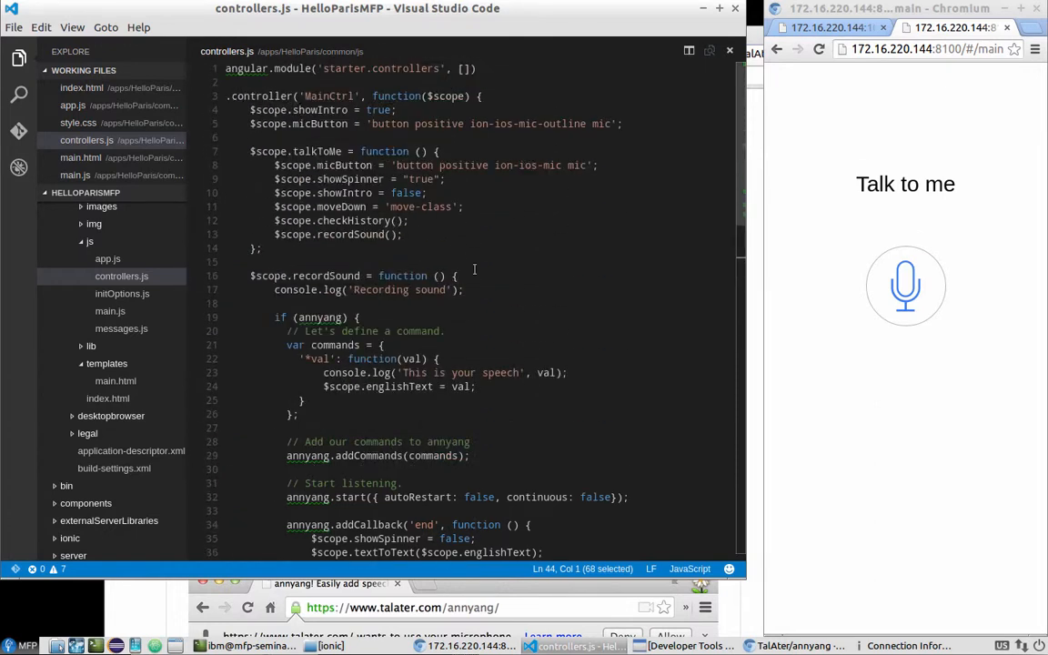
pyautogui.scroll(-3)
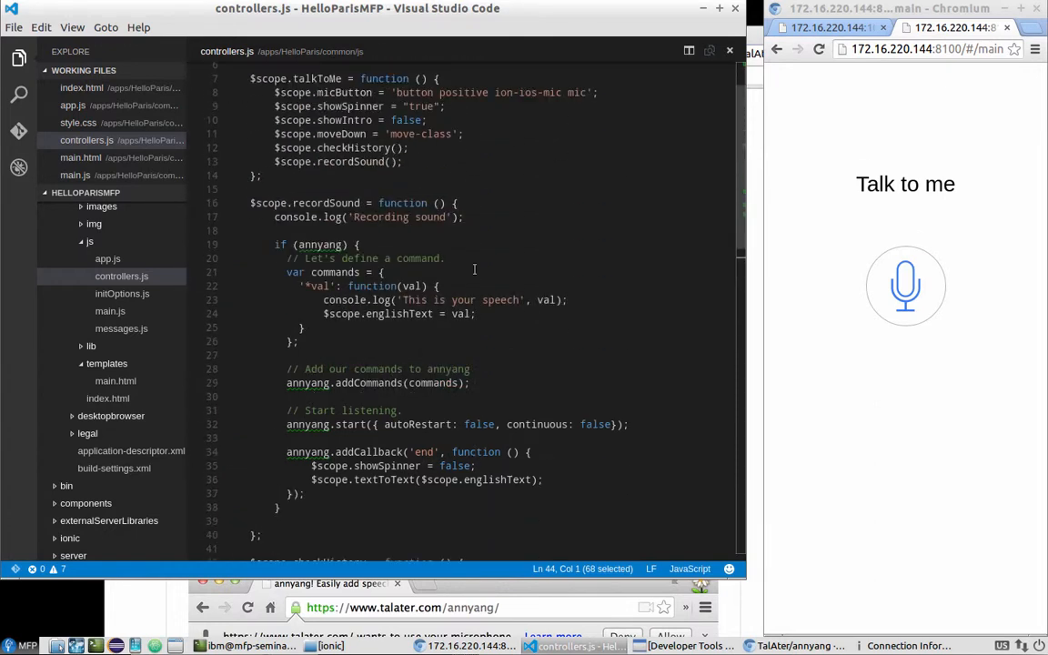
pyautogui.scroll(-3)
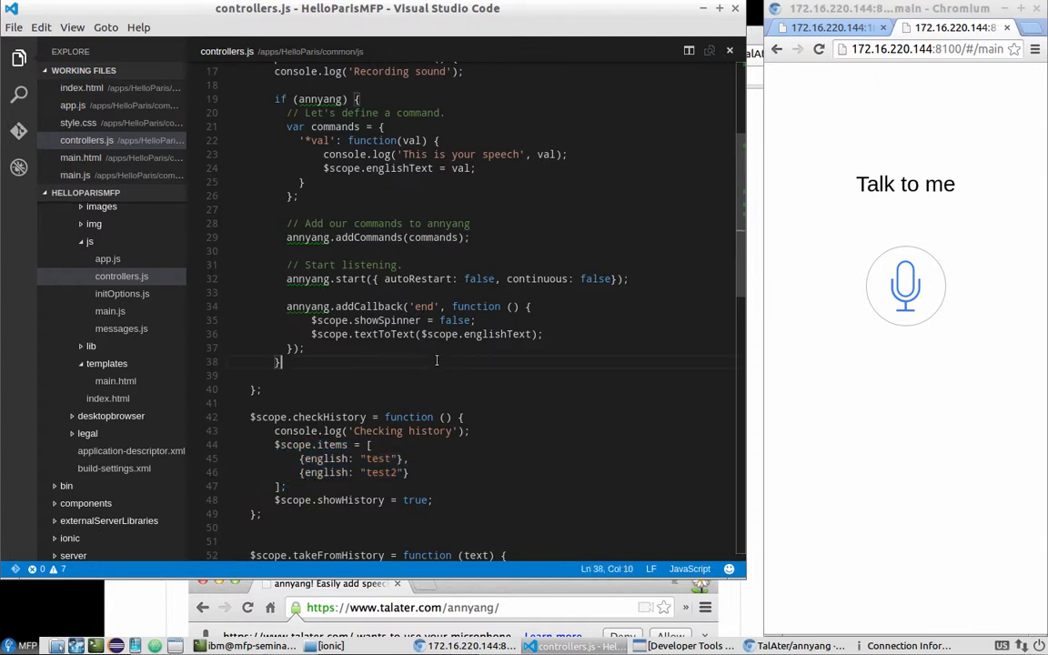
pyautogui.scroll(-3)
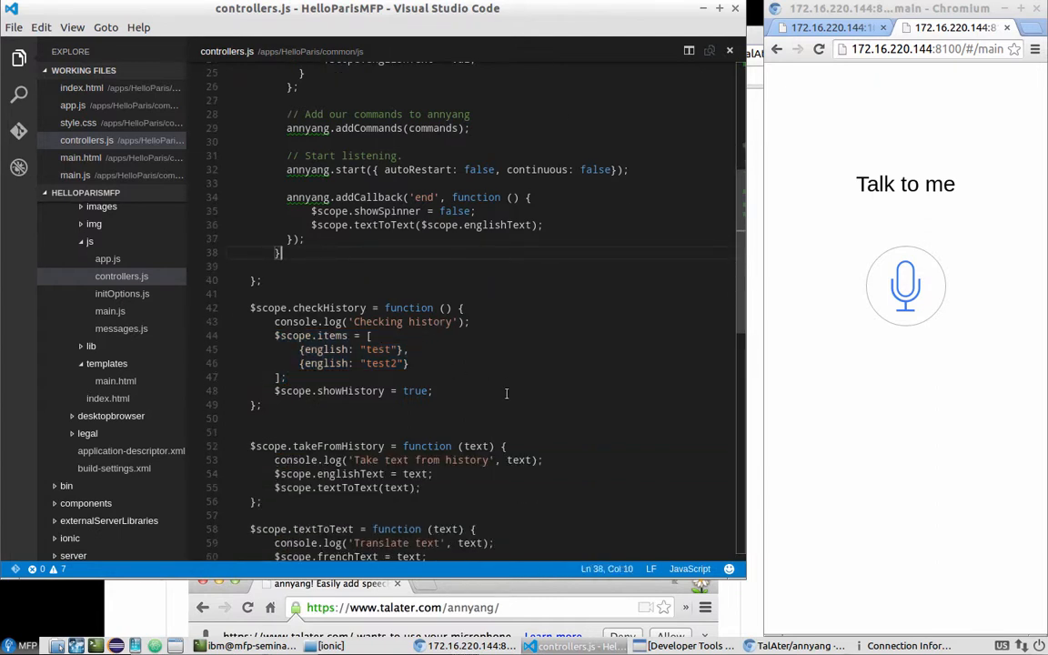